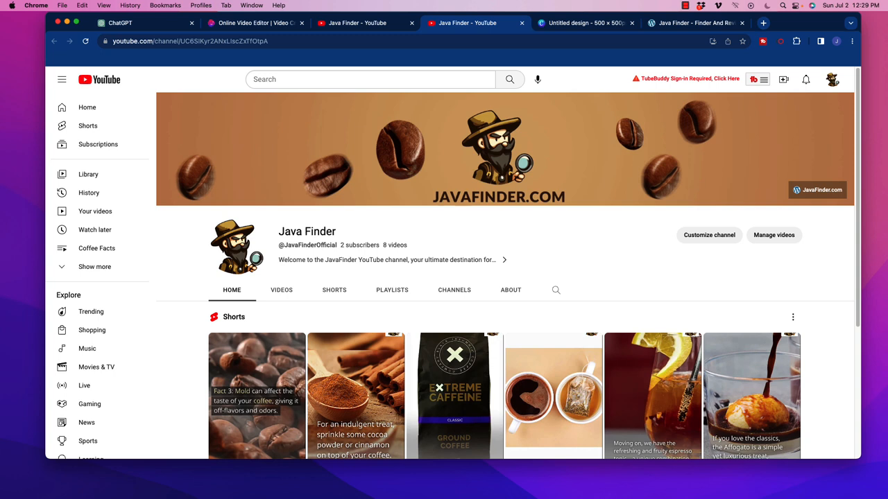
{"action": "mouse_move", "coordinate": [472, 206]}
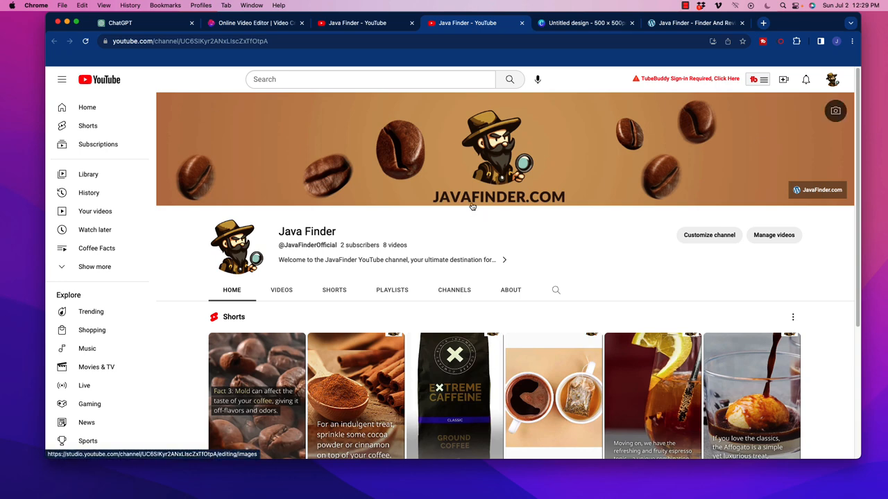
{"action": "mouse_move", "coordinate": [516, 161]}
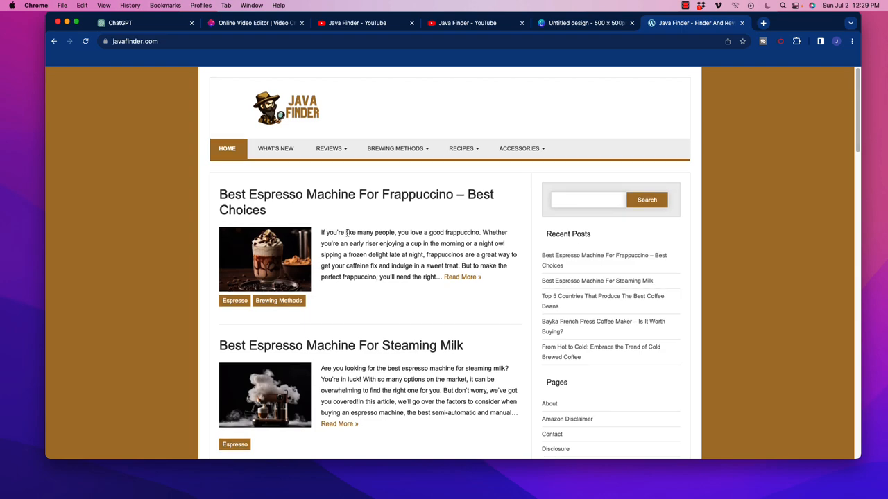
{"action": "scroll", "scroll_direction": "down", "scroll_amount": 3}
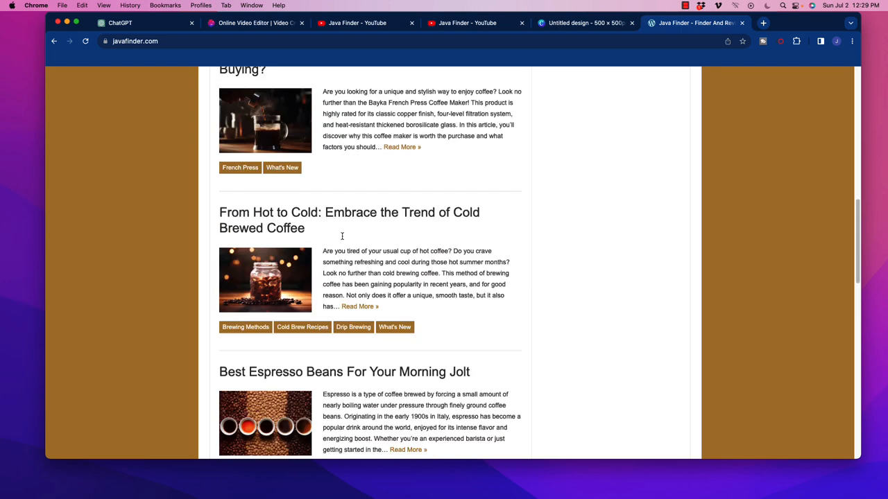
{"action": "scroll", "scroll_direction": "down", "scroll_amount": 3}
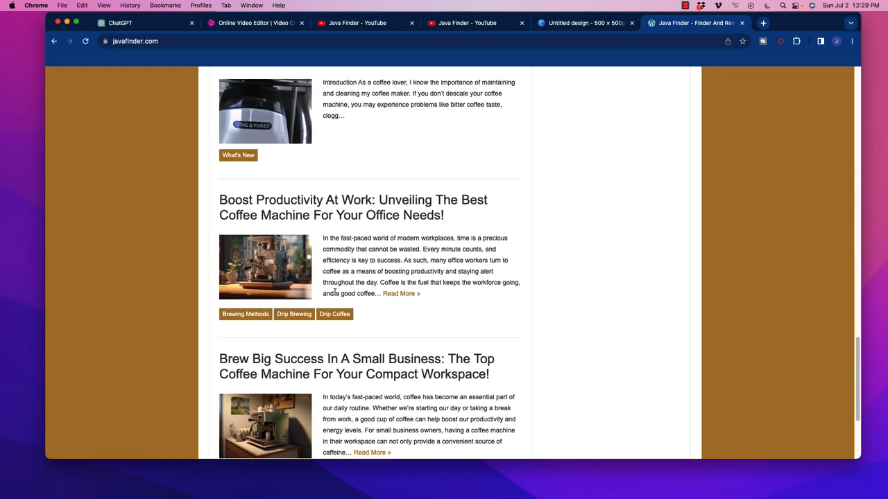
{"action": "scroll", "scroll_direction": "down", "scroll_amount": 3}
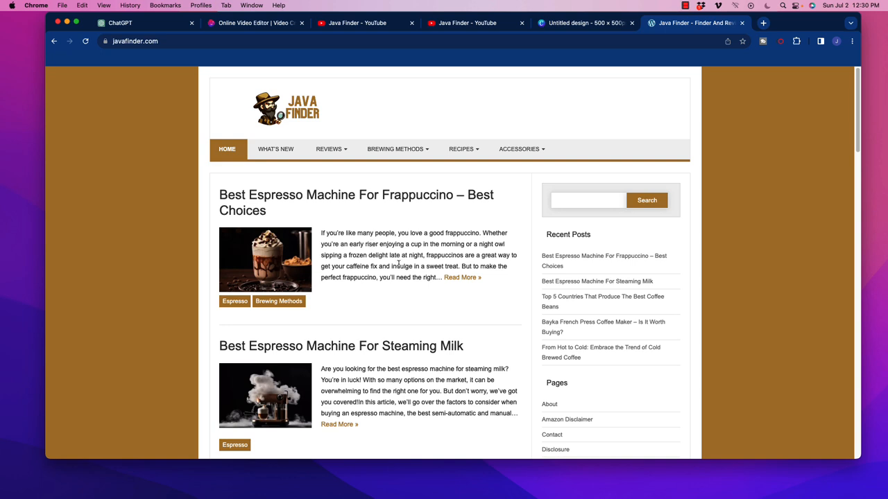
{"action": "mouse_move", "coordinate": [305, 208]}
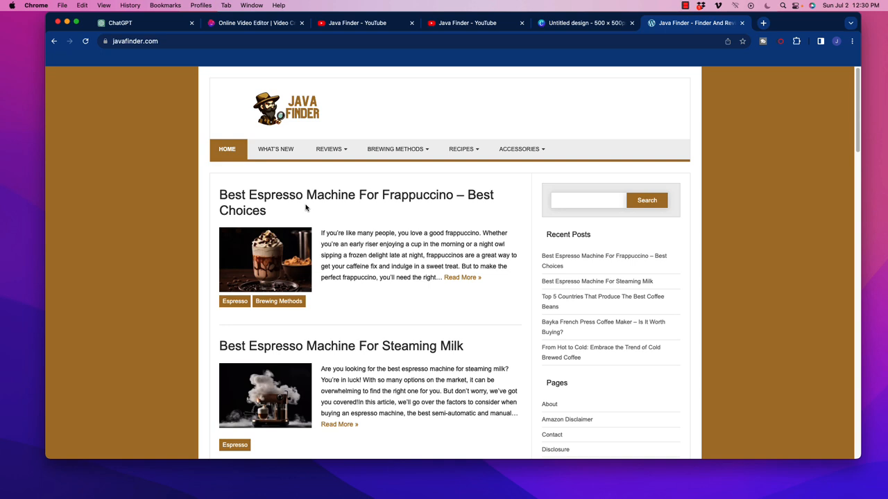
{"action": "mouse_move", "coordinate": [356, 195]}
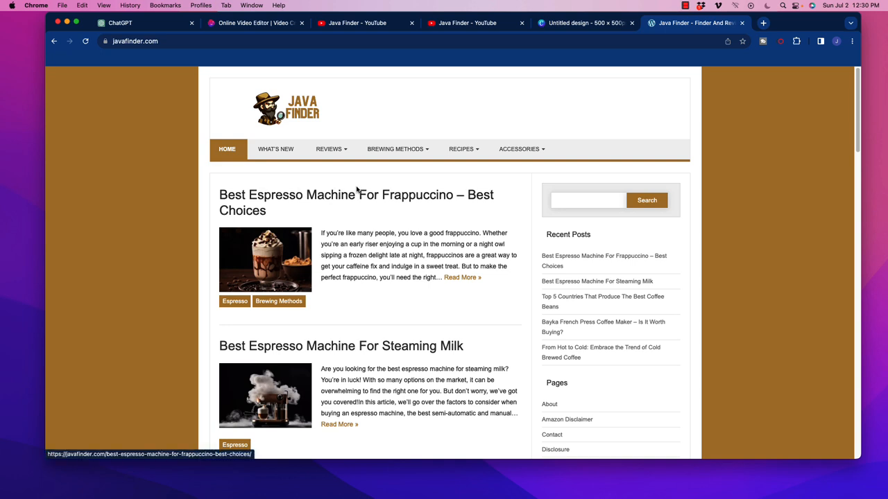
Return to the Java Finder YouTube tab and scroll down to its coffee Shorts shelf.
{"action": "left_click", "coordinate": [464, 23]}
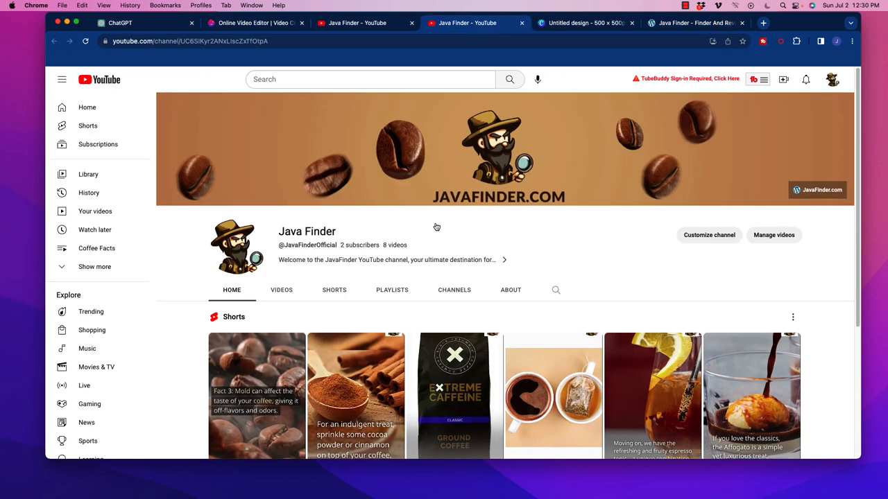
{"action": "mouse_move", "coordinate": [578, 287]}
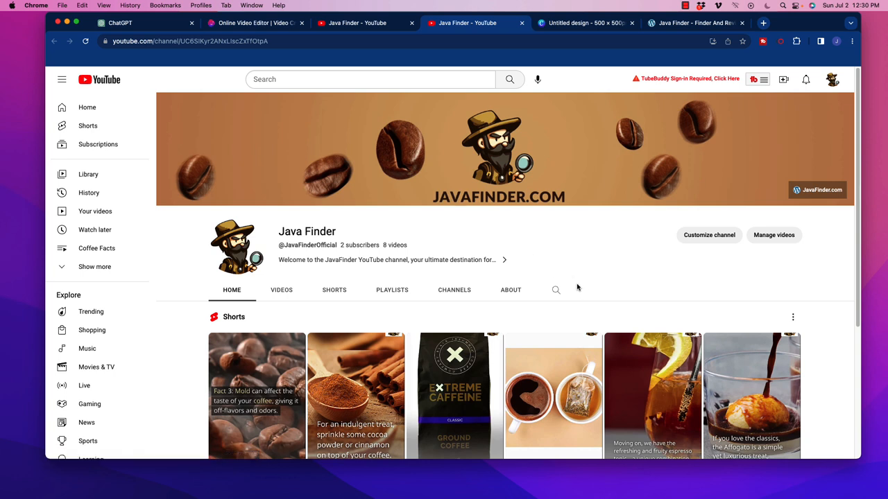
{"action": "mouse_move", "coordinate": [566, 287]}
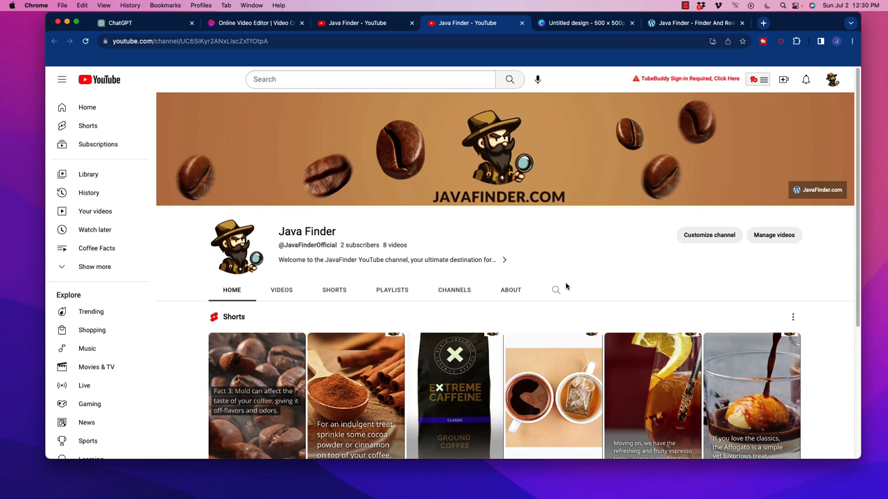
{"action": "mouse_move", "coordinate": [554, 265]}
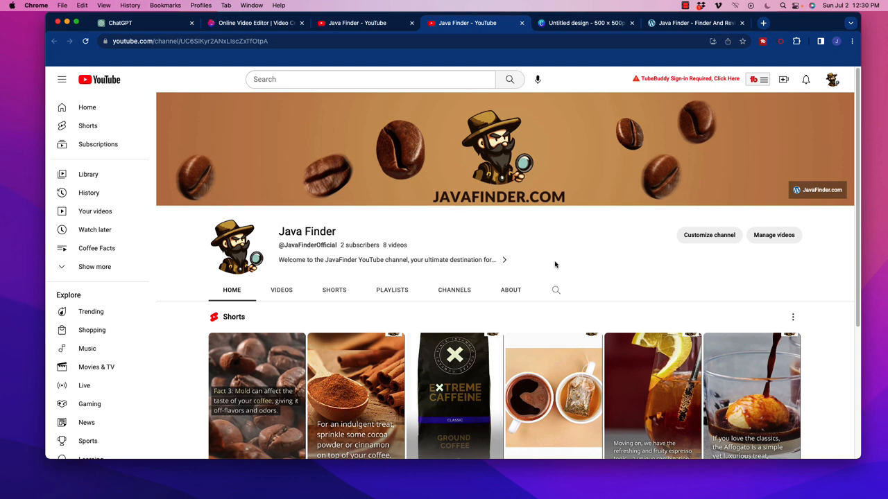
{"action": "scroll", "scroll_direction": "down", "scroll_amount": 3}
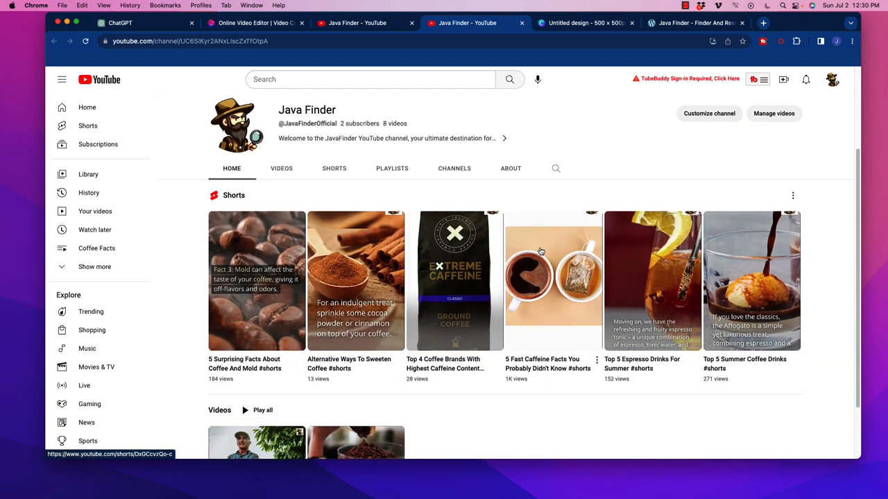
{"action": "mouse_move", "coordinate": [517, 235]}
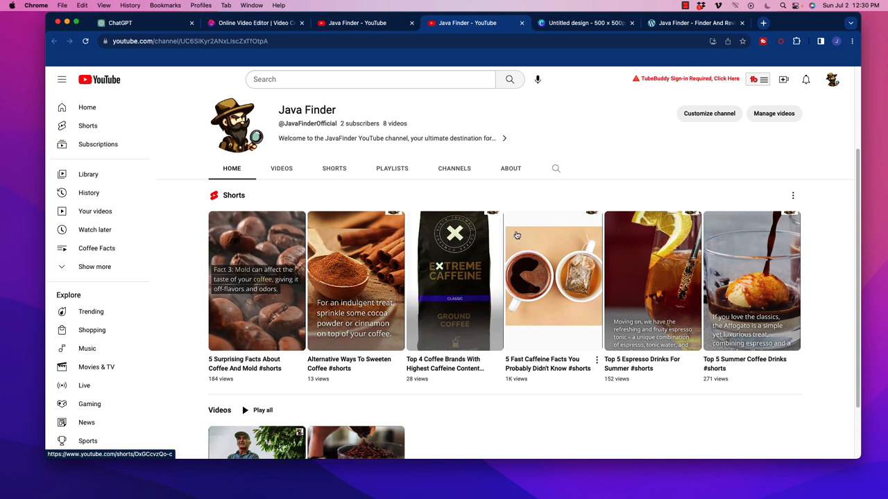
{"action": "mouse_move", "coordinate": [444, 200]}
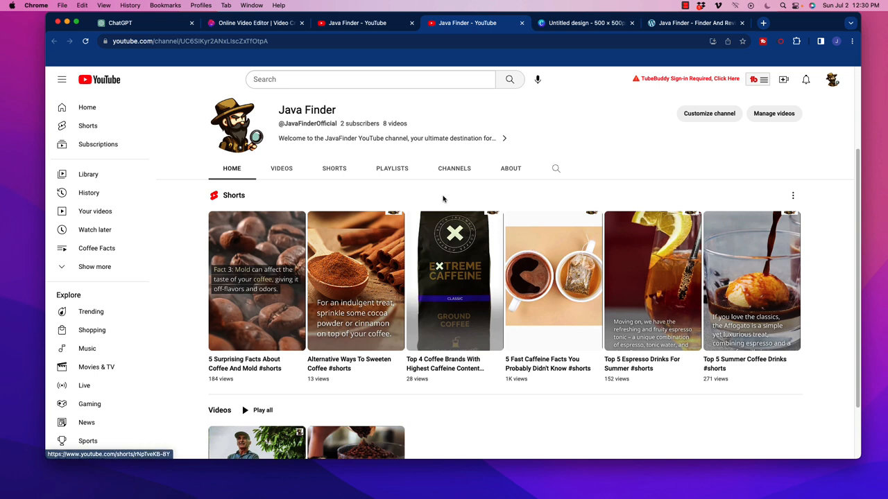
{"action": "mouse_move", "coordinate": [355, 186]}
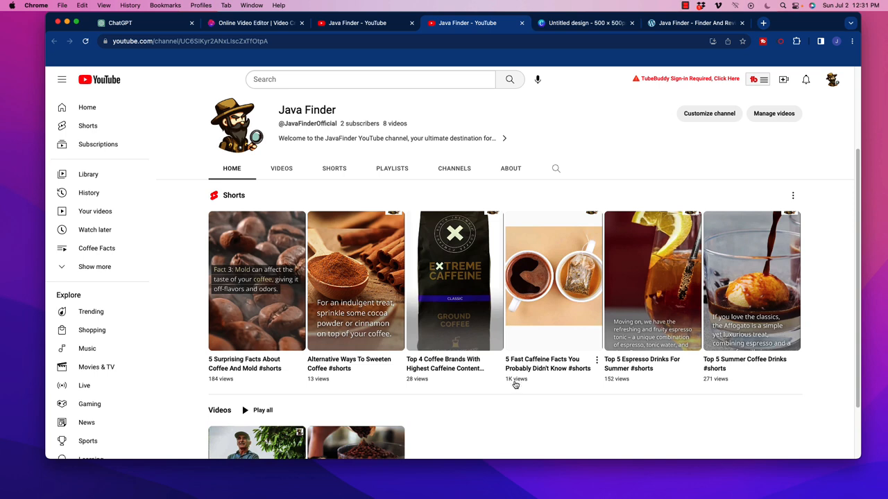
{"action": "mouse_move", "coordinate": [373, 394]}
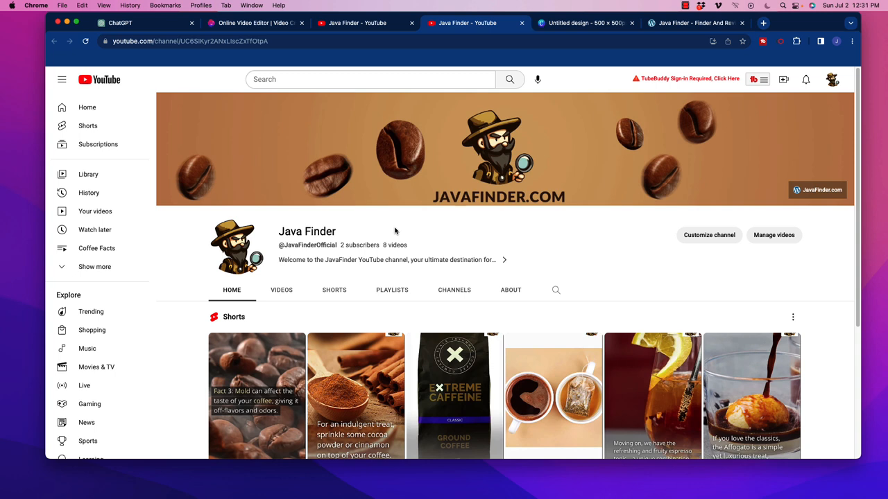
{"action": "mouse_move", "coordinate": [397, 236]}
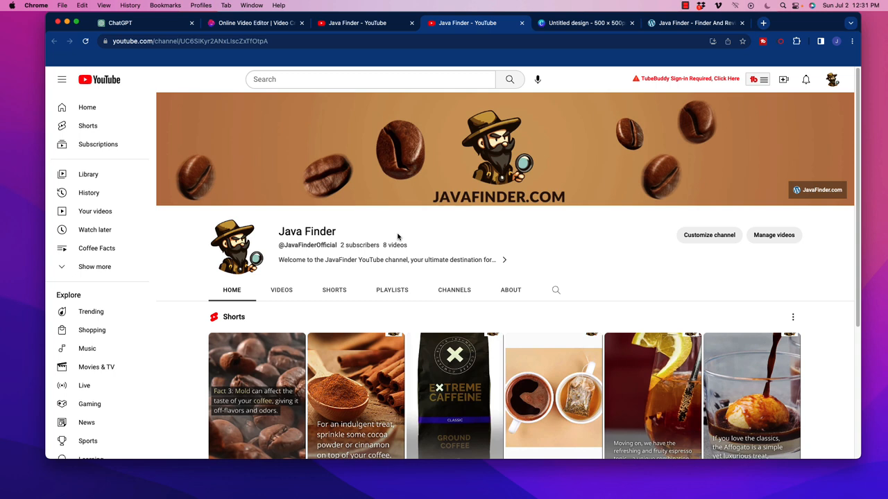
{"action": "mouse_move", "coordinate": [409, 242]}
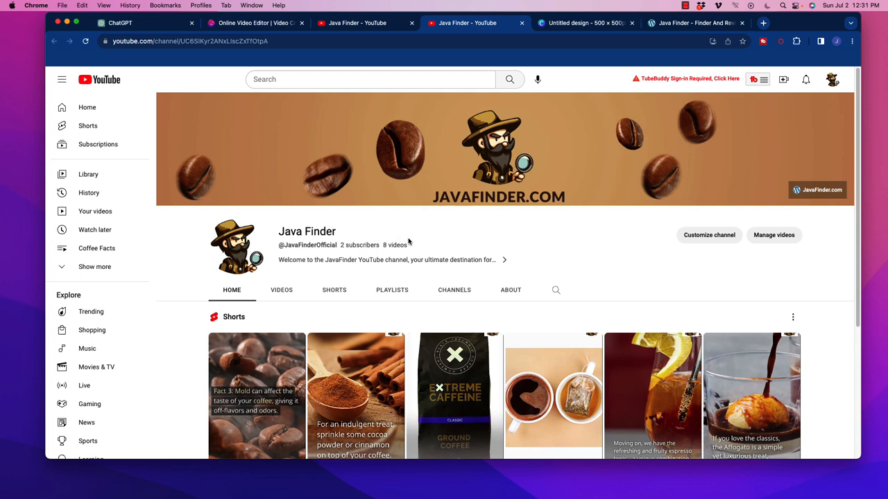
{"action": "mouse_move", "coordinate": [412, 242]}
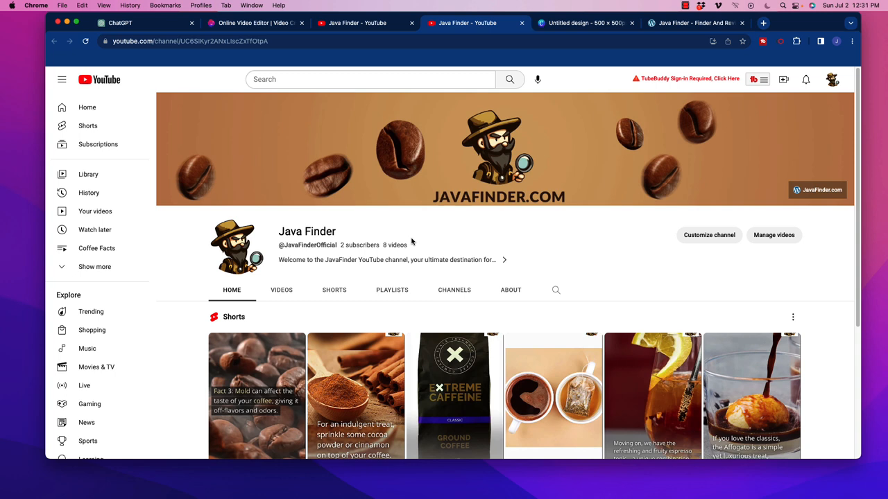
{"action": "mouse_move", "coordinate": [353, 233]}
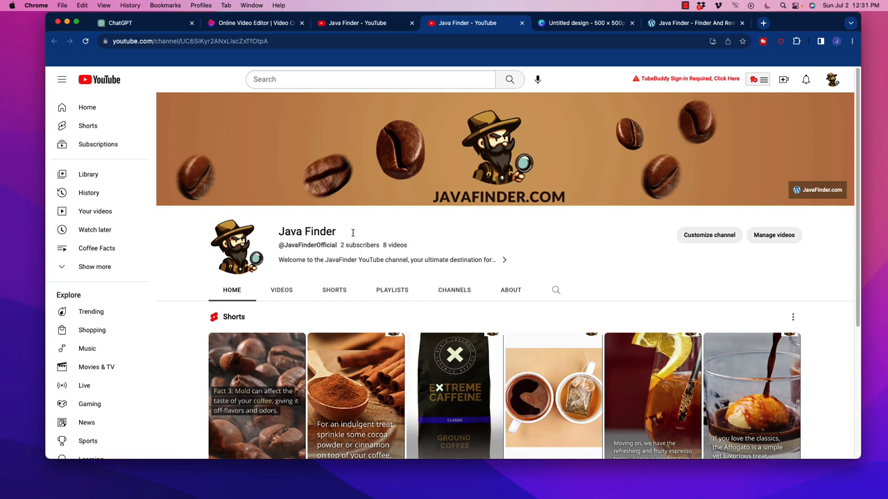
{"action": "mouse_move", "coordinate": [471, 253]}
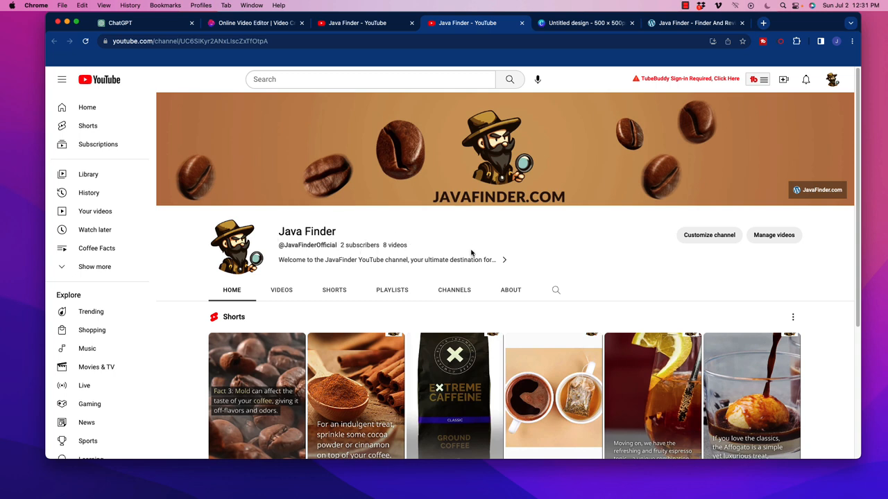
{"action": "mouse_move", "coordinate": [506, 253]}
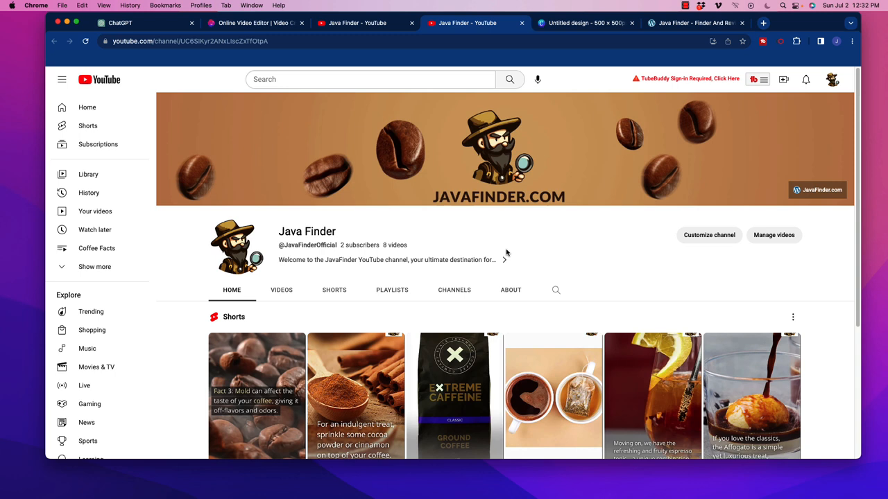
{"action": "mouse_move", "coordinate": [497, 247]}
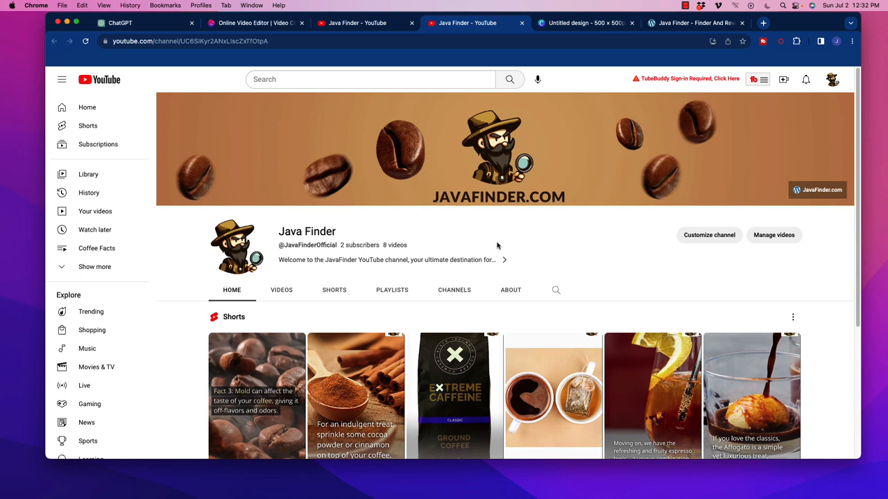
{"action": "mouse_move", "coordinate": [482, 239]}
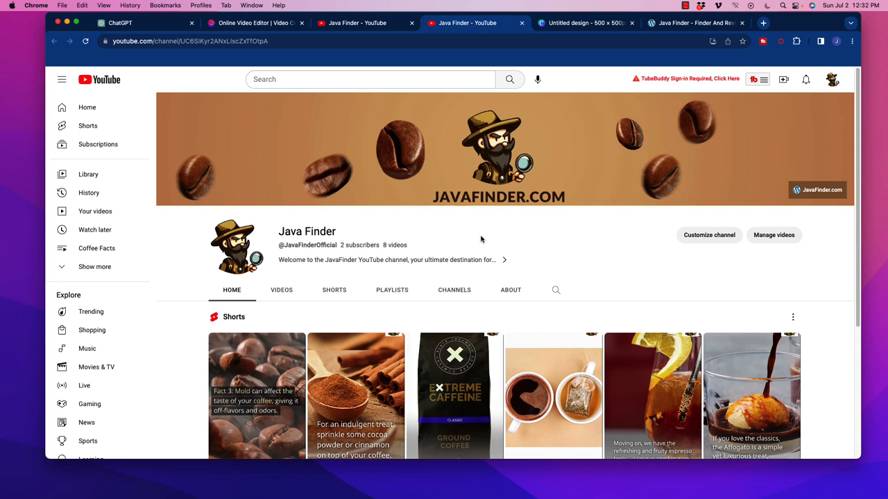
{"action": "mouse_move", "coordinate": [526, 229]}
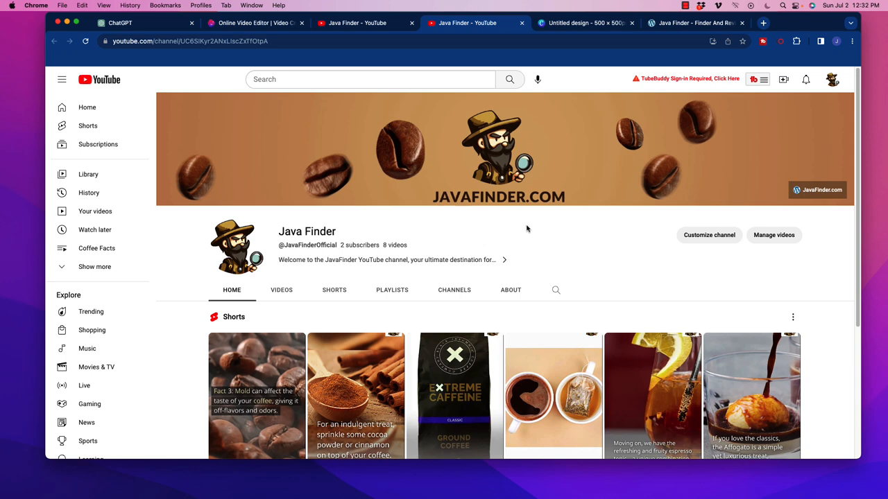
{"action": "mouse_move", "coordinate": [495, 223]}
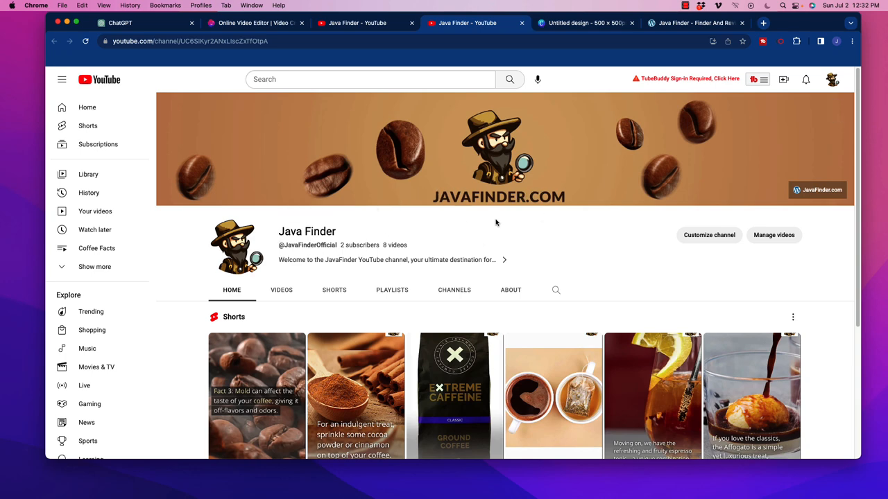
{"action": "scroll", "scroll_direction": "down", "scroll_amount": 3}
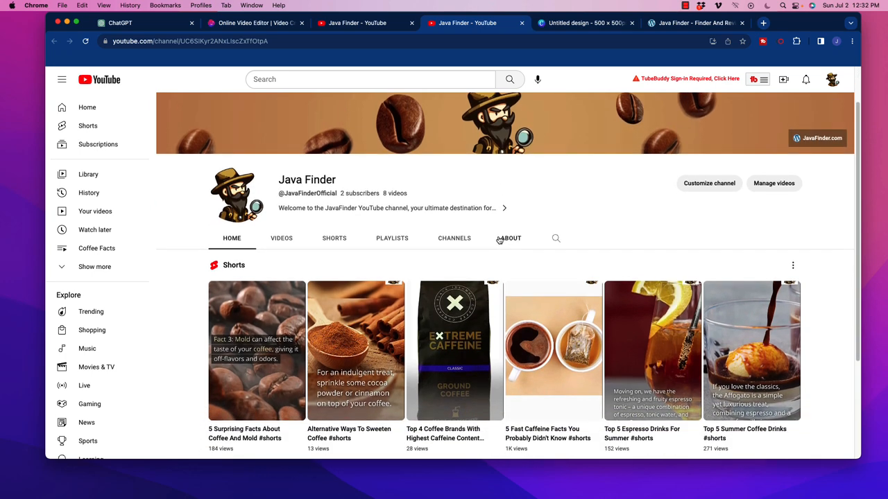
{"action": "scroll", "scroll_direction": "down", "scroll_amount": 3}
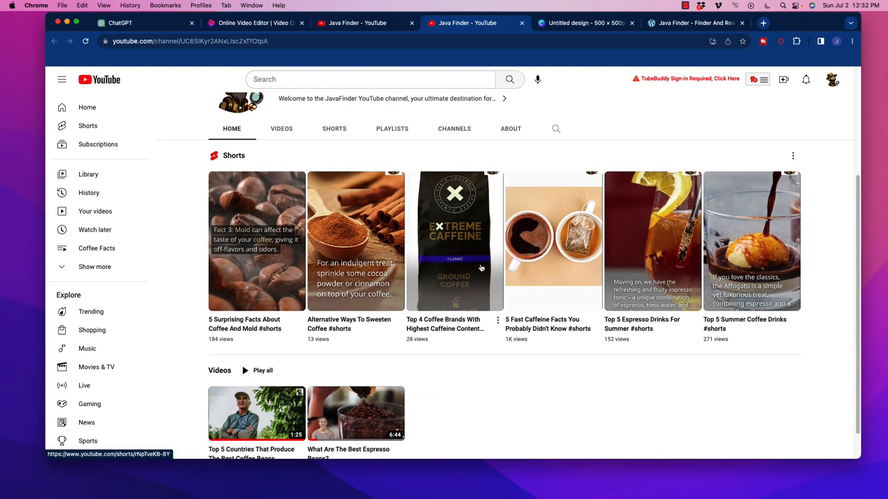
{"action": "scroll", "scroll_direction": "down", "scroll_amount": 3}
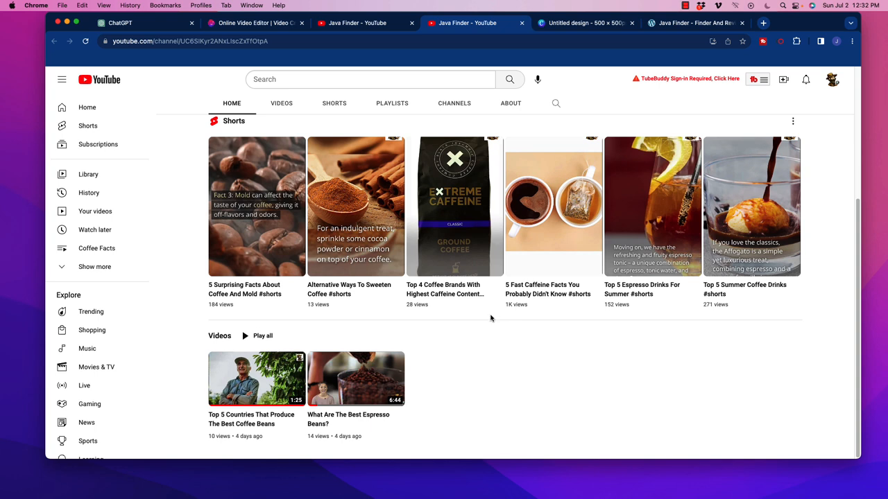
{"action": "mouse_move", "coordinate": [479, 223]}
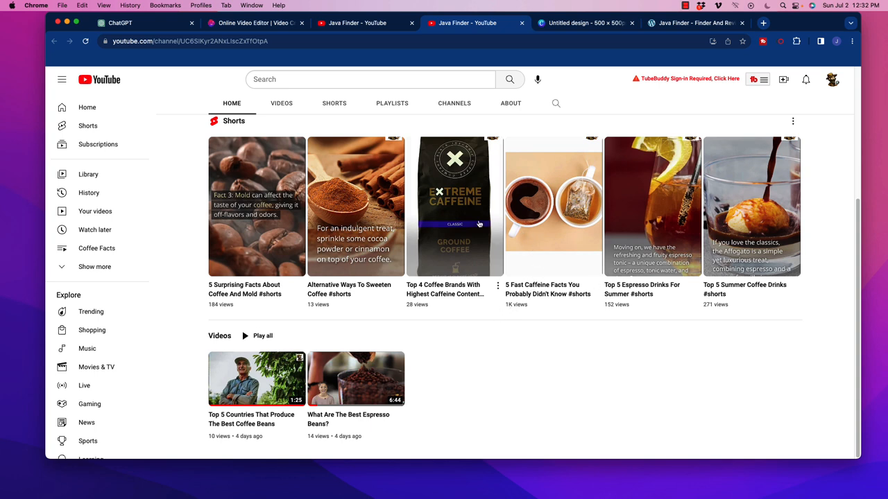
{"action": "mouse_move", "coordinate": [464, 353]}
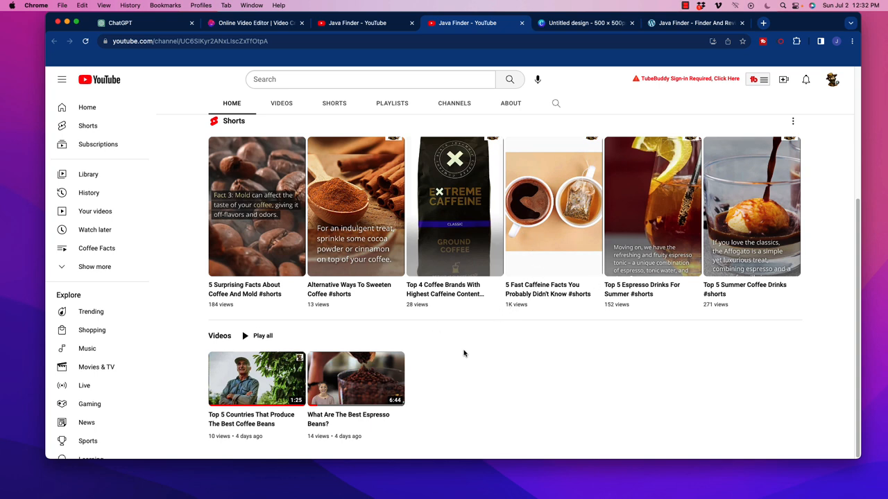
{"action": "mouse_move", "coordinate": [472, 348]}
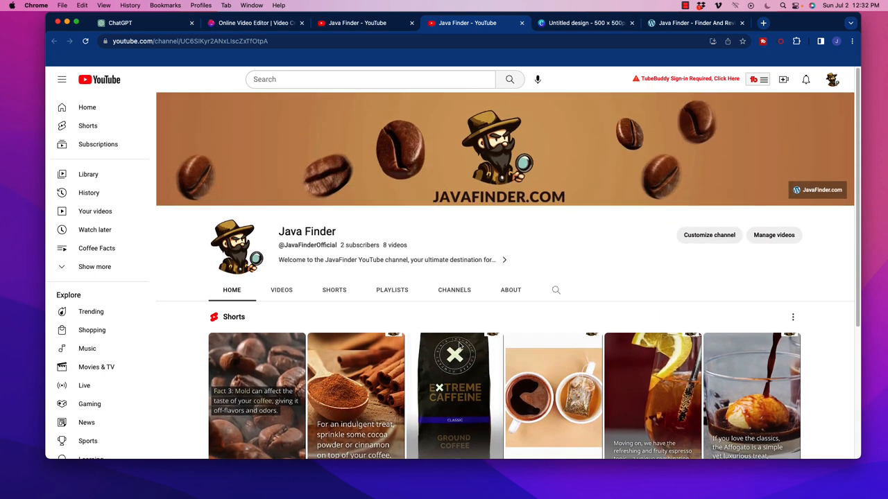
{"action": "mouse_move", "coordinate": [457, 347]}
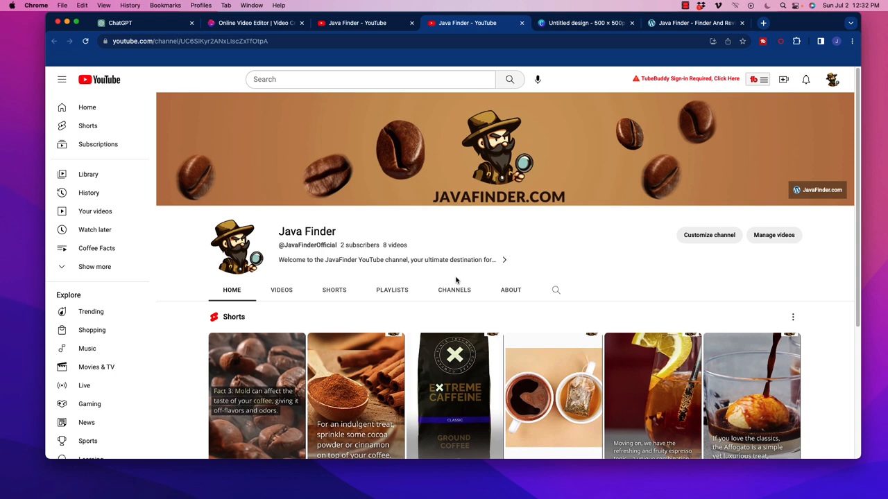
{"action": "mouse_move", "coordinate": [462, 214]}
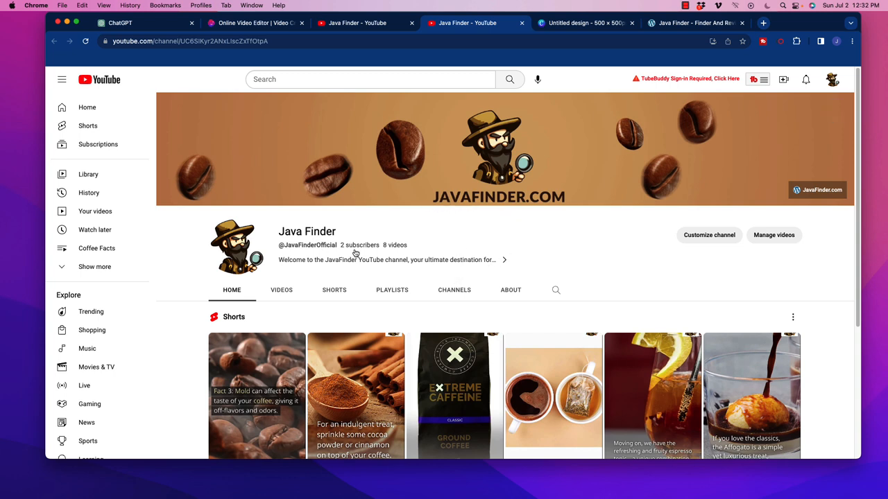
{"action": "mouse_move", "coordinate": [545, 246]}
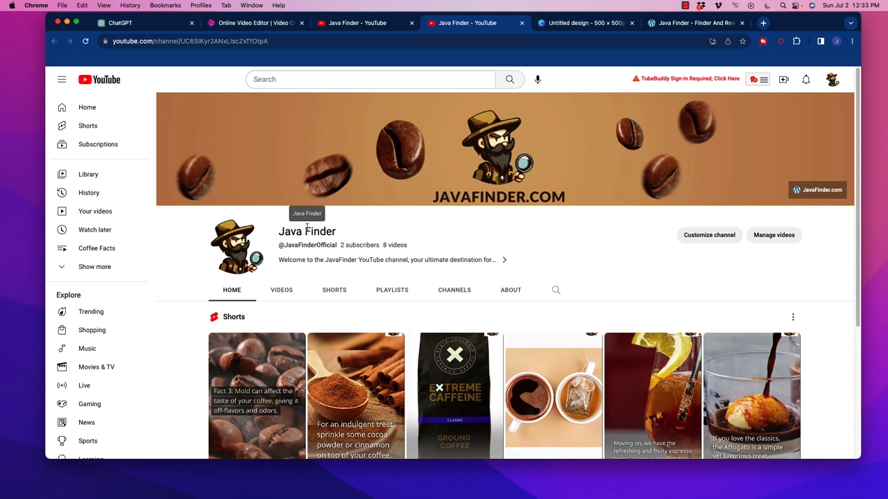
{"action": "mouse_move", "coordinate": [369, 234]}
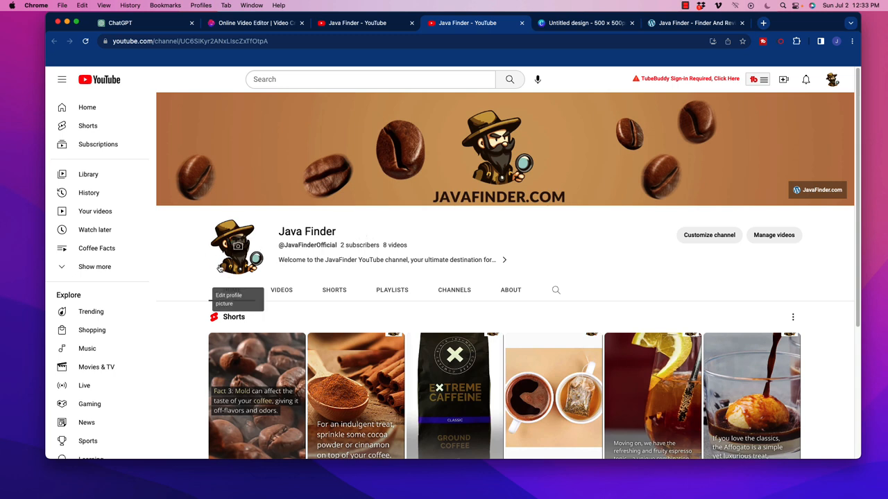
{"action": "mouse_move", "coordinate": [221, 268]}
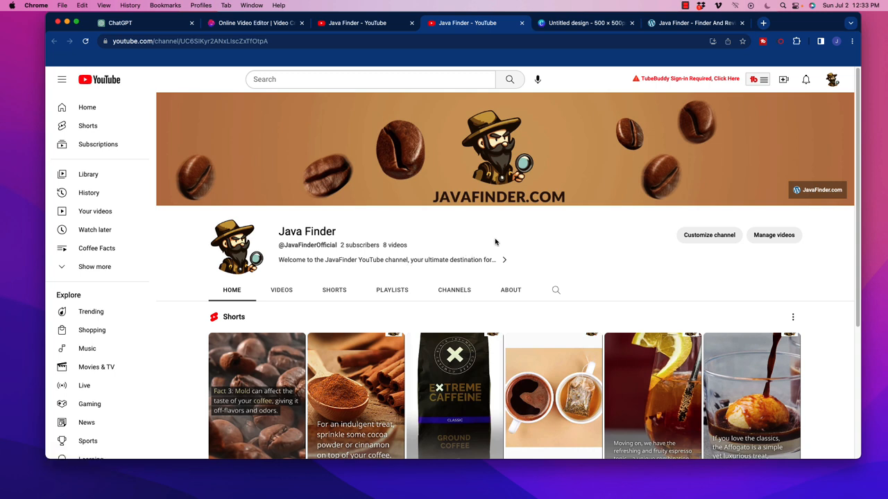
{"action": "mouse_move", "coordinate": [496, 241]}
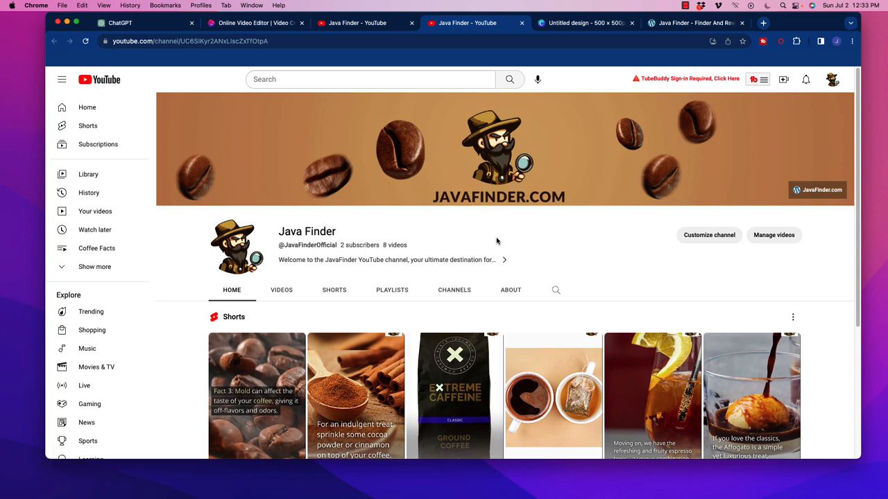
{"action": "mouse_move", "coordinate": [276, 239]}
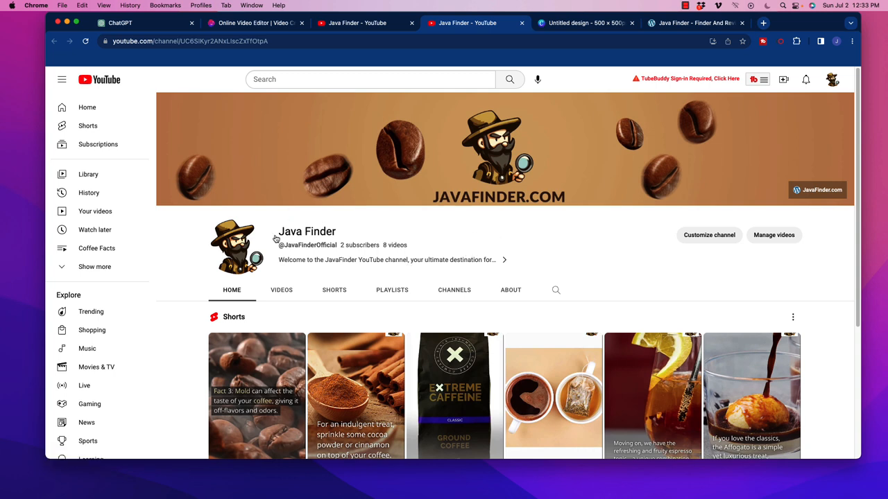
{"action": "mouse_move", "coordinate": [236, 246]}
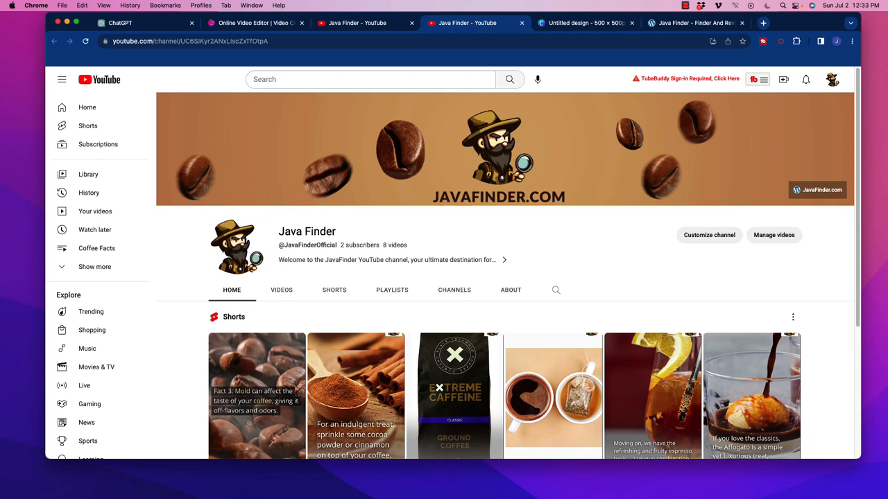
{"action": "mouse_move", "coordinate": [524, 258]}
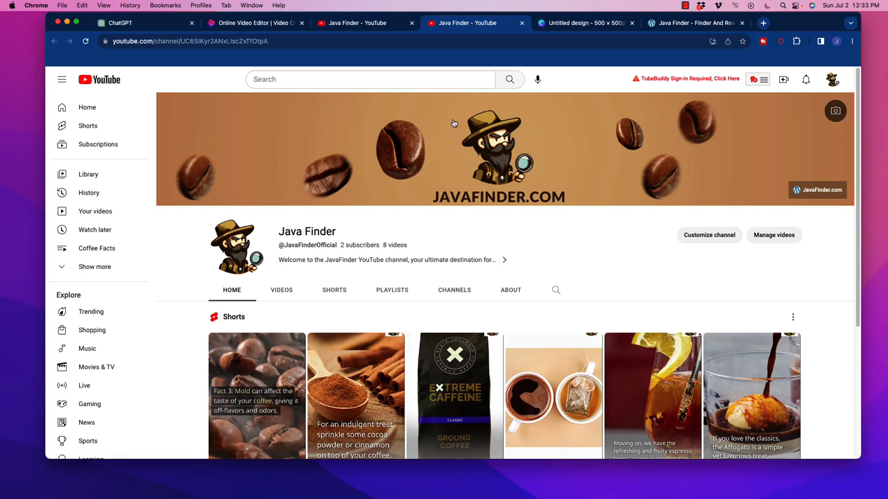
{"action": "mouse_move", "coordinate": [421, 128]}
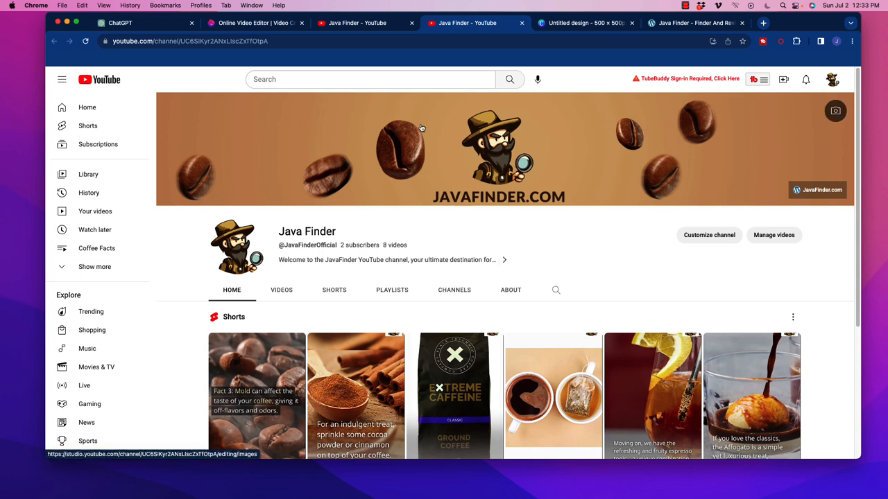
{"action": "mouse_move", "coordinate": [551, 251]}
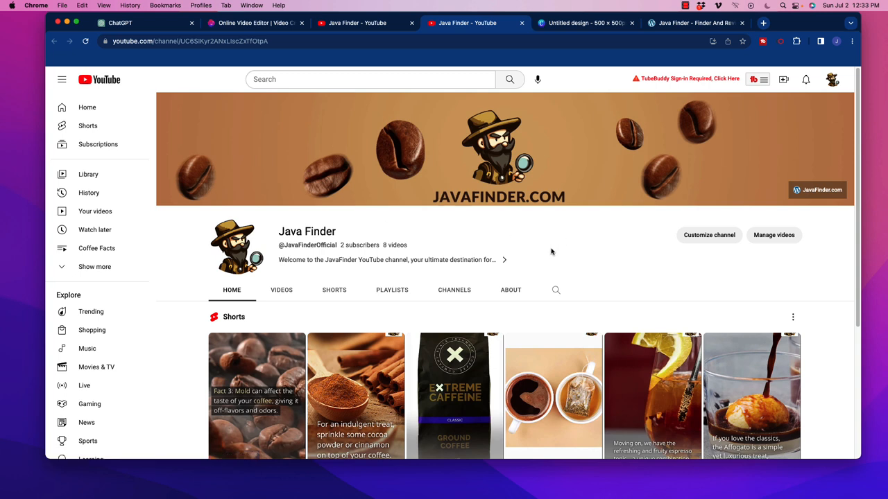
{"action": "mouse_move", "coordinate": [548, 133]}
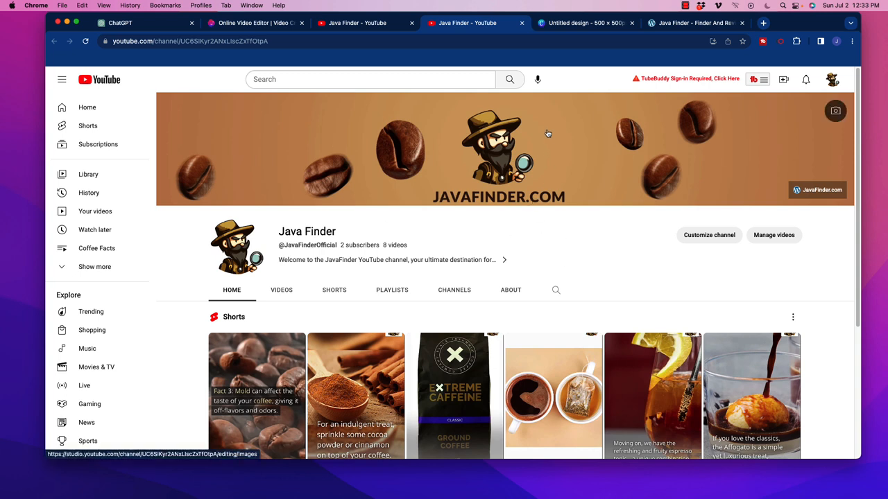
{"action": "mouse_move", "coordinate": [237, 247]}
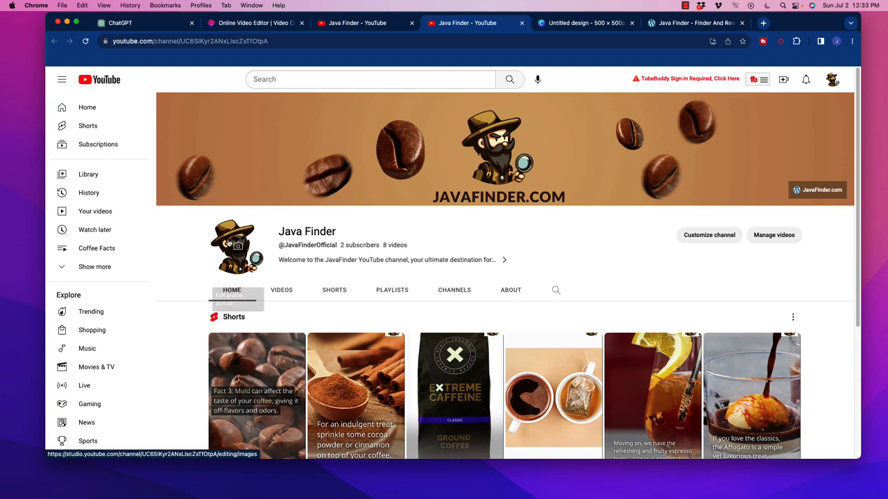
{"action": "mouse_move", "coordinate": [624, 291]}
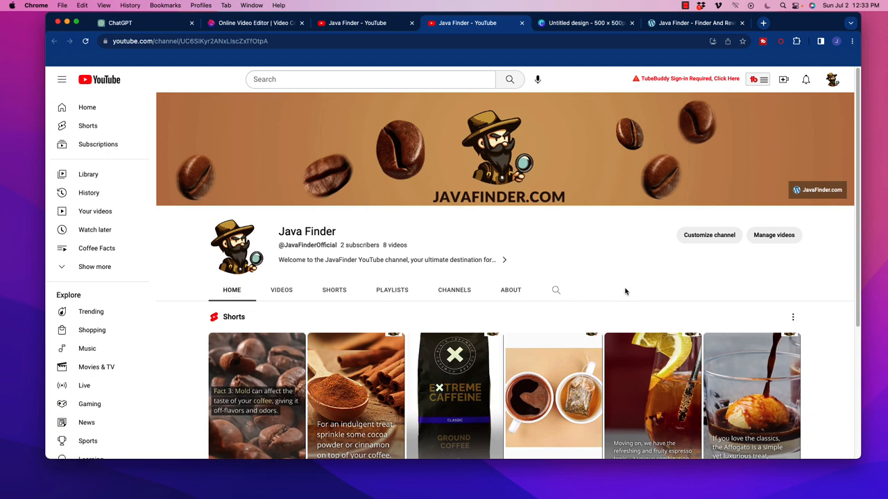
Open Java Finder's About page and highlight the whole channel description paragraph.
{"action": "left_click", "coordinate": [510, 290]}
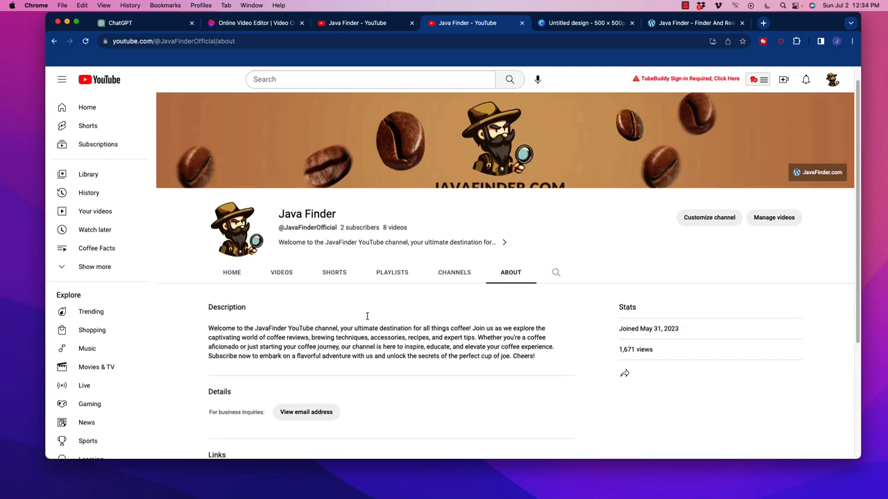
{"action": "scroll", "scroll_direction": "down", "scroll_amount": 3}
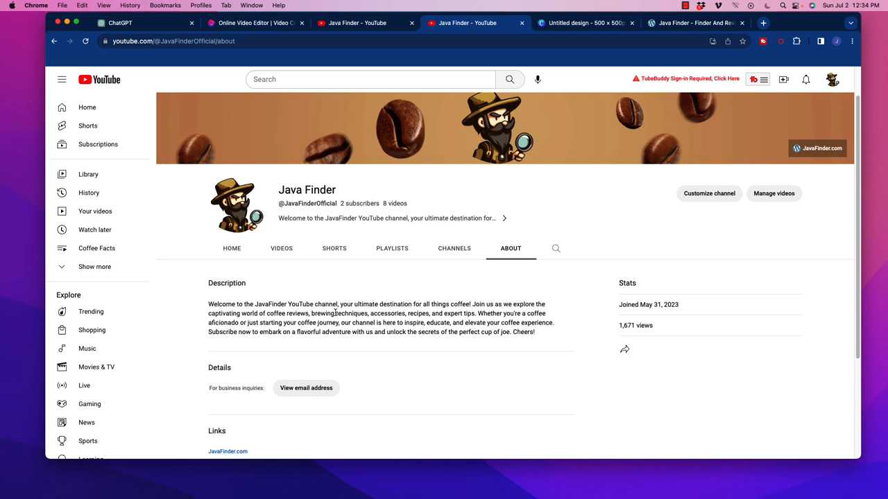
{"action": "mouse_move", "coordinate": [340, 351]}
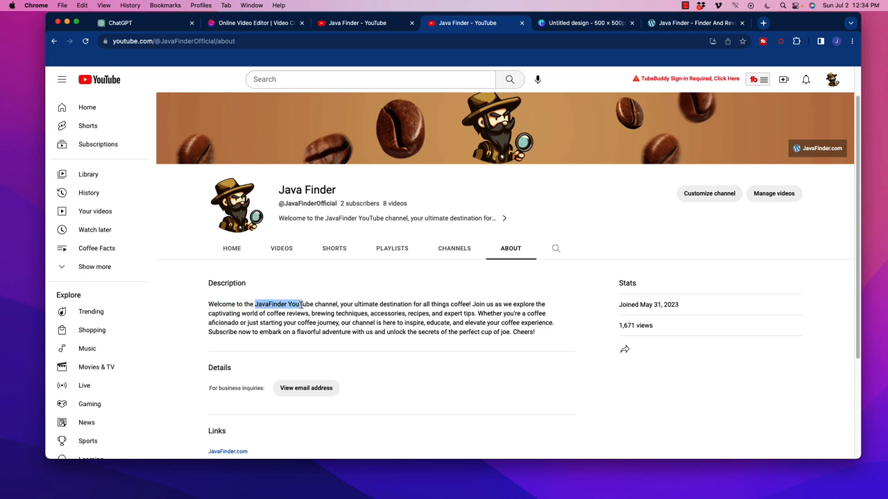
{"action": "left_click_drag", "start_coordinate": [301, 303], "coordinate": [534, 331]}
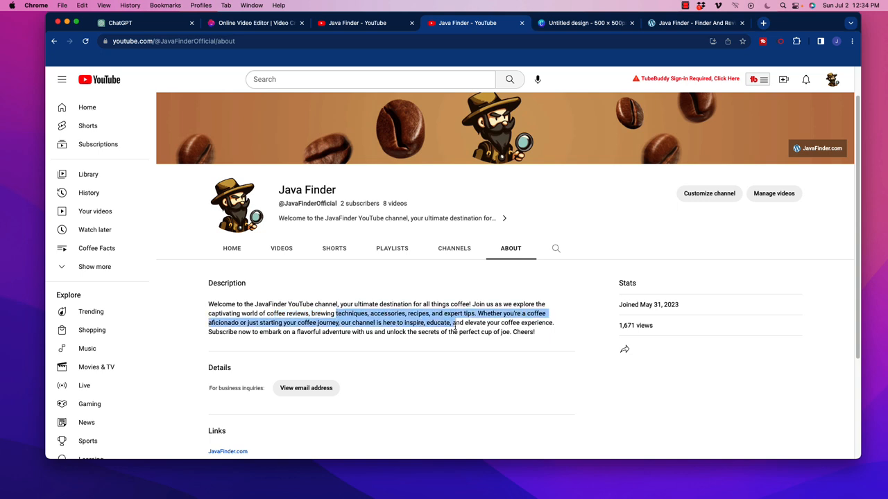
{"action": "mouse_move", "coordinate": [482, 352]}
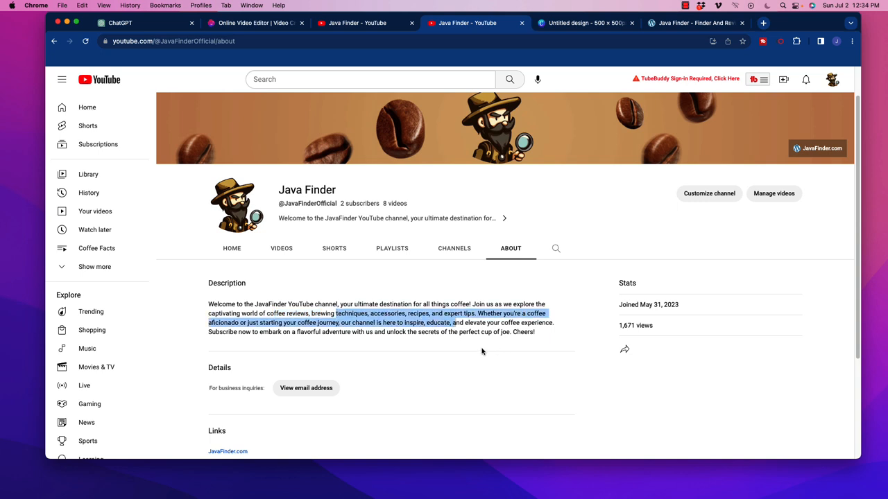
{"action": "mouse_move", "coordinate": [523, 340]}
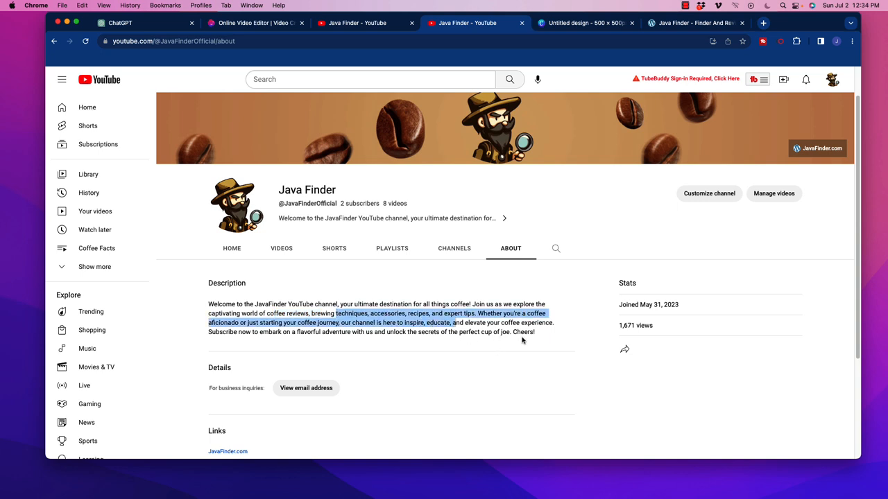
{"action": "left_click", "coordinate": [545, 332]}
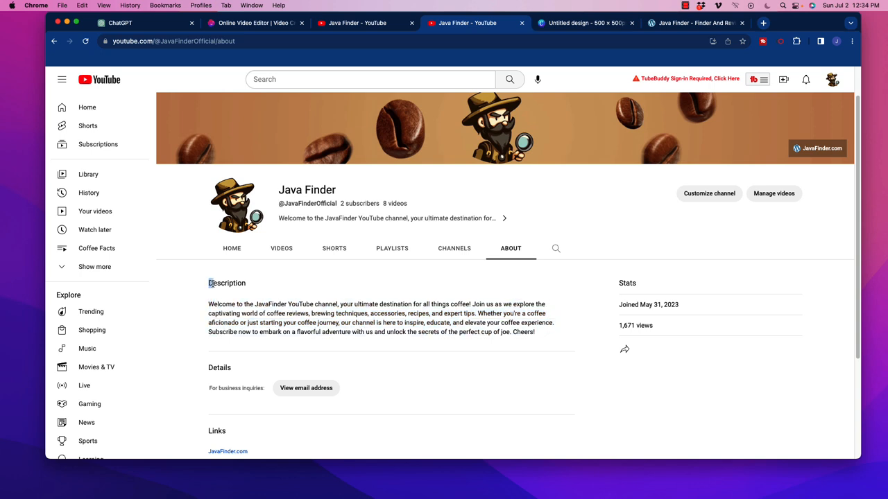
{"action": "left_click_drag", "start_coordinate": [247, 304], "coordinate": [418, 331]}
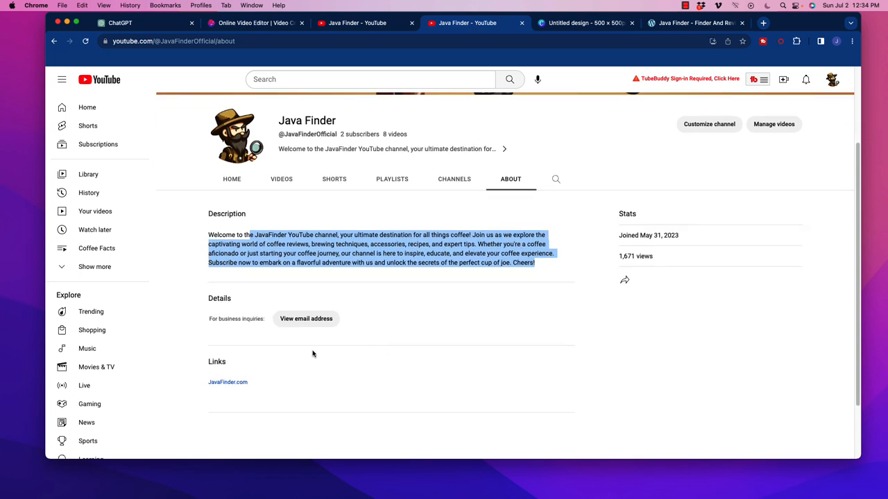
{"action": "mouse_move", "coordinate": [227, 382]}
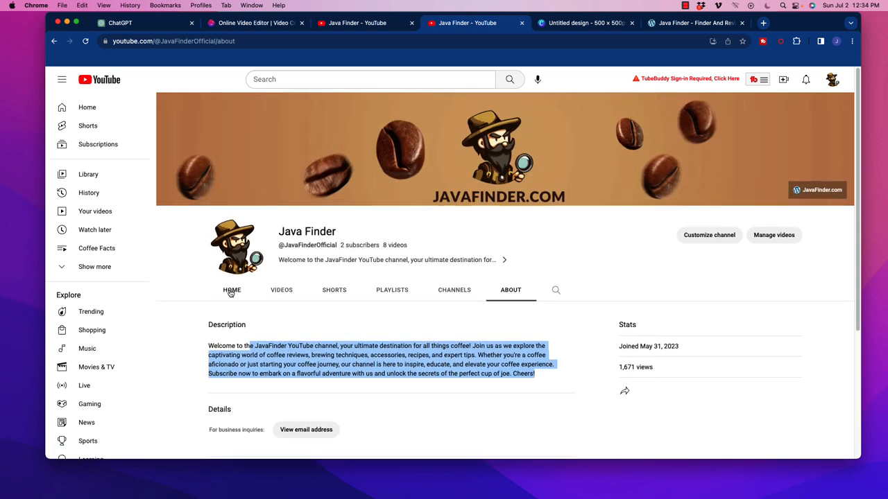
{"action": "left_click", "coordinate": [232, 290]}
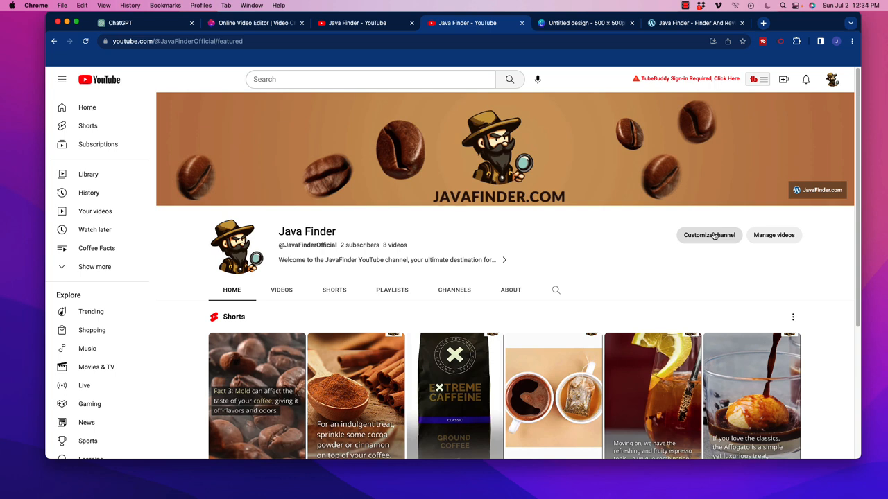
{"action": "mouse_move", "coordinate": [550, 269]}
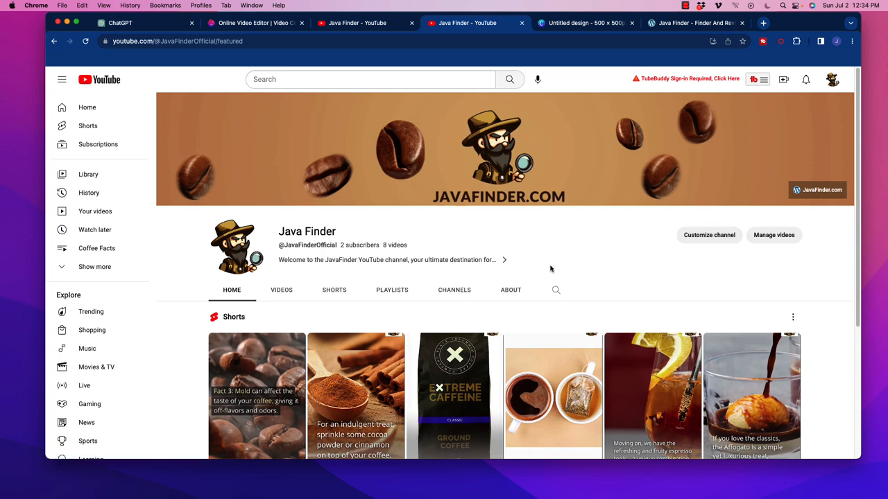
{"action": "mouse_move", "coordinate": [474, 282]}
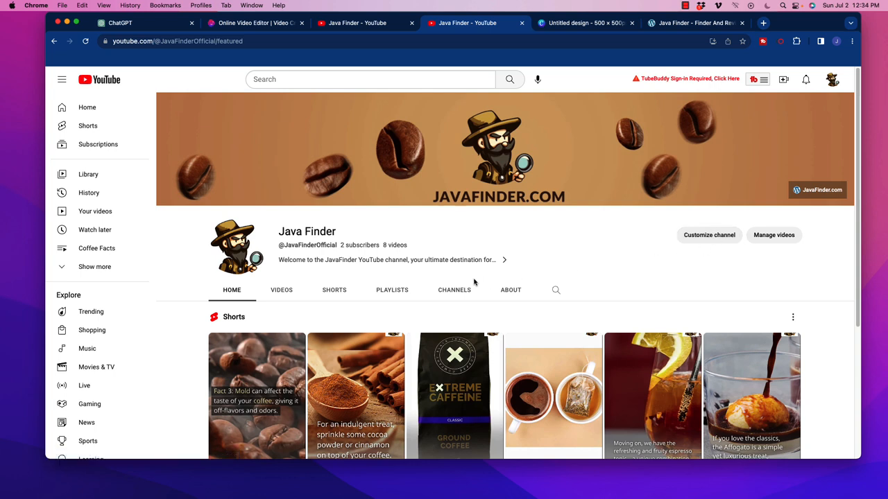
{"action": "mouse_move", "coordinate": [505, 277]}
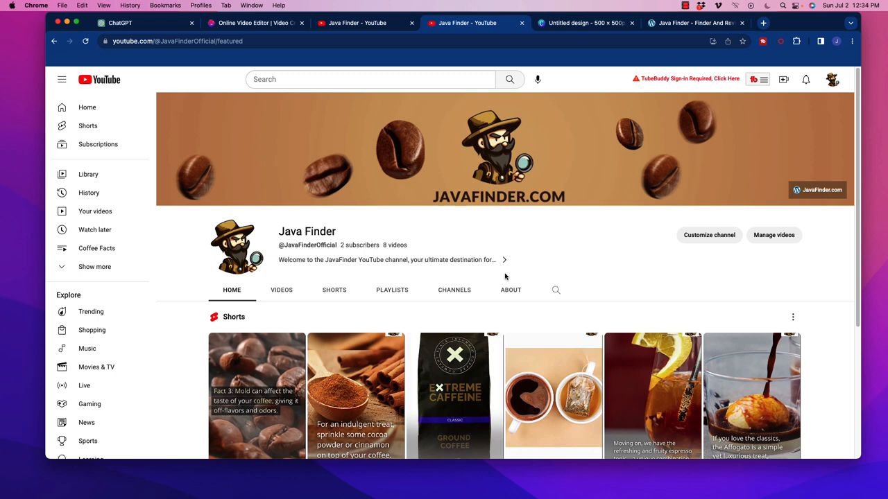
{"action": "mouse_move", "coordinate": [368, 262]}
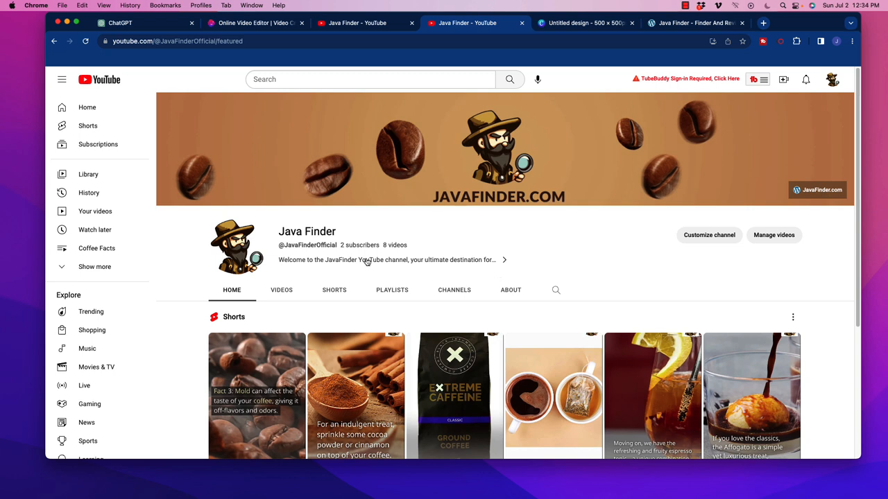
{"action": "mouse_move", "coordinate": [319, 231]}
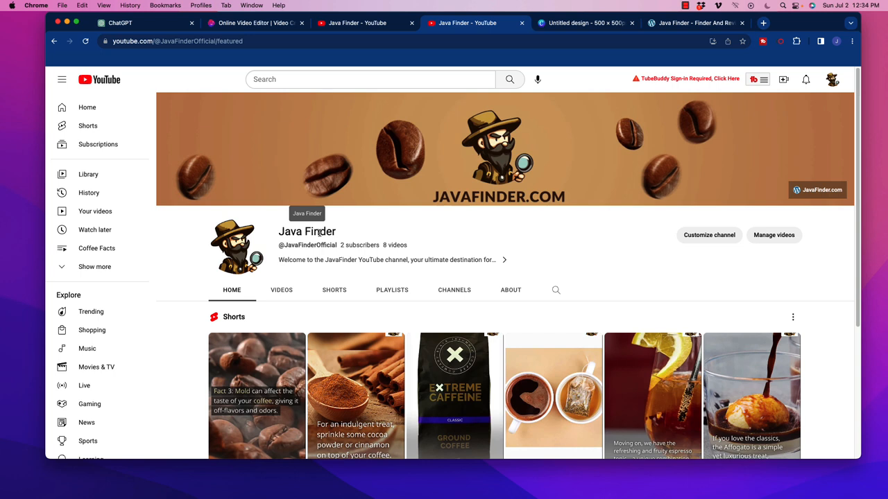
{"action": "mouse_move", "coordinate": [365, 283]}
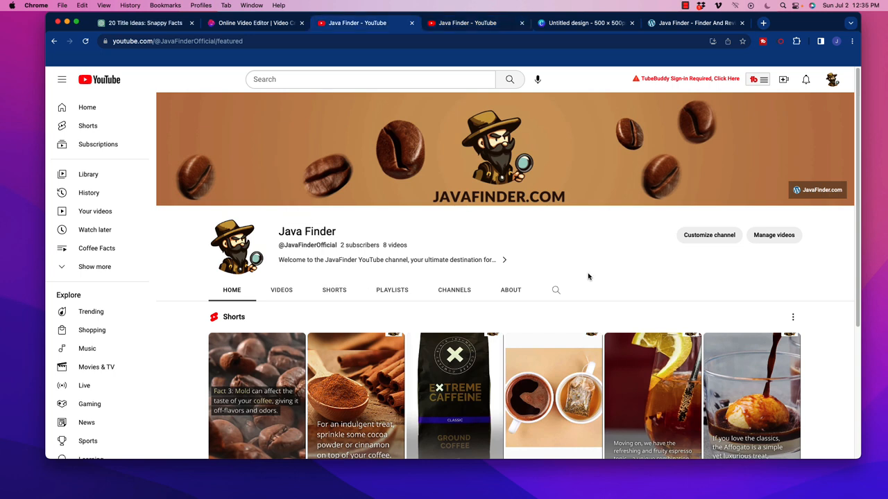
{"action": "mouse_move", "coordinate": [544, 263]}
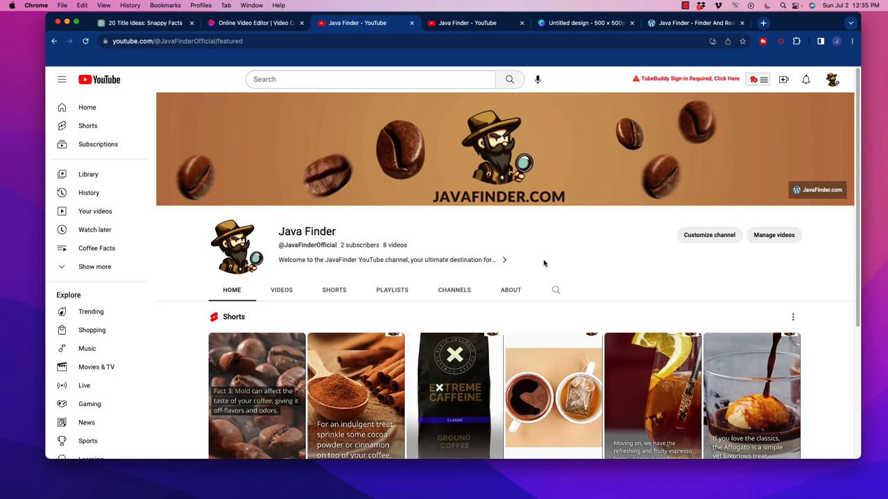
{"action": "mouse_move", "coordinate": [532, 261]}
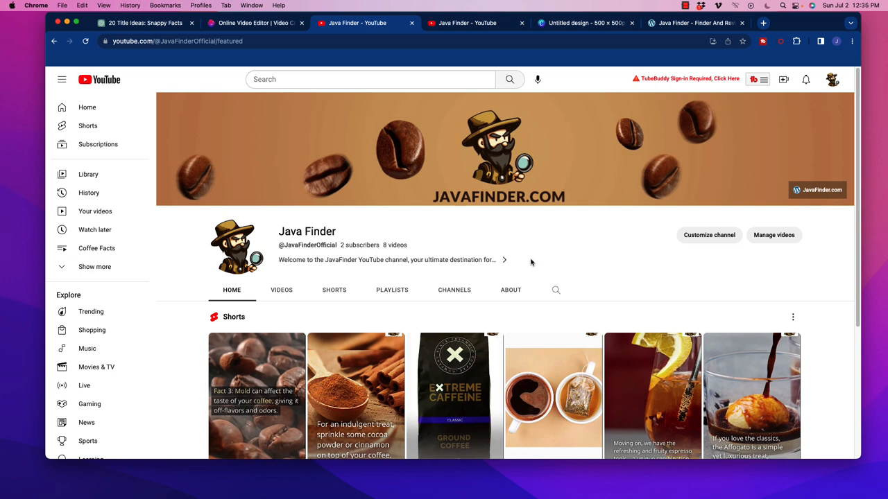
{"action": "mouse_move", "coordinate": [539, 269]}
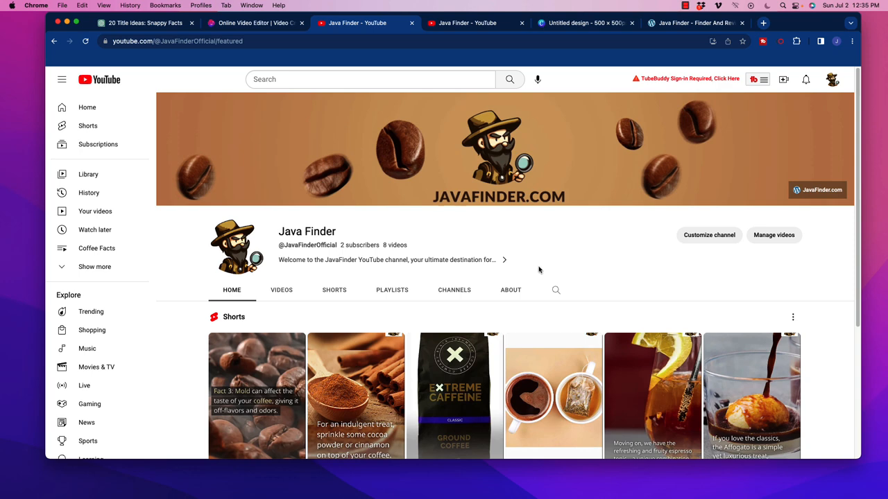
Scroll the Java Finder Home tab to the Shorts titles, view counts and Videos row.
{"action": "scroll", "scroll_direction": "down", "scroll_amount": 3}
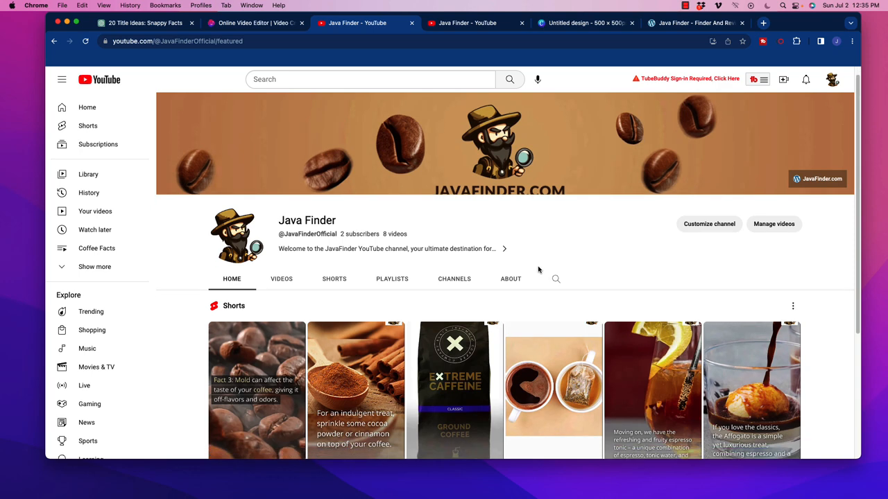
{"action": "scroll", "scroll_direction": "down", "scroll_amount": 3}
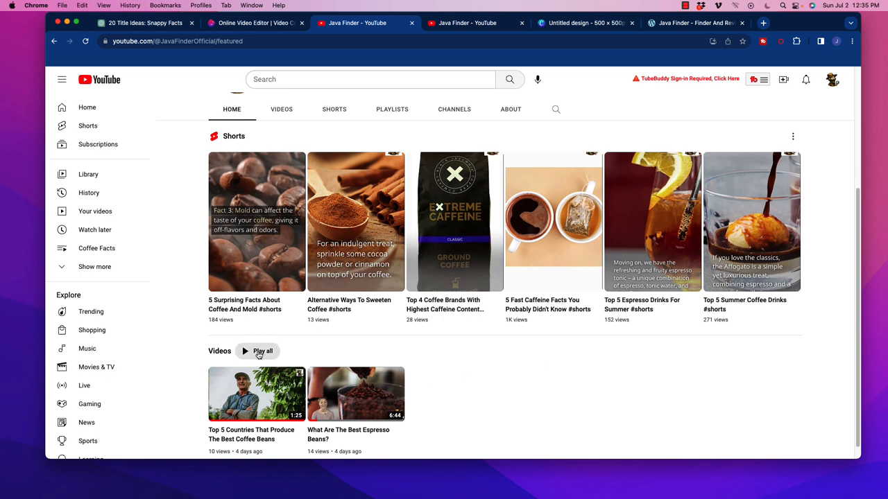
{"action": "mouse_move", "coordinate": [386, 407]}
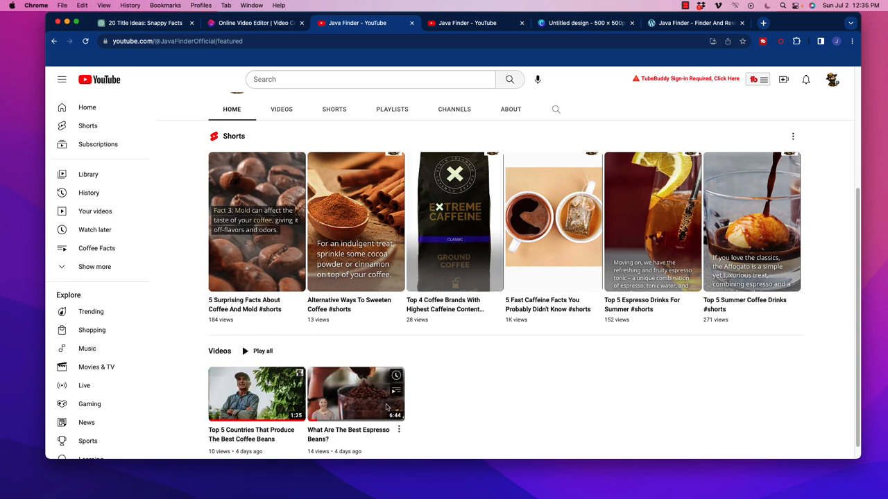
{"action": "mouse_move", "coordinate": [355, 394]}
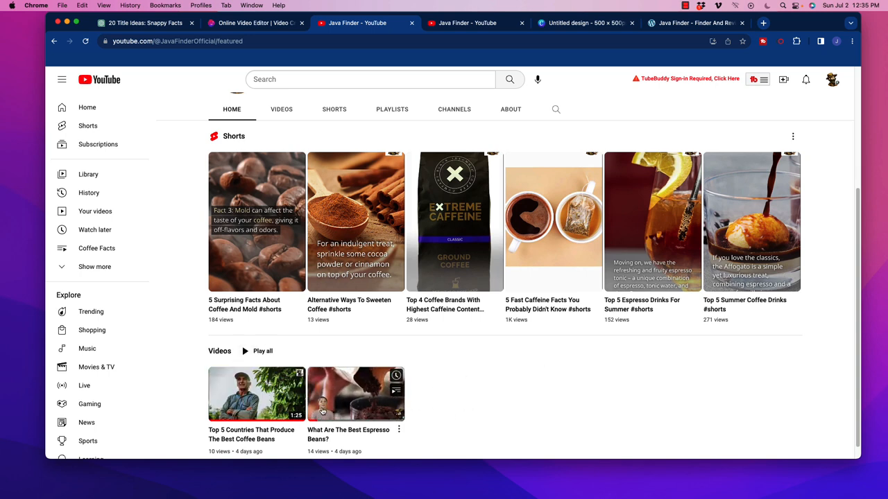
{"action": "mouse_move", "coordinate": [355, 394]}
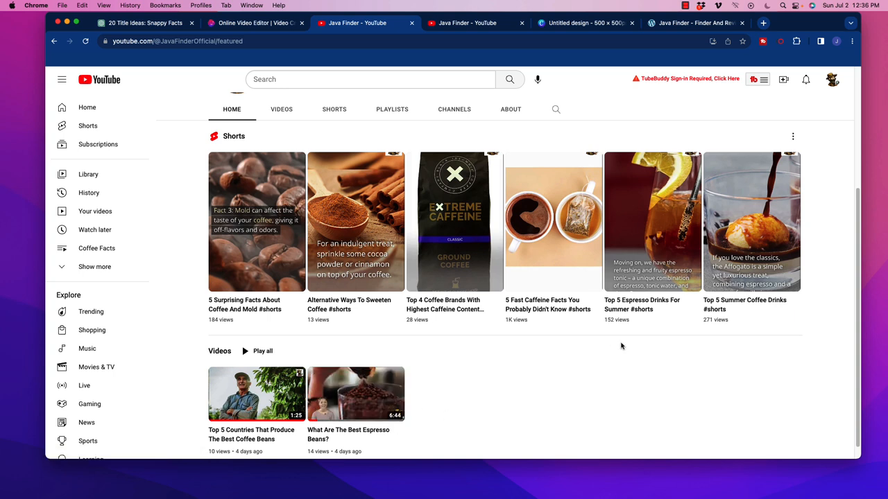
{"action": "mouse_move", "coordinate": [638, 380]}
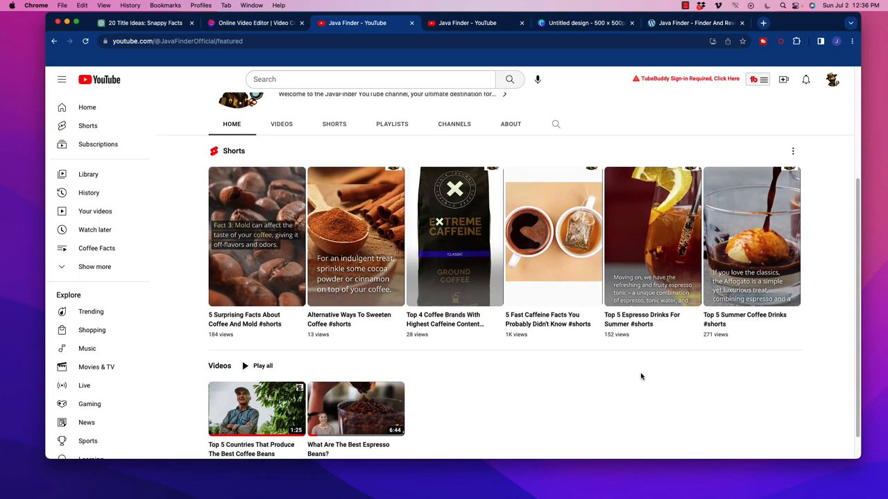
{"action": "mouse_move", "coordinate": [563, 347]}
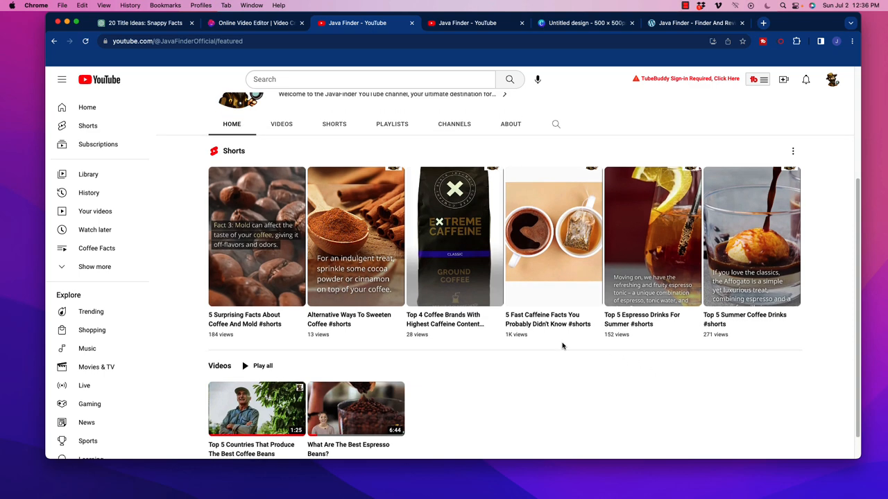
{"action": "mouse_move", "coordinate": [738, 343]}
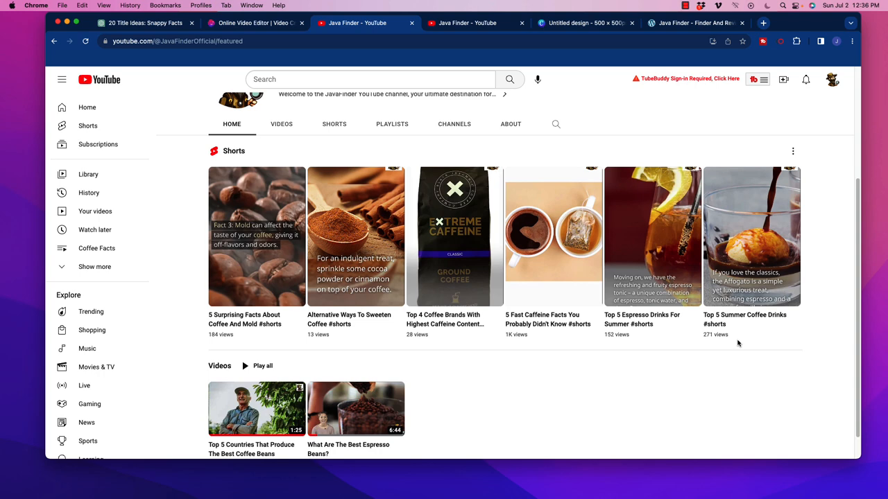
{"action": "scroll", "scroll_direction": "up", "scroll_amount": 3}
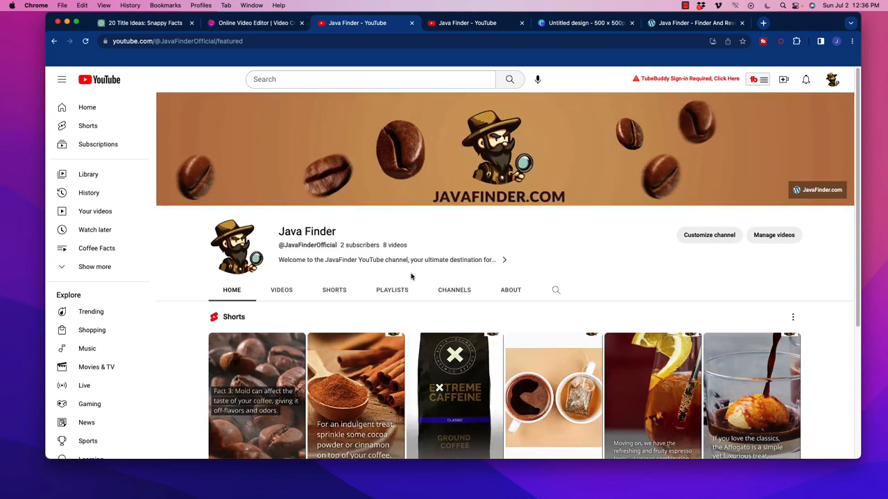
{"action": "scroll", "scroll_direction": "down", "scroll_amount": 3}
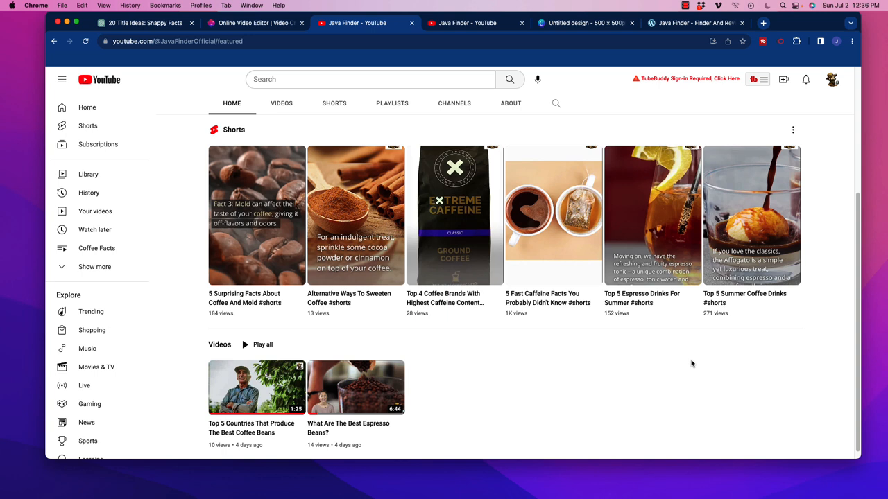
{"action": "mouse_move", "coordinate": [688, 373]}
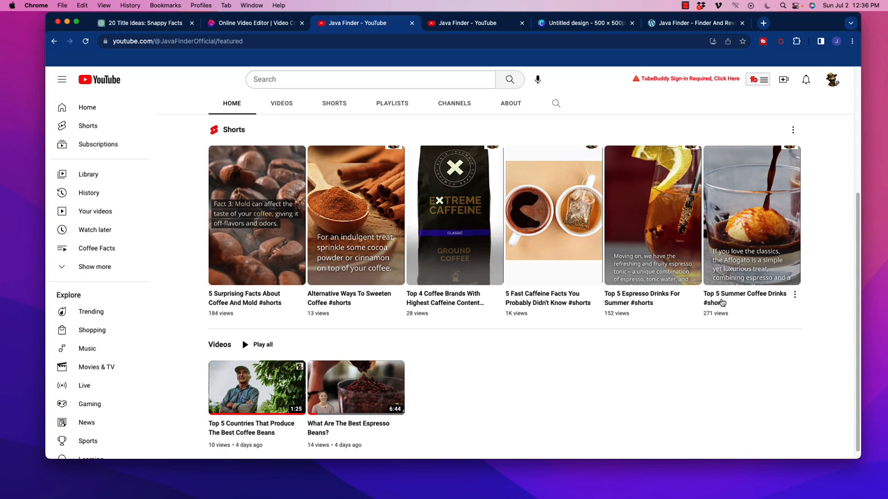
{"action": "mouse_move", "coordinate": [718, 303]}
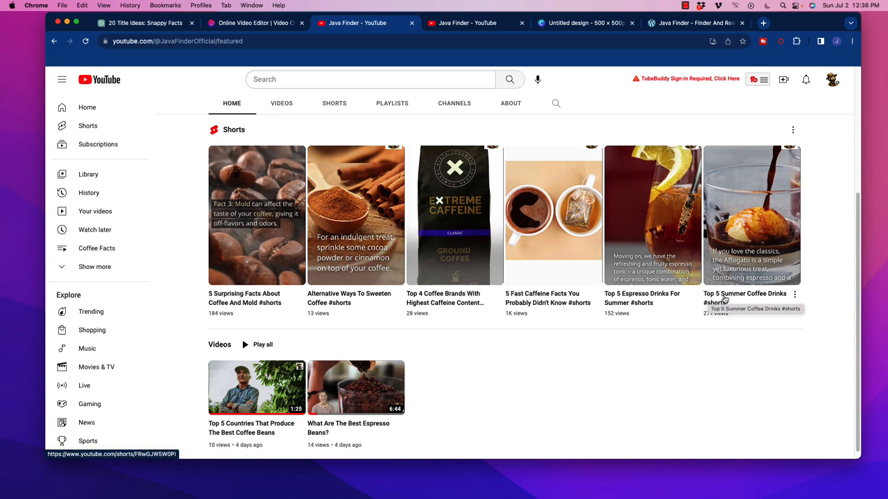
{"action": "mouse_move", "coordinate": [622, 300]}
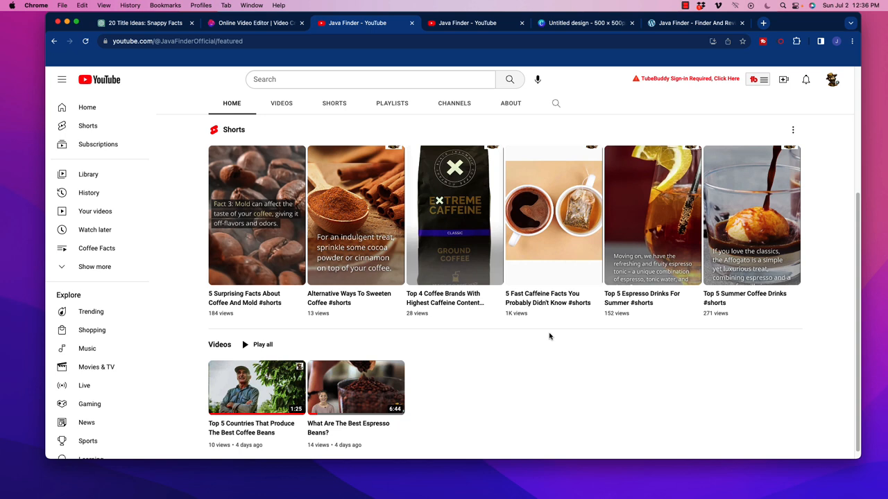
{"action": "mouse_move", "coordinate": [229, 323]}
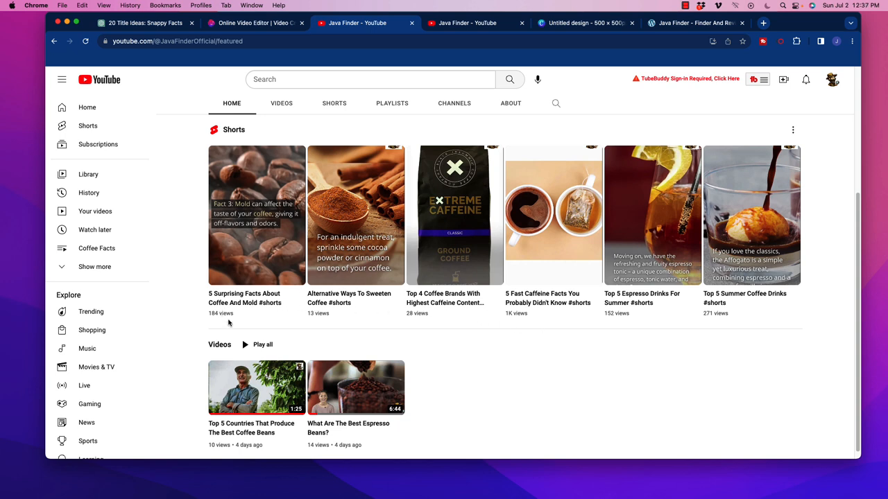
{"action": "mouse_move", "coordinate": [455, 348]}
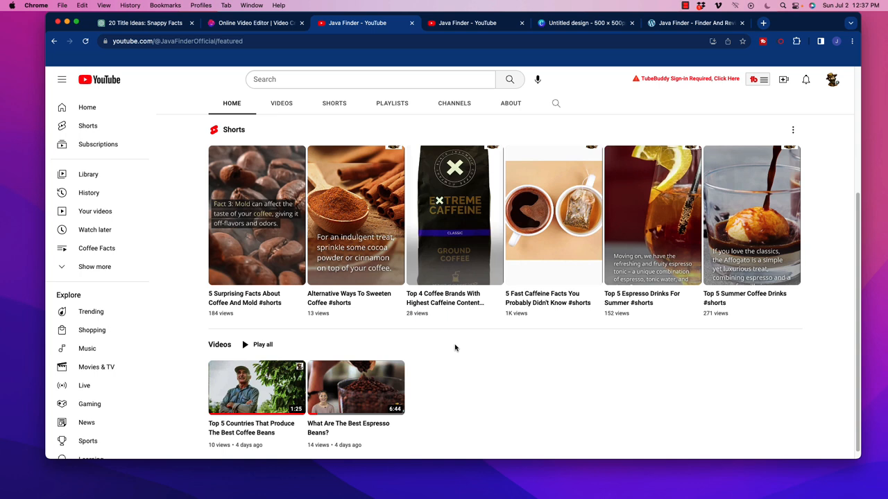
{"action": "mouse_move", "coordinate": [367, 338]}
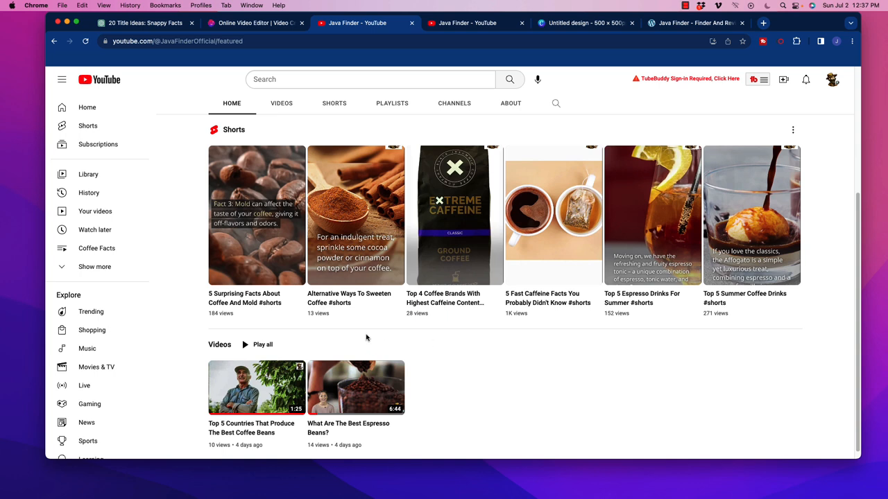
{"action": "mouse_move", "coordinate": [312, 300]}
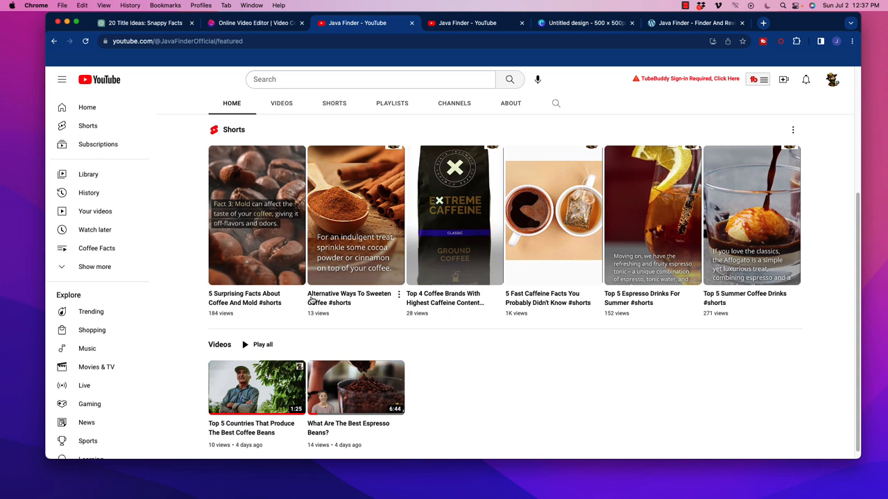
{"action": "mouse_move", "coordinate": [330, 316]}
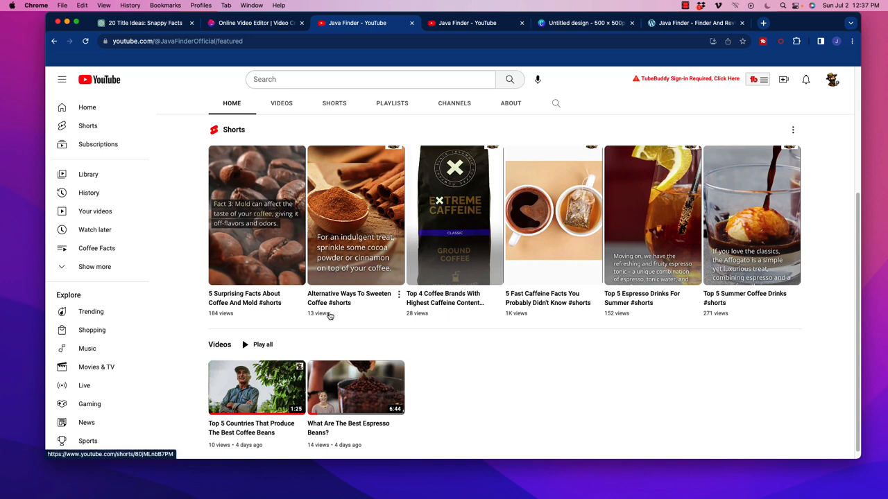
{"action": "mouse_move", "coordinate": [316, 321]}
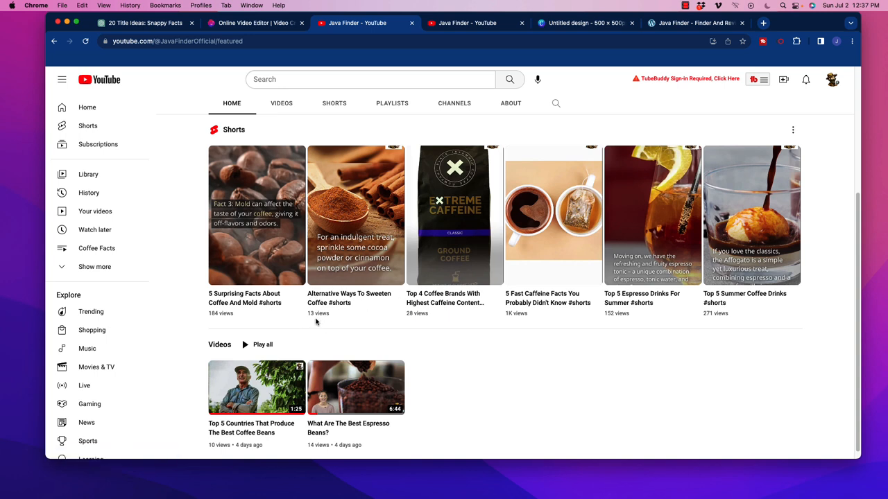
{"action": "mouse_move", "coordinate": [426, 348]}
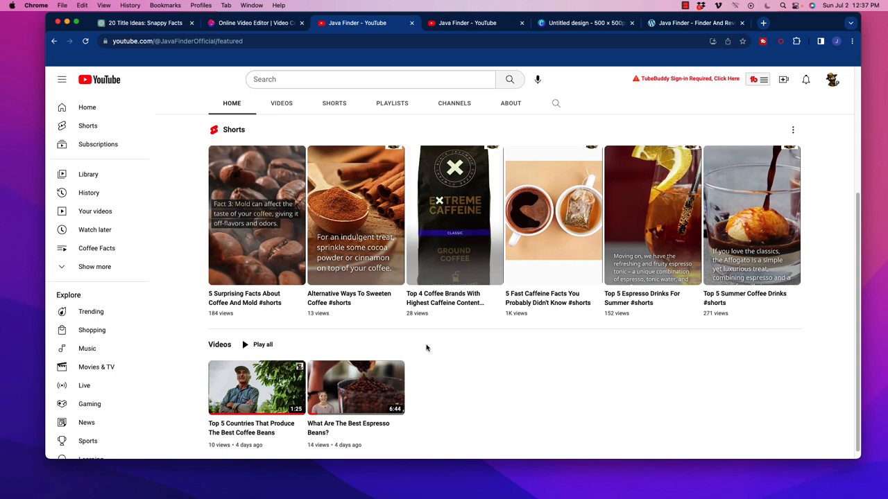
{"action": "mouse_move", "coordinate": [554, 319]}
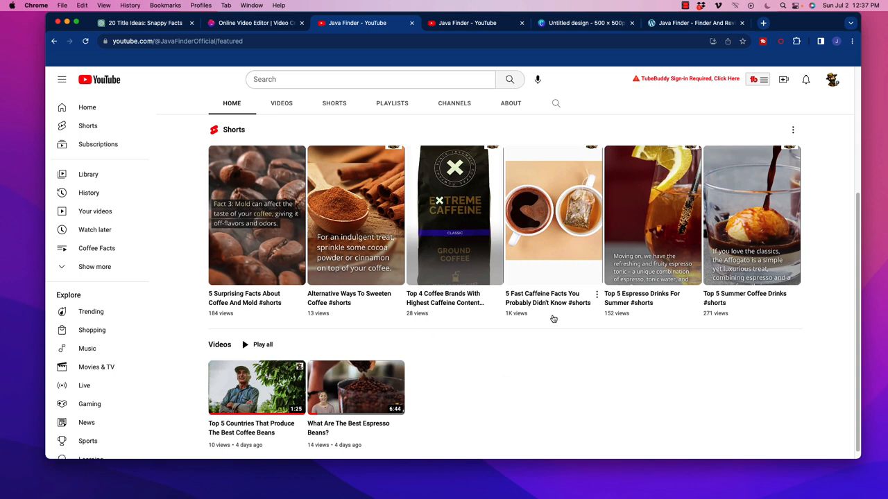
{"action": "mouse_move", "coordinate": [543, 307]}
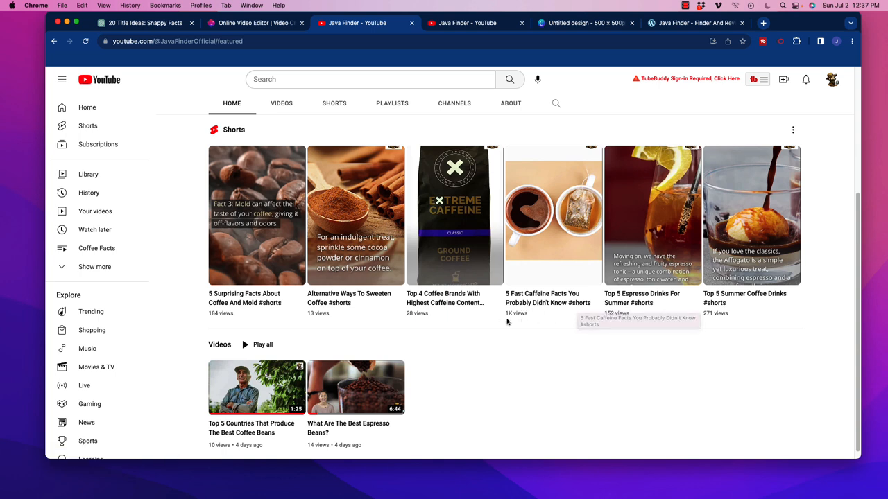
{"action": "mouse_move", "coordinate": [541, 361]}
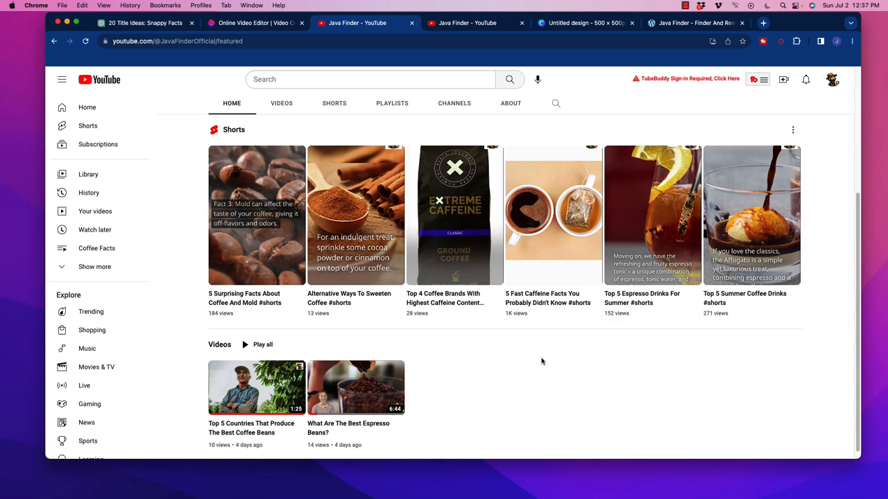
{"action": "mouse_move", "coordinate": [641, 311]}
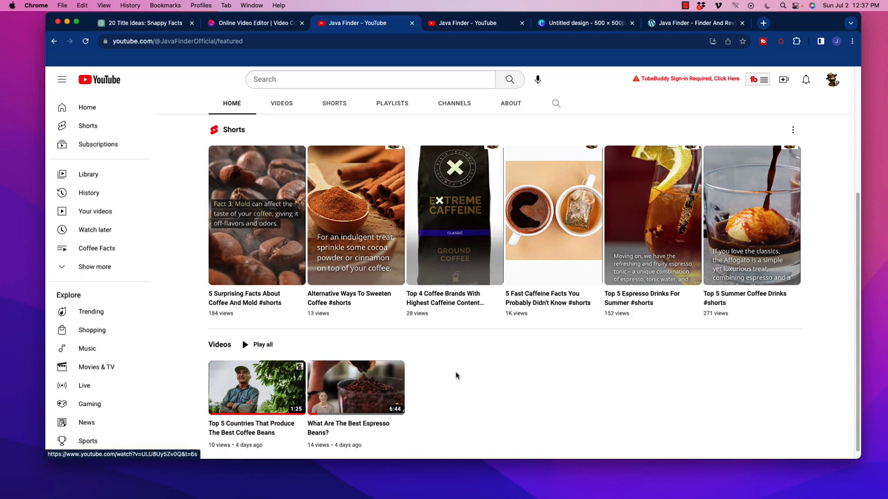
{"action": "mouse_move", "coordinate": [507, 321]}
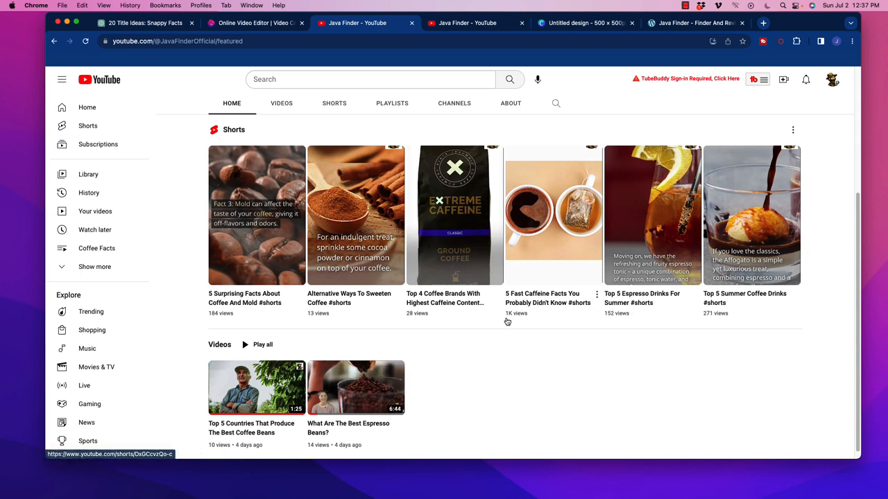
{"action": "mouse_move", "coordinate": [503, 303]}
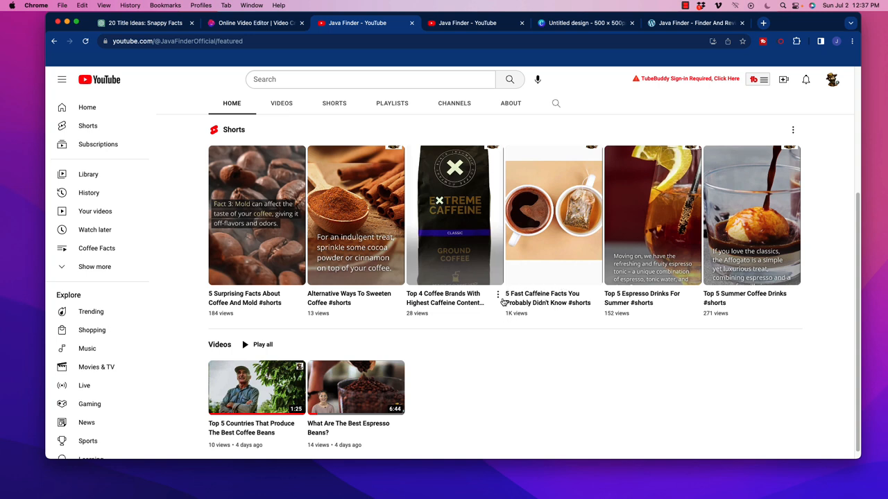
{"action": "mouse_move", "coordinate": [505, 344]}
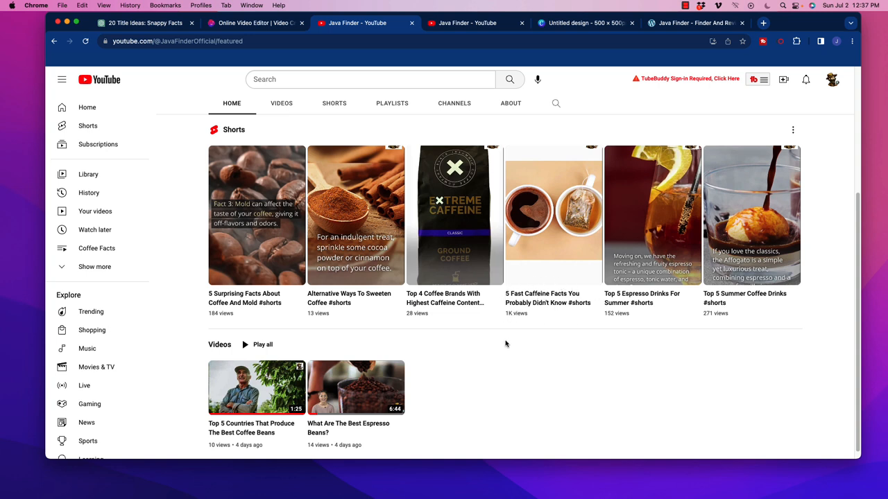
{"action": "mouse_move", "coordinate": [515, 340]}
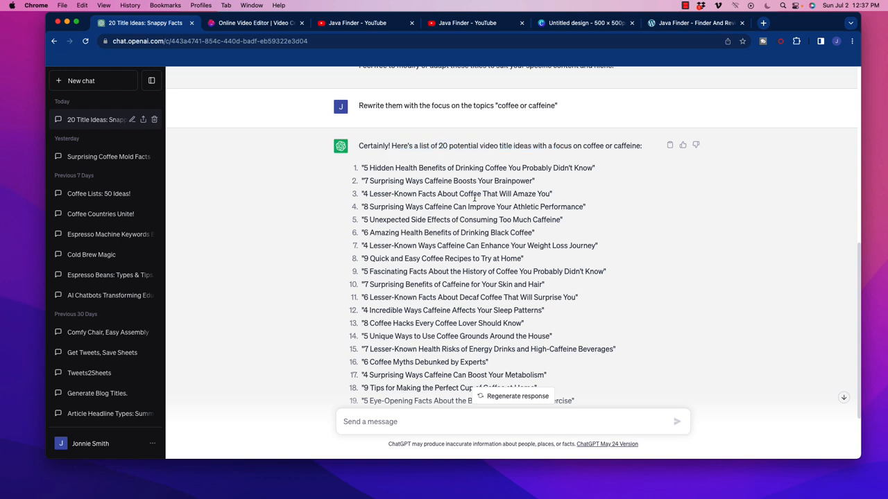
Scroll through ChatGPT's list of 20 coffee and caffeine title ideas.
{"action": "scroll", "scroll_direction": "down", "scroll_amount": 3}
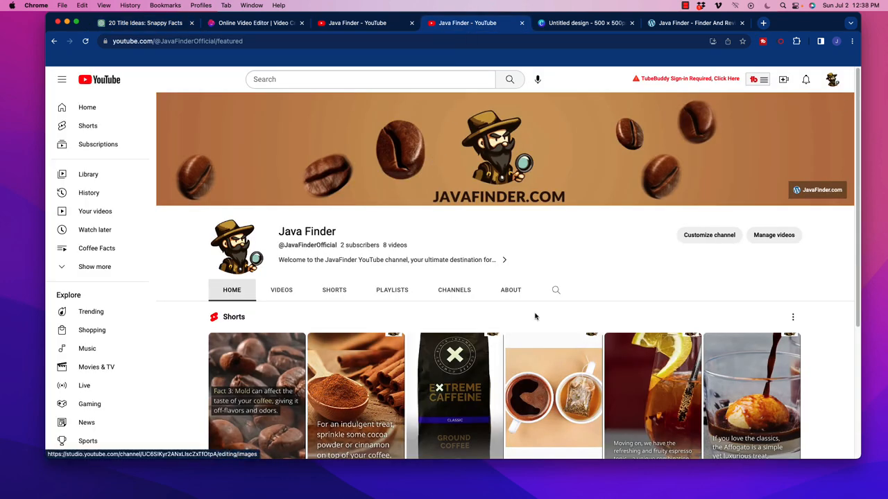
{"action": "scroll", "scroll_direction": "down", "scroll_amount": 3}
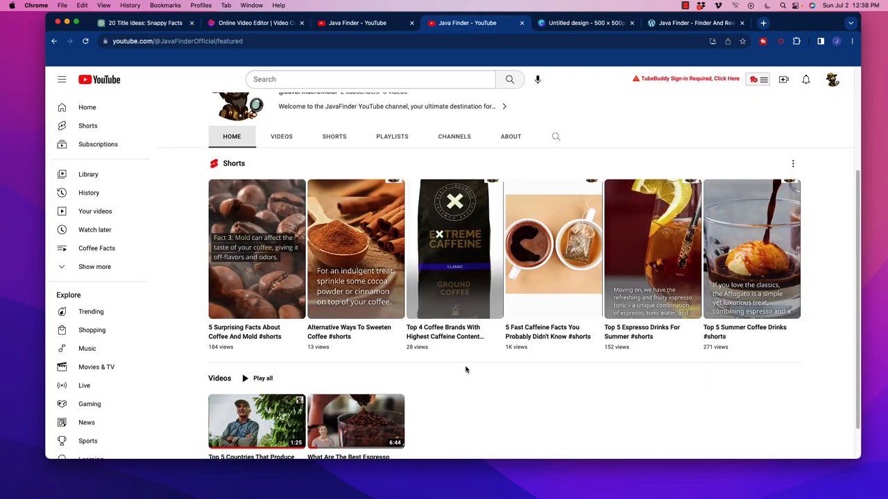
{"action": "mouse_move", "coordinate": [471, 380]}
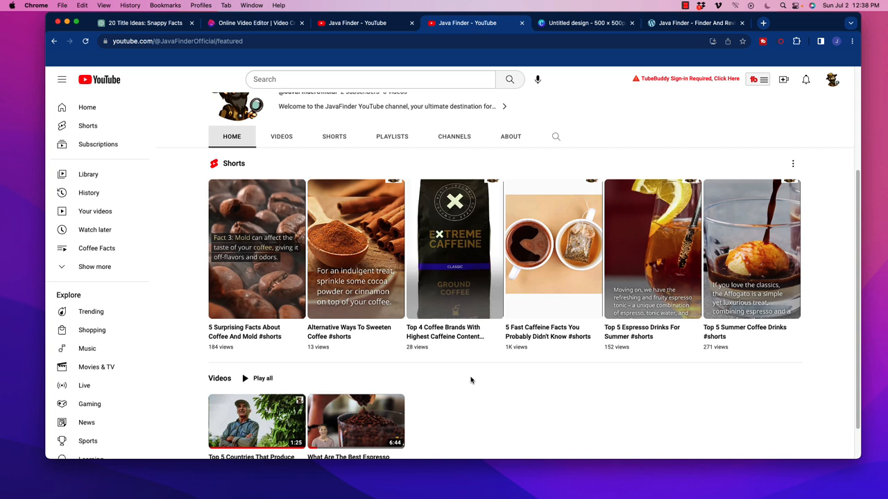
{"action": "mouse_move", "coordinate": [468, 378]}
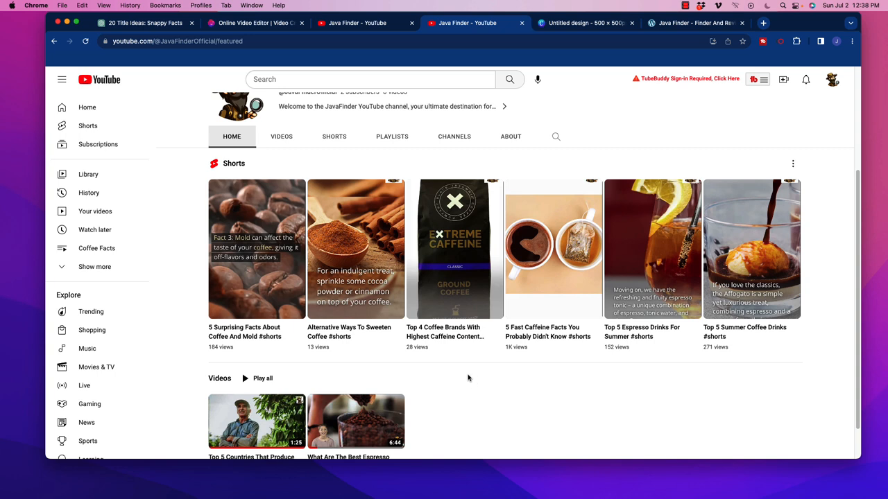
{"action": "scroll", "scroll_direction": "down", "scroll_amount": 3}
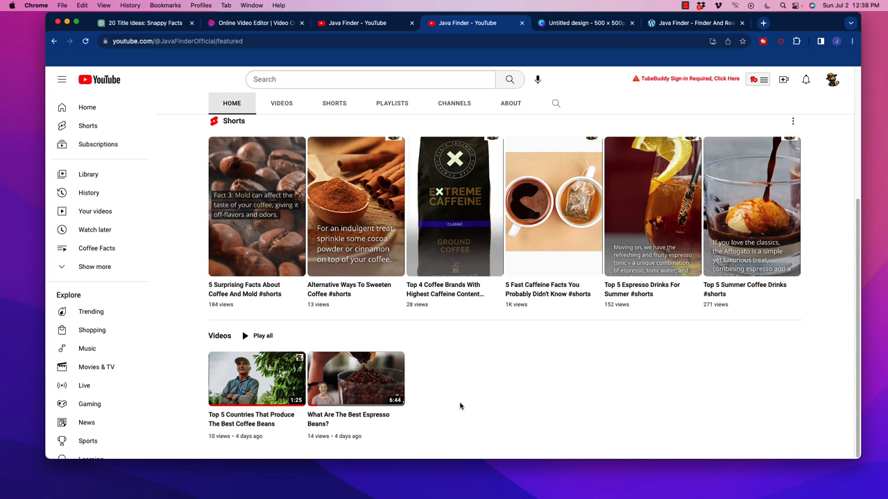
{"action": "mouse_move", "coordinate": [455, 404]}
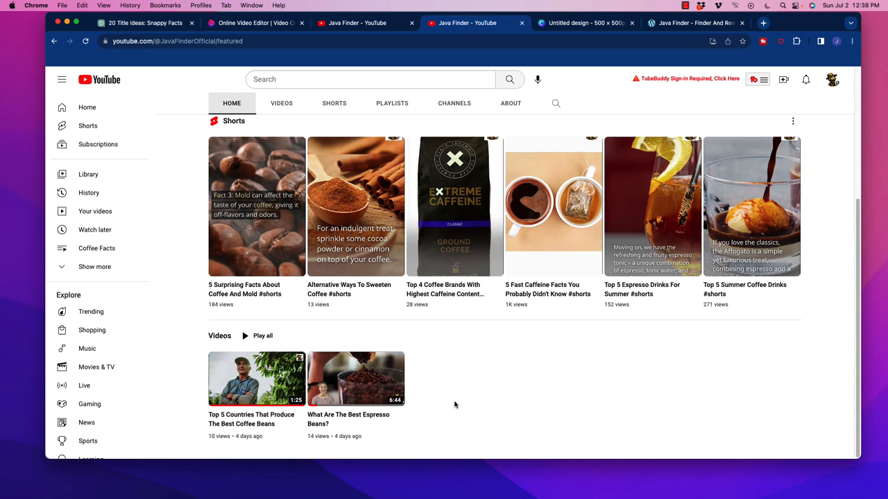
{"action": "mouse_move", "coordinate": [458, 410]}
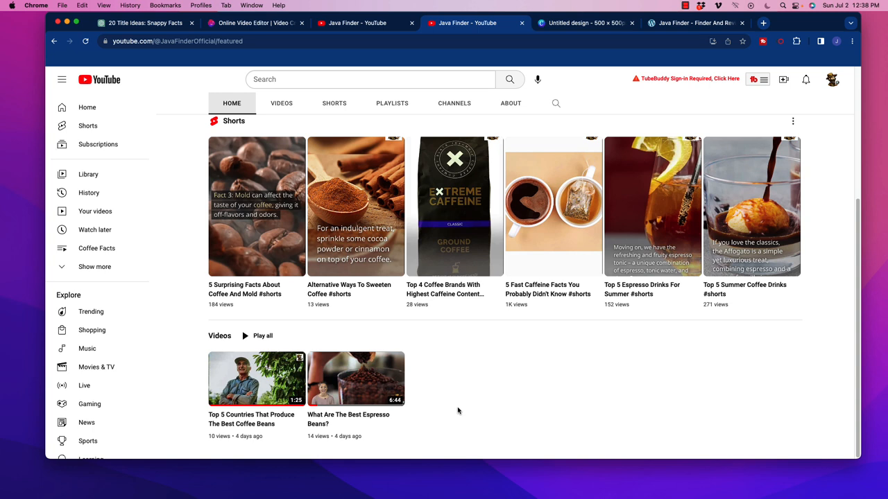
{"action": "mouse_move", "coordinate": [465, 403]}
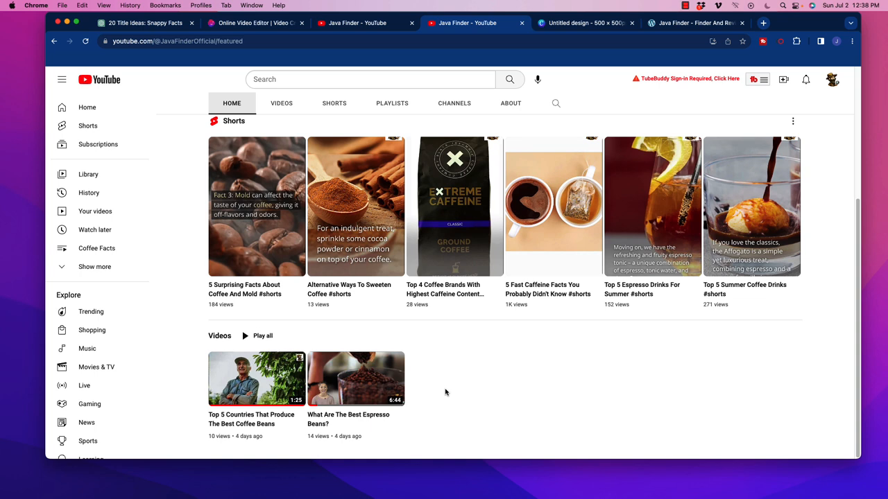
{"action": "mouse_move", "coordinate": [456, 380]}
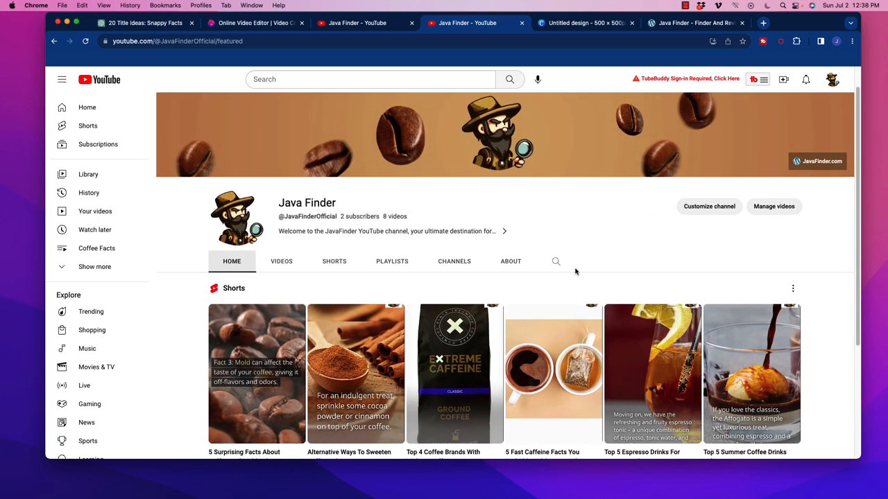
{"action": "left_click", "coordinate": [255, 23]}
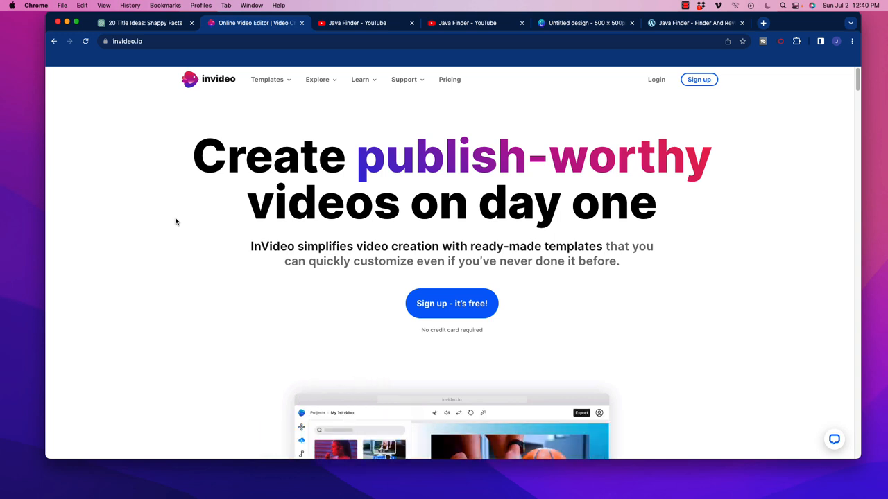
{"action": "mouse_move", "coordinate": [172, 228]}
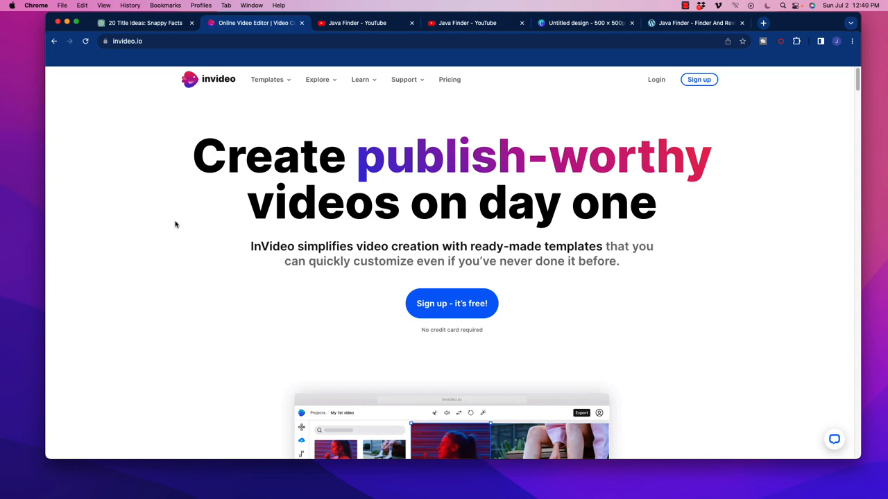
Switch to the invideo.io tab and scroll down to the 5000+ templates section.
{"action": "left_click", "coordinate": [267, 79]}
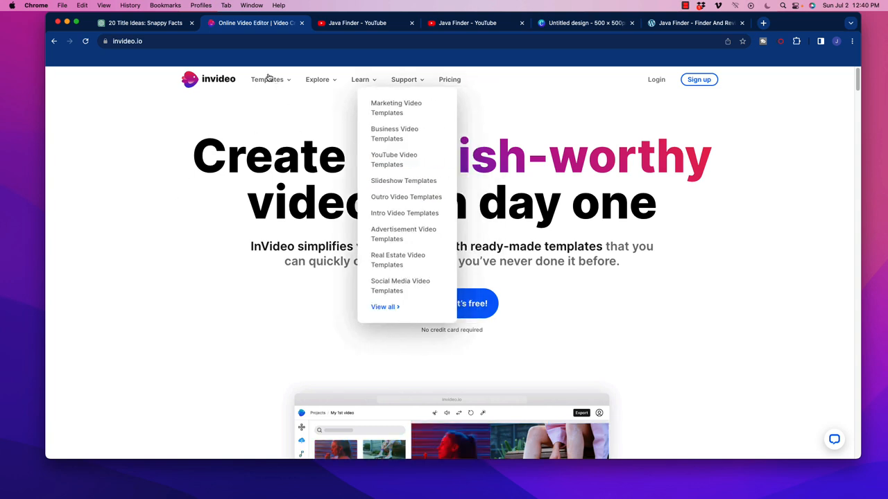
{"action": "mouse_move", "coordinate": [222, 269]}
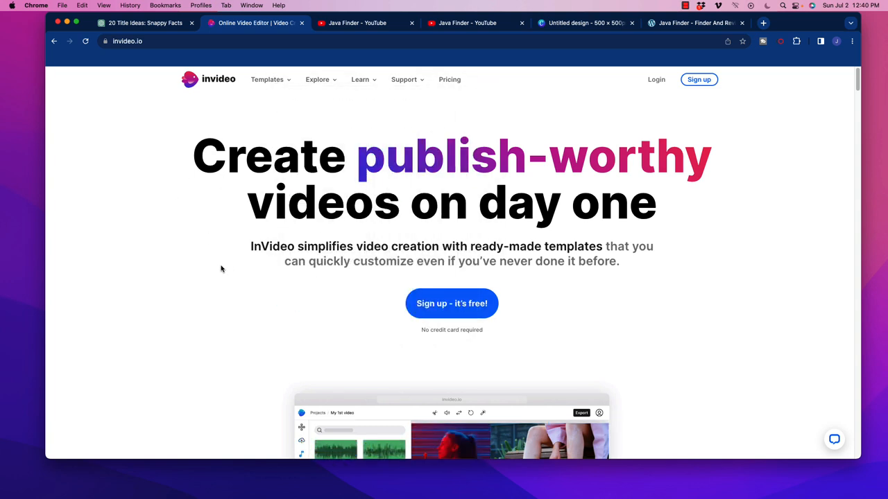
{"action": "scroll", "scroll_direction": "down", "scroll_amount": 3}
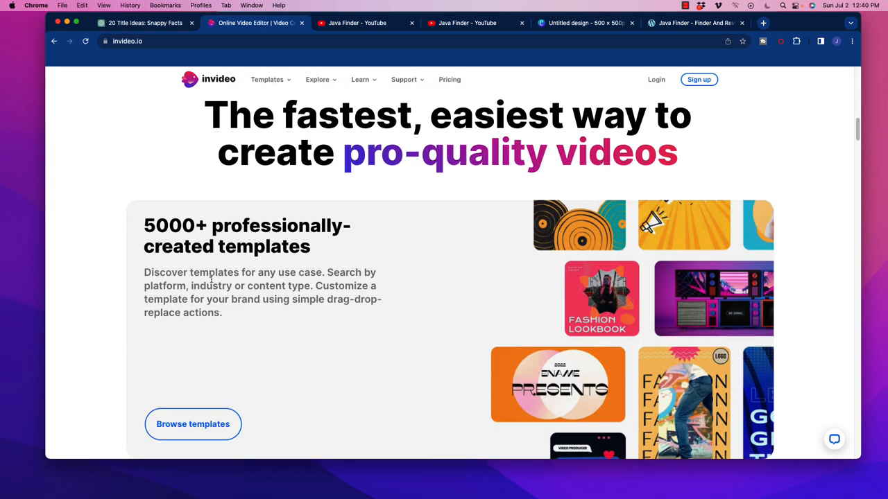
{"action": "scroll", "scroll_direction": "down", "scroll_amount": 3}
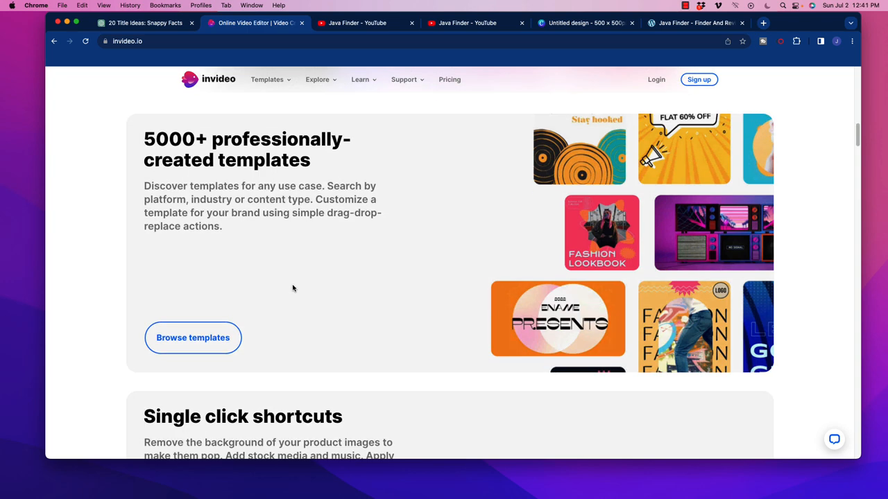
{"action": "scroll", "scroll_direction": "down", "scroll_amount": 3}
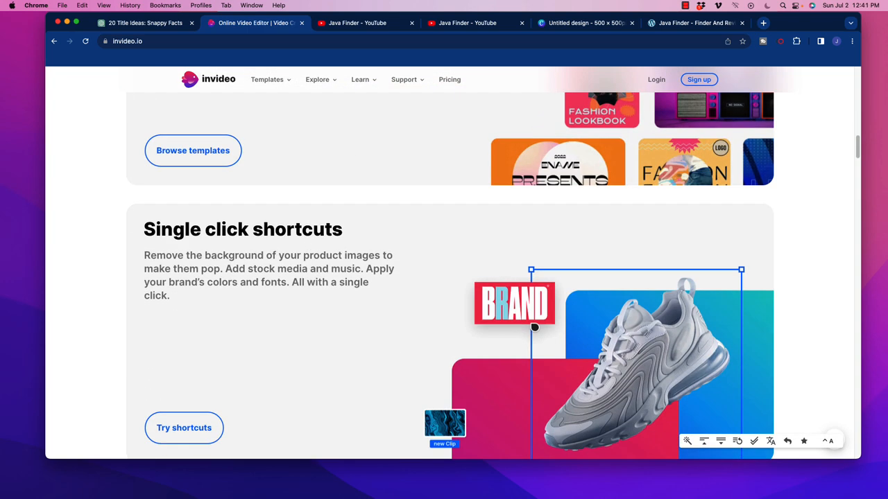
{"action": "scroll", "scroll_direction": "down", "scroll_amount": 3}
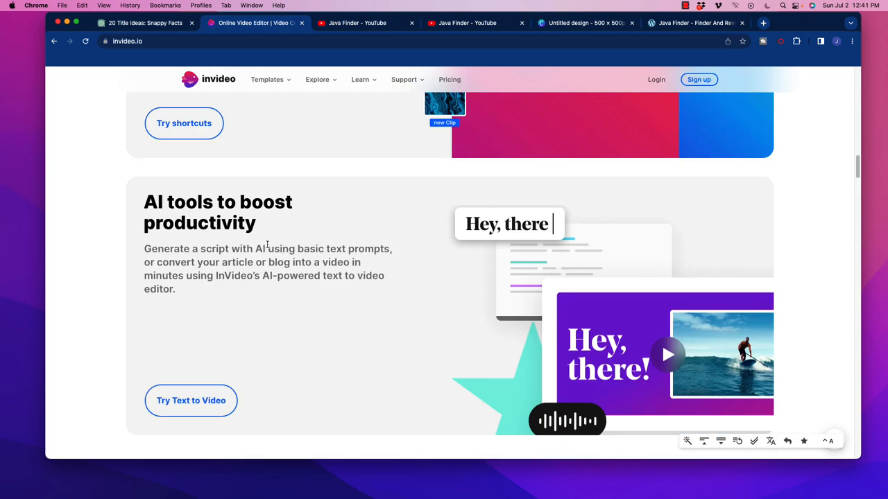
{"action": "double_click", "coordinate": [178, 202]}
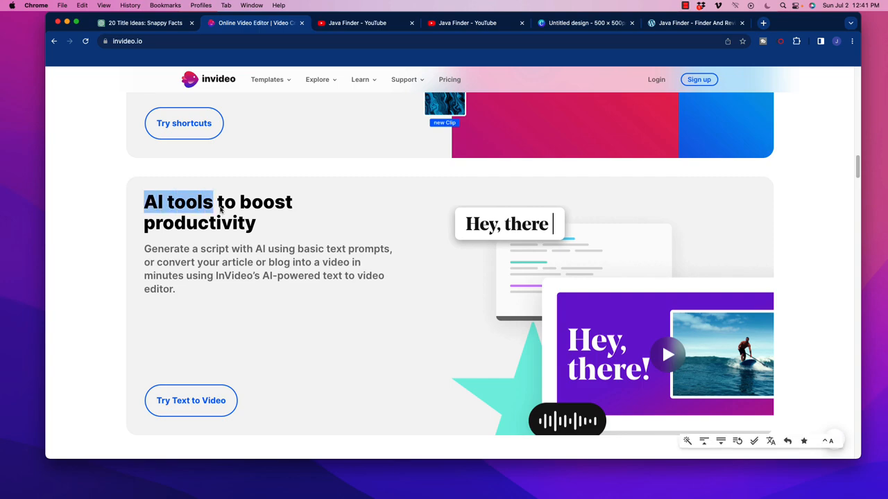
{"action": "scroll", "scroll_direction": "down", "scroll_amount": 3}
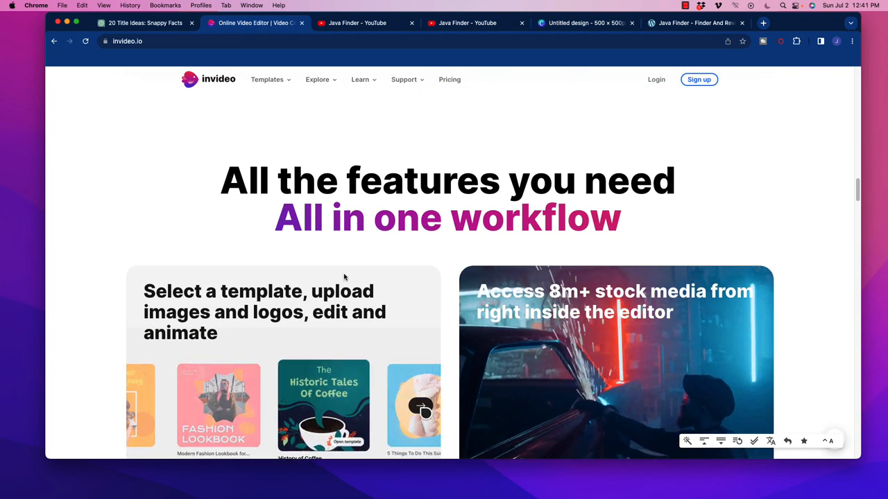
{"action": "scroll", "scroll_direction": "down", "scroll_amount": 3}
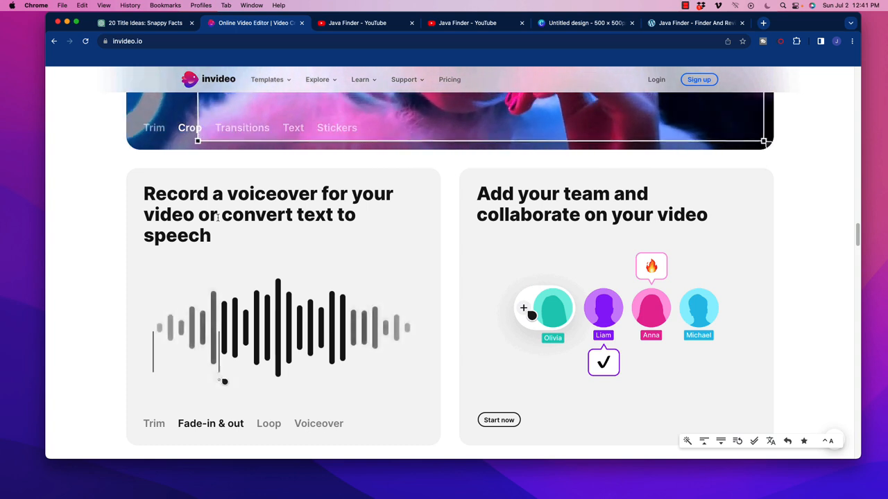
{"action": "left_click", "coordinate": [242, 128]}
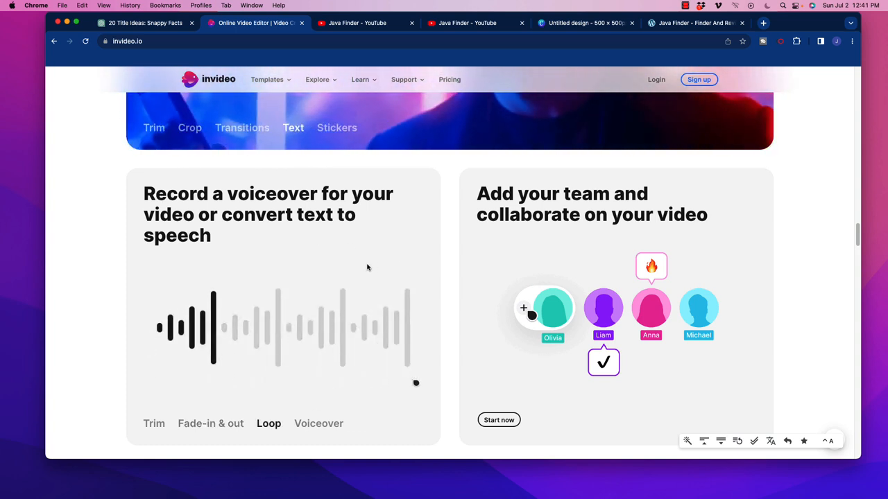
{"action": "left_click", "coordinate": [318, 424]}
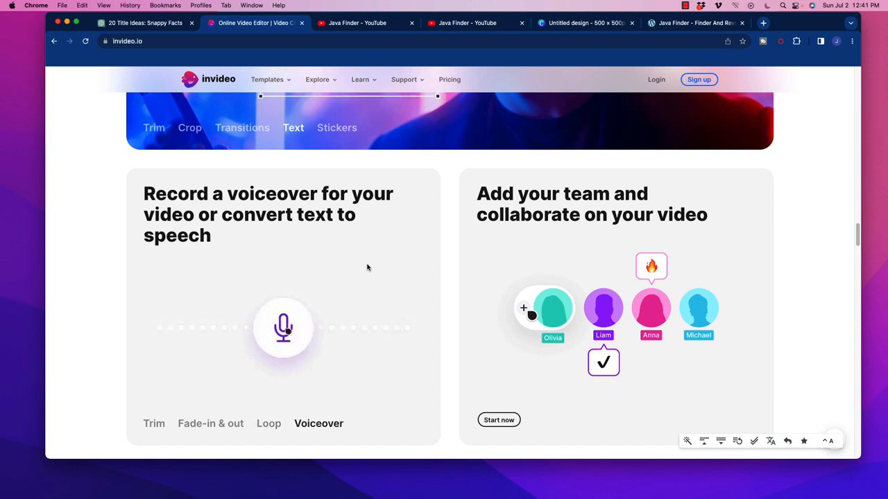
{"action": "left_click", "coordinate": [337, 127]}
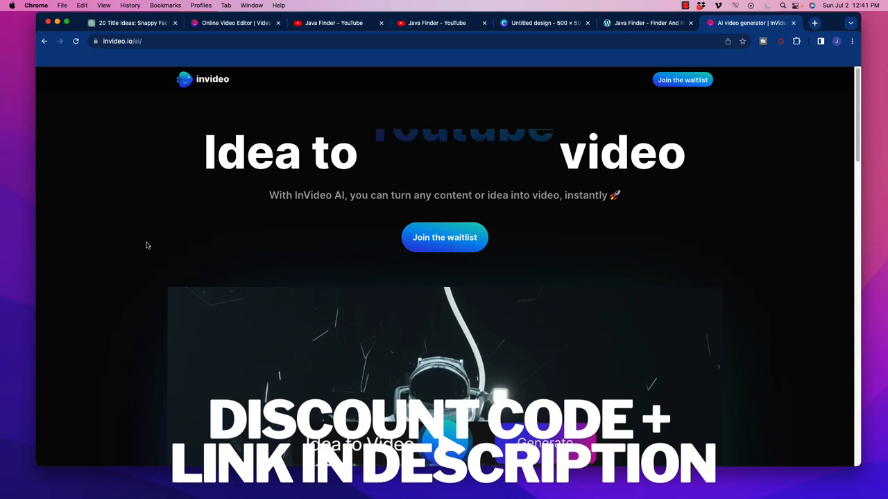
Type the prompt 'Make a video on how to live inside a black hole without dying in rhyme in the voice of Morgan freeman'.
{"action": "scroll", "scroll_direction": "down", "scroll_amount": 3}
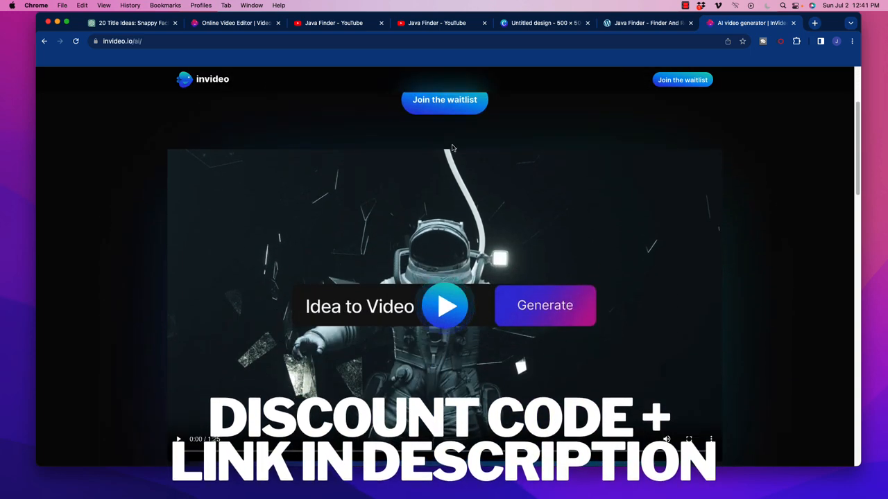
{"action": "mouse_move", "coordinate": [132, 303]}
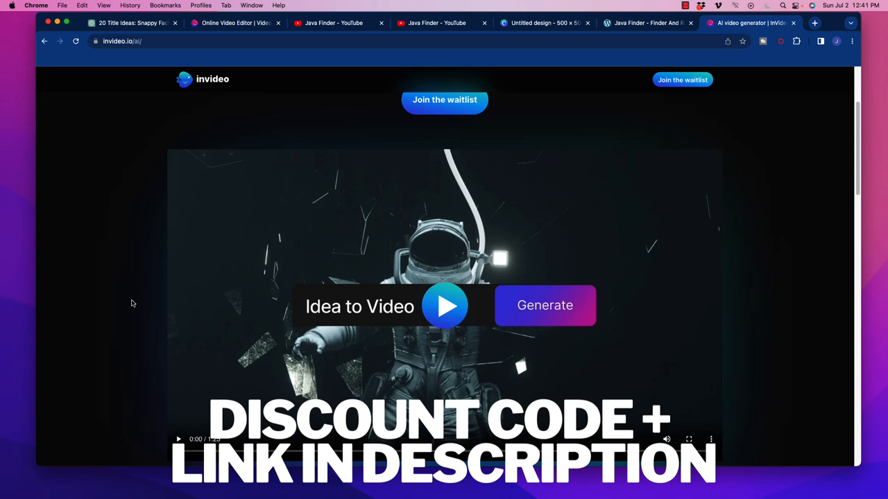
{"action": "type", "text": "Make a video on how to live inside a black hole without dying"}
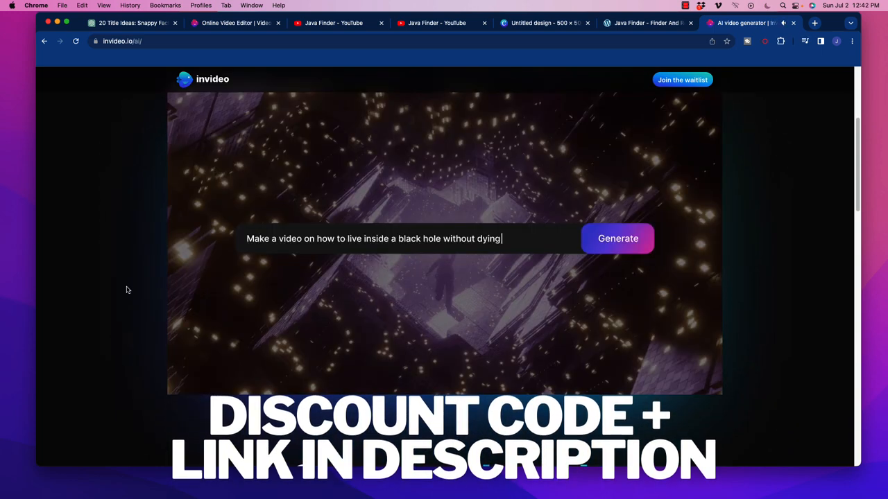
{"action": "type", "text": "in rhyme in the voice of Morgan freeman"}
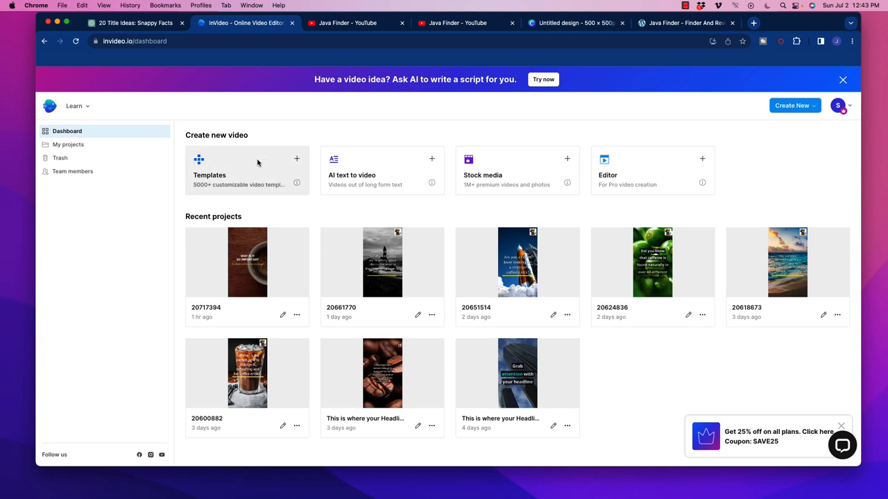
{"action": "mouse_move", "coordinate": [232, 196]}
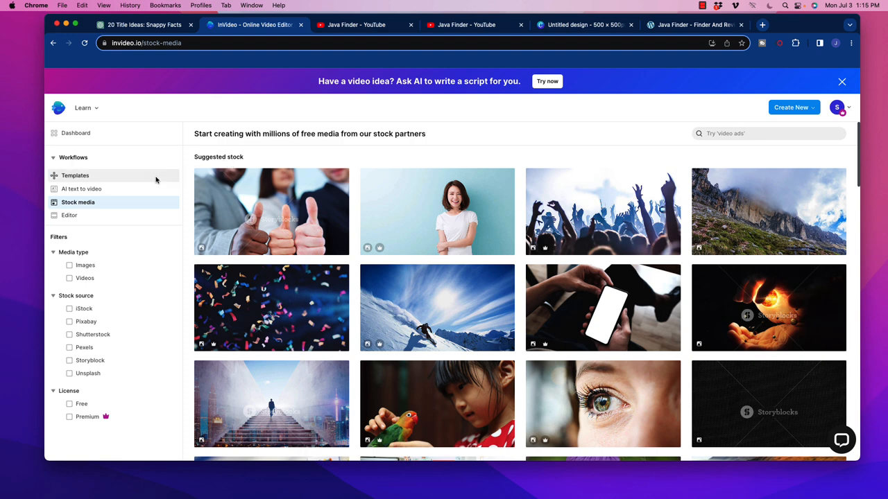
{"action": "mouse_move", "coordinate": [447, 213]}
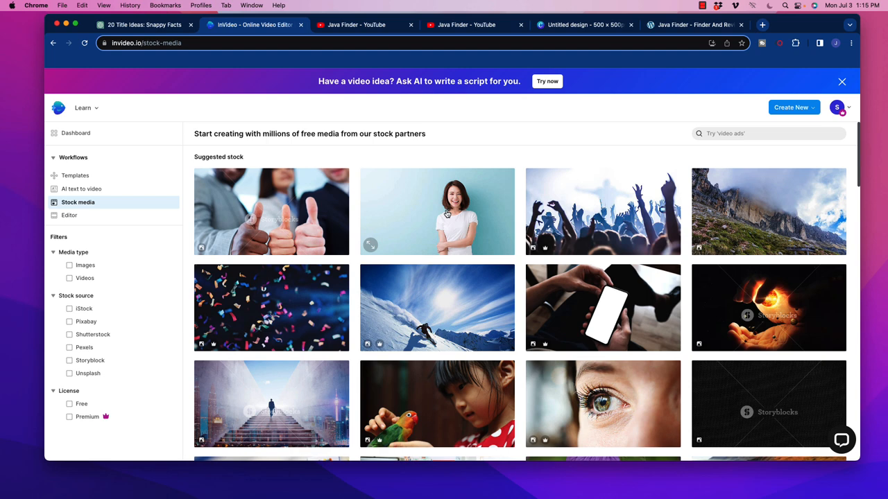
{"action": "mouse_move", "coordinate": [510, 214]}
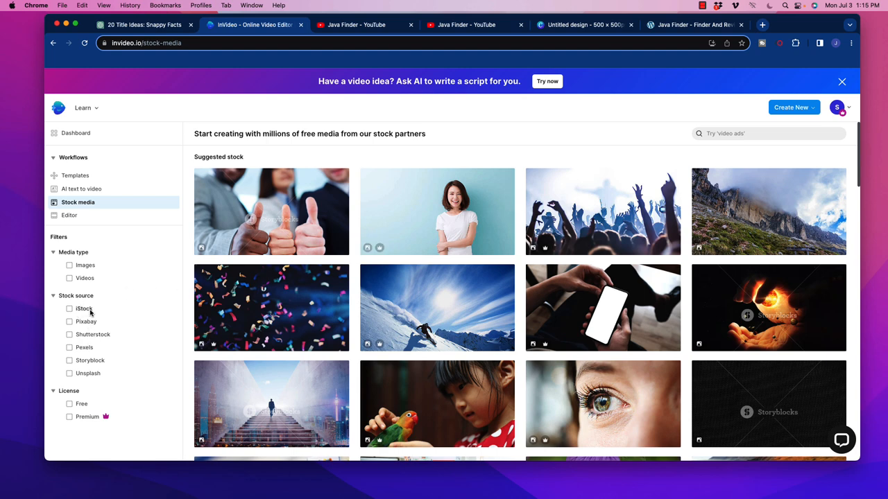
{"action": "mouse_move", "coordinate": [141, 347]}
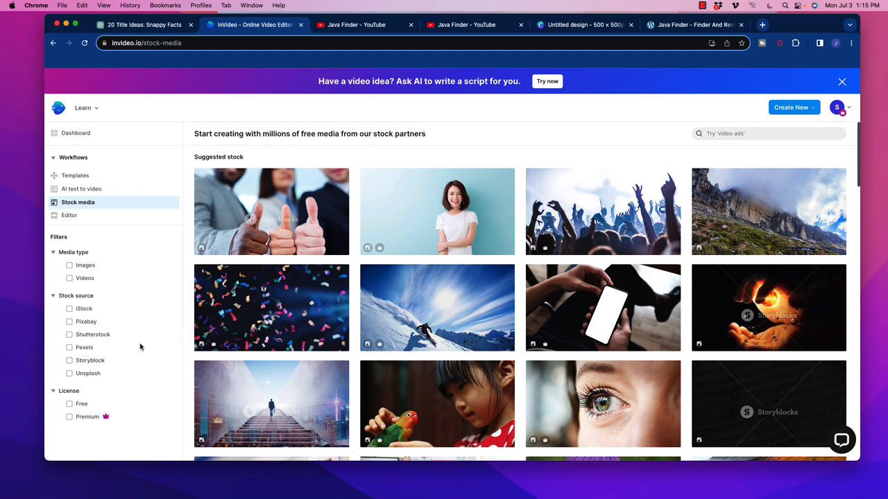
{"action": "mouse_move", "coordinate": [518, 262]}
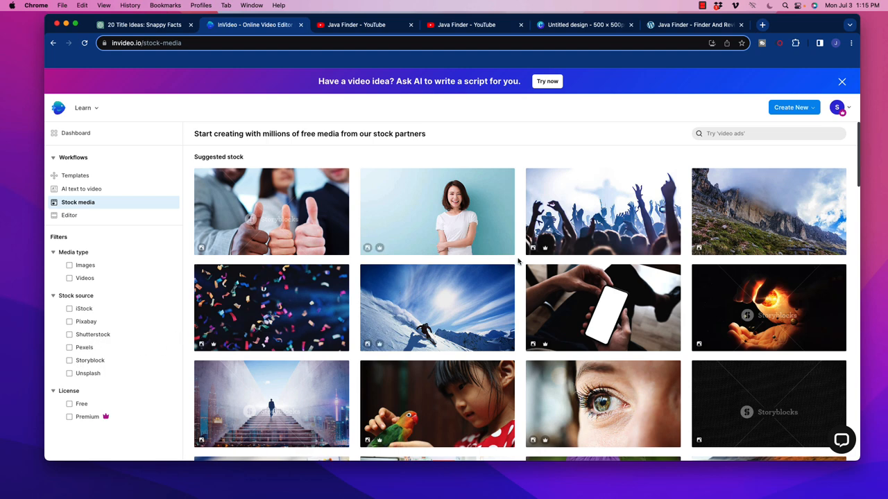
{"action": "mouse_move", "coordinate": [527, 258]}
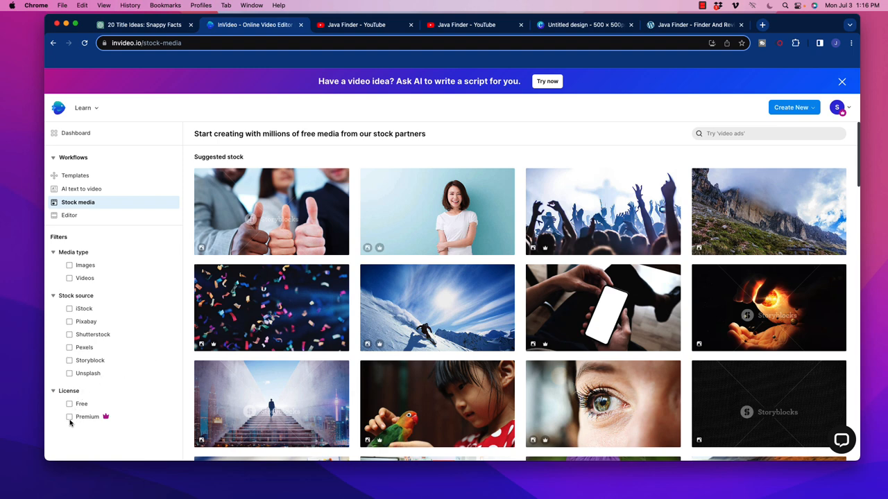
{"action": "mouse_move", "coordinate": [400, 276]}
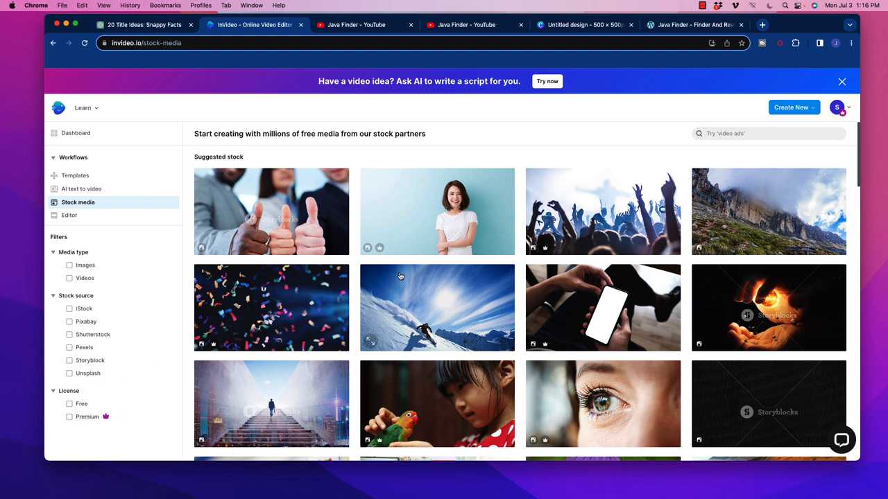
{"action": "mouse_move", "coordinate": [513, 263]}
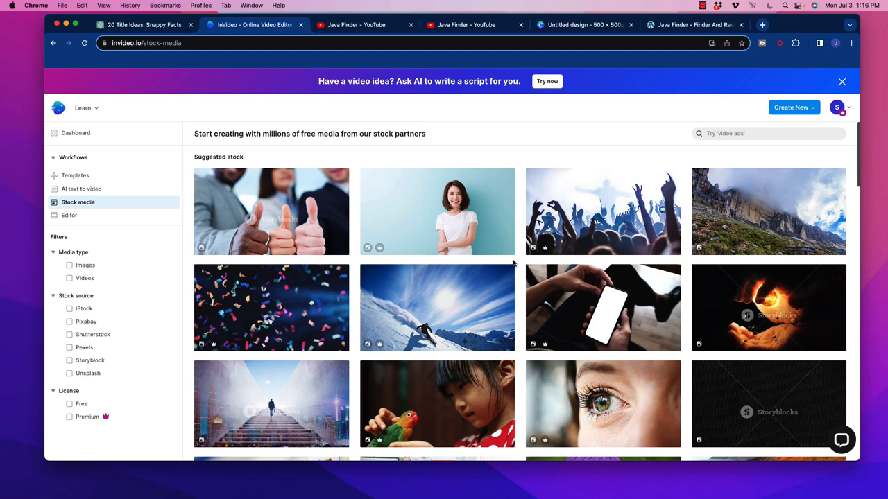
{"action": "mouse_move", "coordinate": [517, 265]}
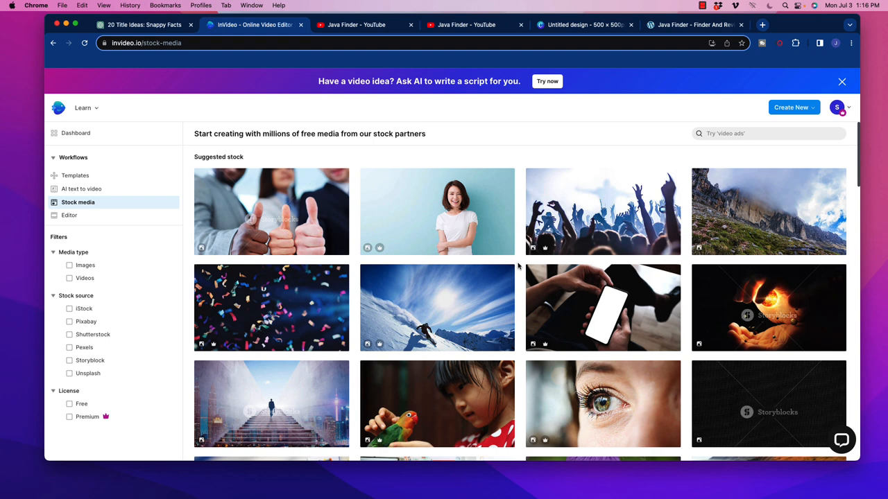
{"action": "mouse_move", "coordinate": [164, 143]}
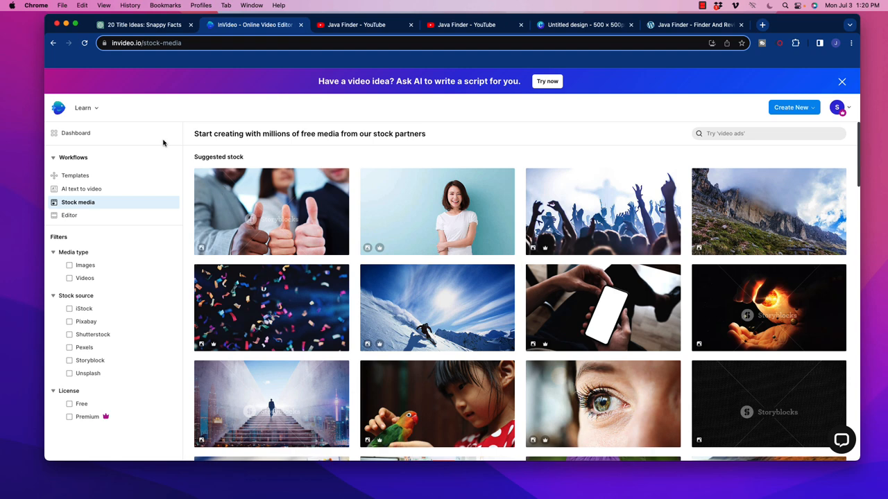
Go from the Stock media page back to the InVideo dashboard.
{"action": "left_click", "coordinate": [75, 132]}
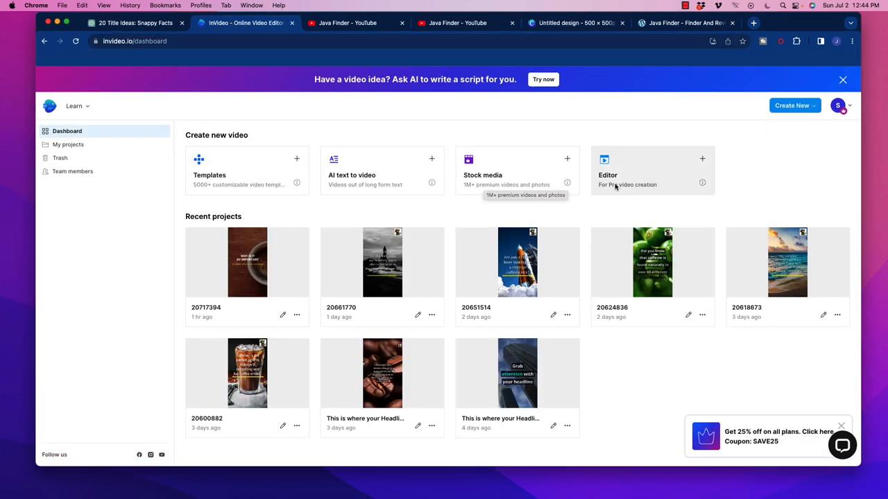
{"action": "mouse_move", "coordinate": [624, 177]}
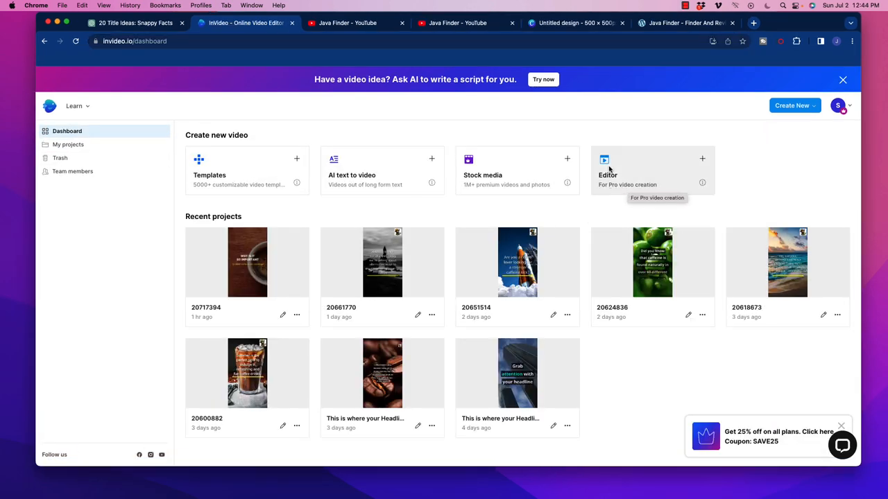
{"action": "mouse_move", "coordinate": [625, 163]}
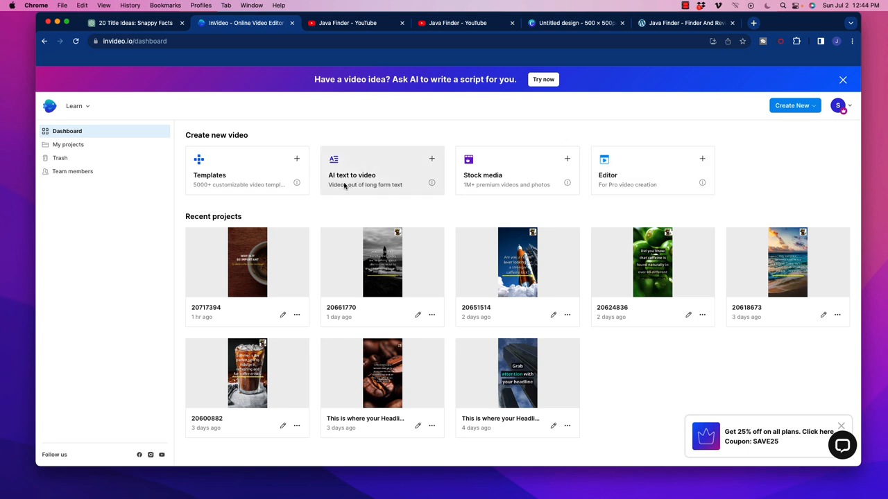
{"action": "mouse_move", "coordinate": [340, 184]}
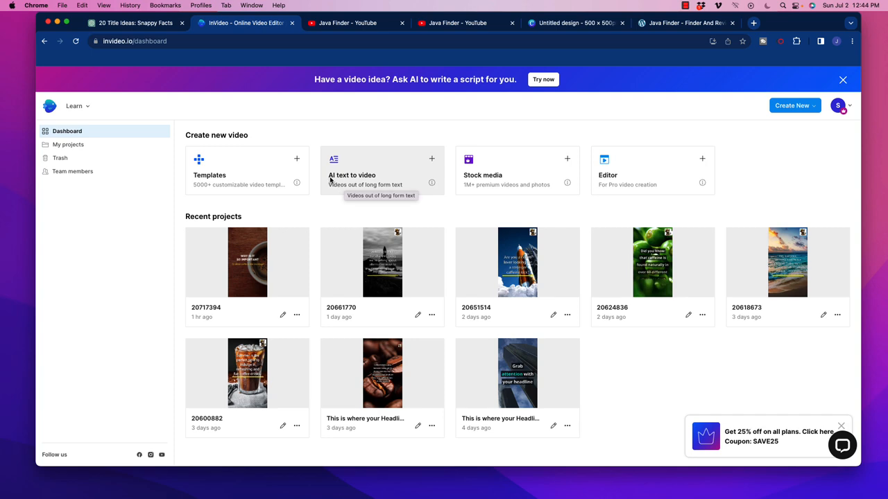
{"action": "mouse_move", "coordinate": [432, 165]}
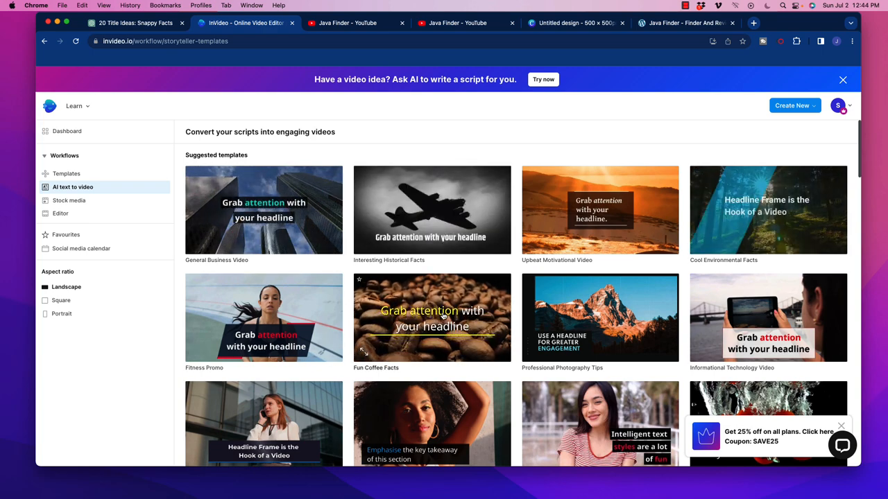
Preview the Fun Coffee Facts template from the AI text-to-video templates.
{"action": "left_click", "coordinate": [431, 318]}
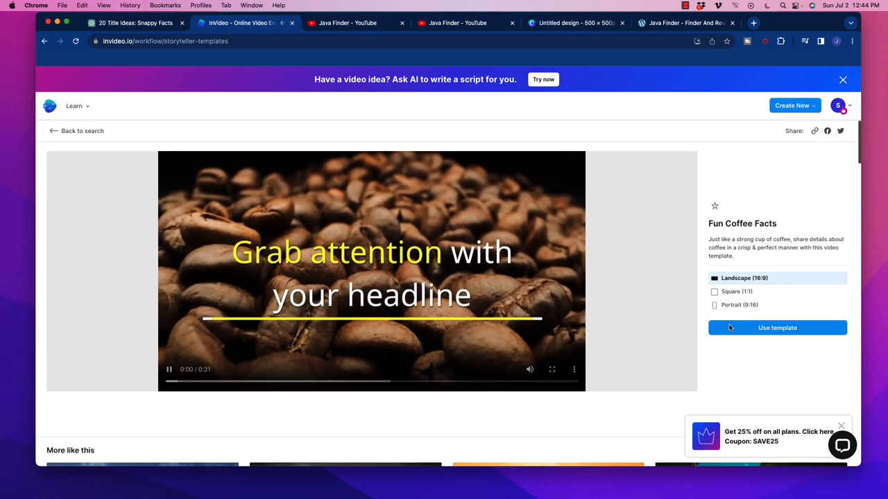
Set Fun Coffee Facts to Portrait 9:16 and start a project from it.
{"action": "left_click", "coordinate": [715, 305]}
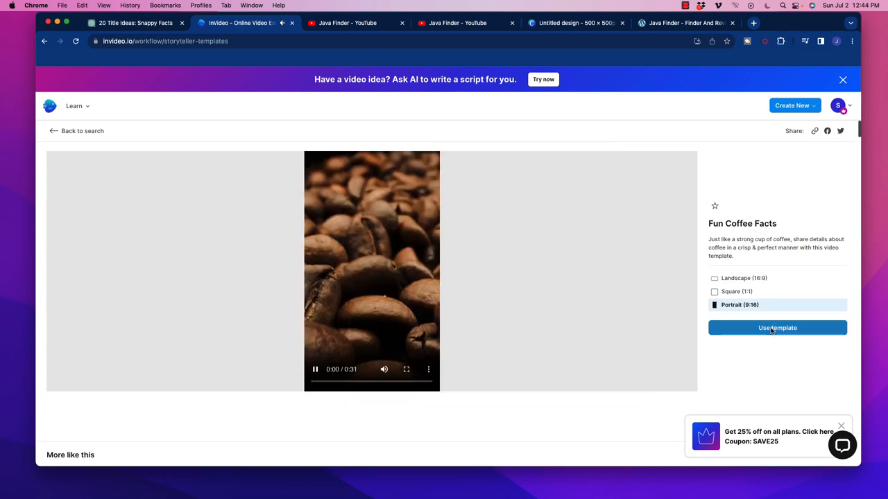
{"action": "left_click", "coordinate": [776, 327]}
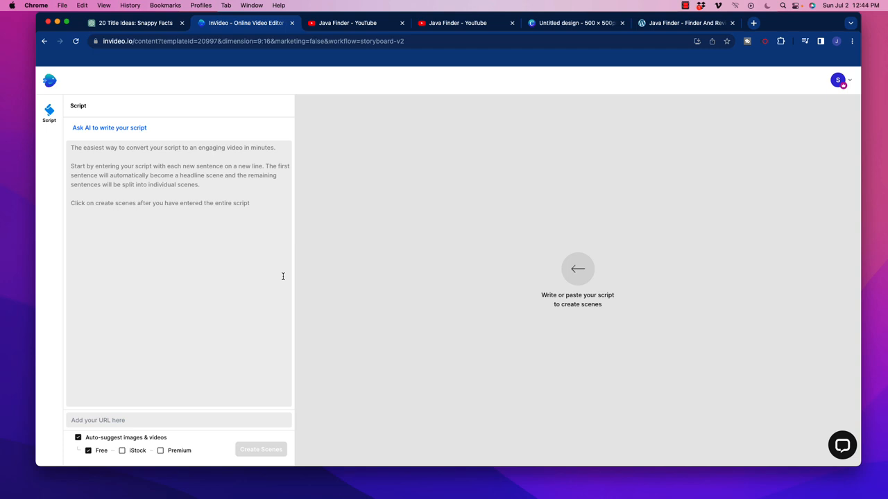
AI-generate a '5 Surprising Facts' coffee script and include iStock media in visuals.
{"action": "left_click", "coordinate": [109, 127]}
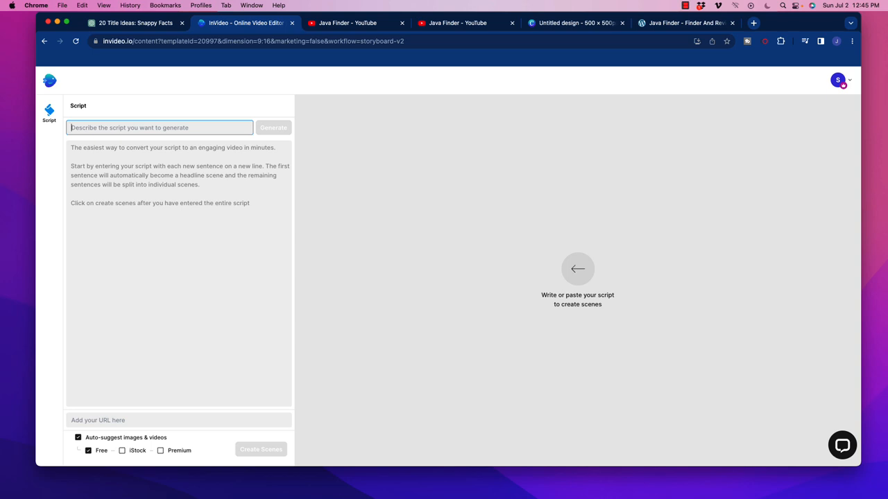
{"action": "type", "text": "5 Supr"}
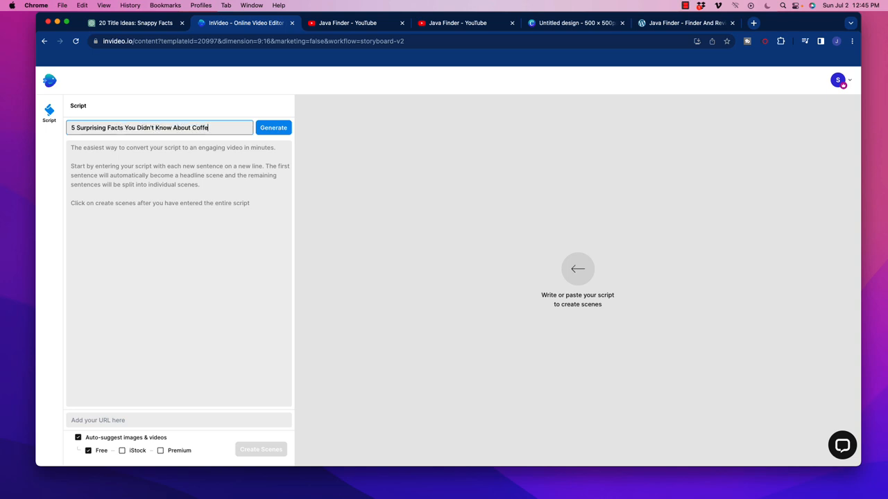
{"action": "left_click", "coordinate": [273, 127]}
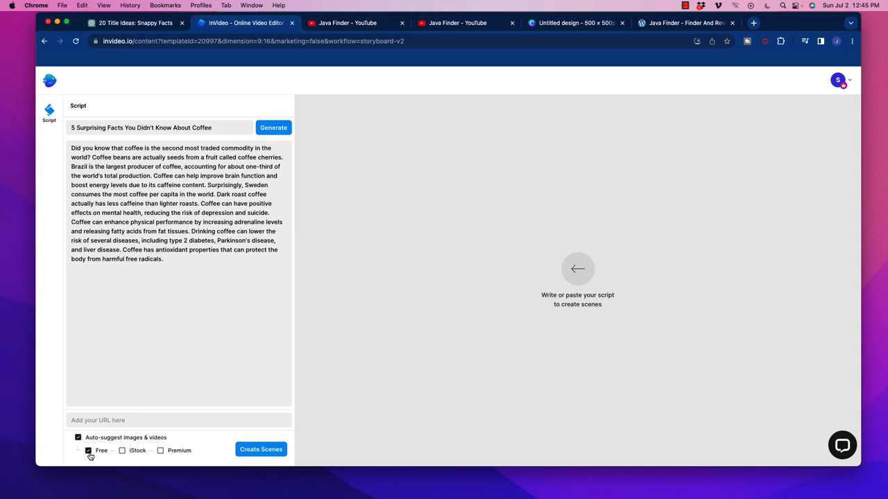
{"action": "mouse_move", "coordinate": [122, 451]}
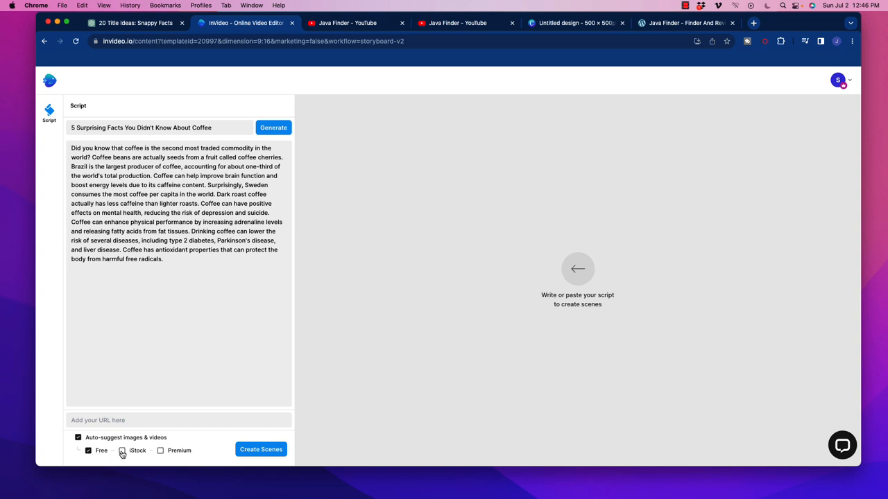
{"action": "left_click", "coordinate": [122, 450]}
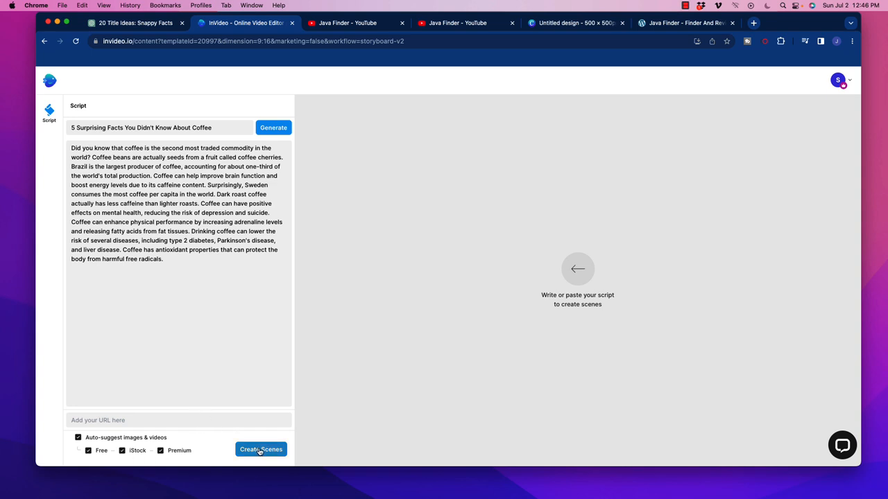
Build captioned, logo-branded storyboard scenes from the coffee script and select scene #5 on dark roast.
{"action": "left_click", "coordinate": [261, 450]}
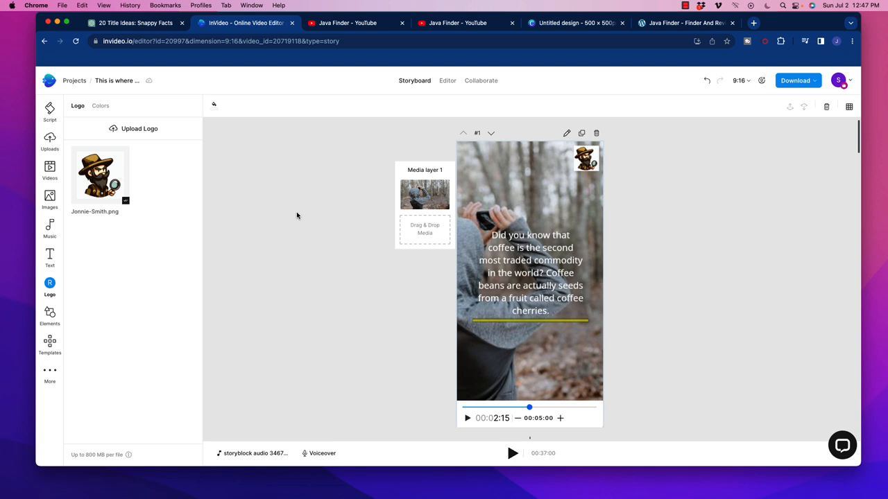
{"action": "left_click", "coordinate": [586, 158]}
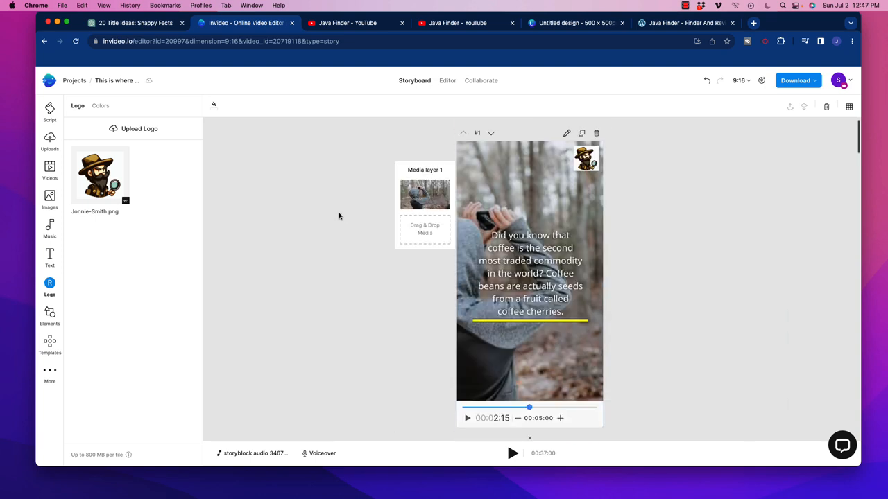
{"action": "left_click", "coordinate": [530, 272]}
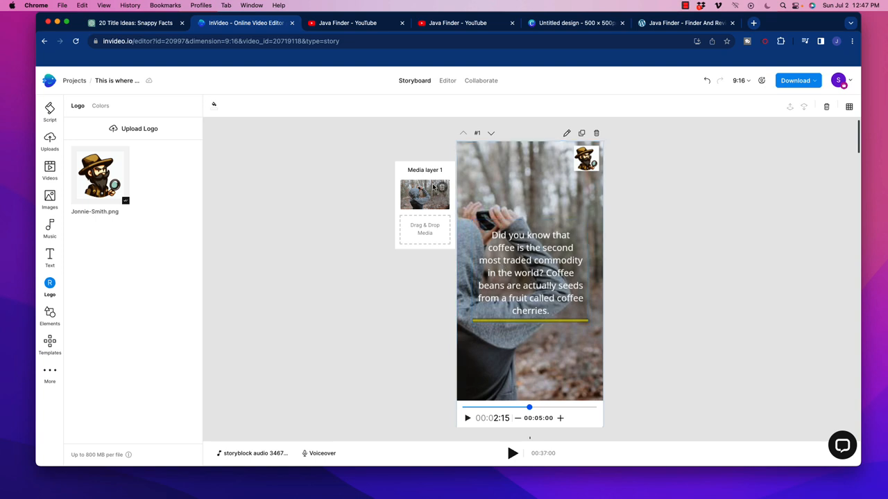
{"action": "scroll", "scroll_direction": "down", "scroll_amount": 3}
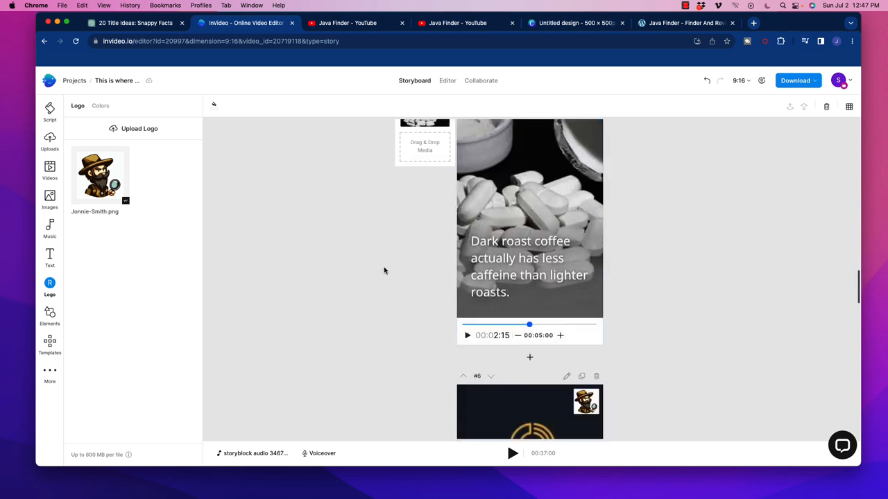
{"action": "left_click", "coordinate": [529, 266]}
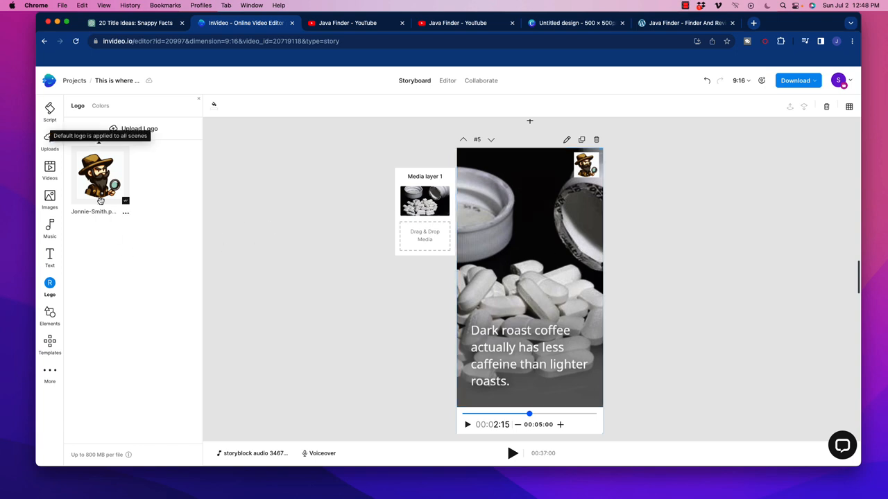
Search stock images for 'coffe' and place the spilled coffee cup photo into scene #5.
{"action": "left_click", "coordinate": [49, 200]}
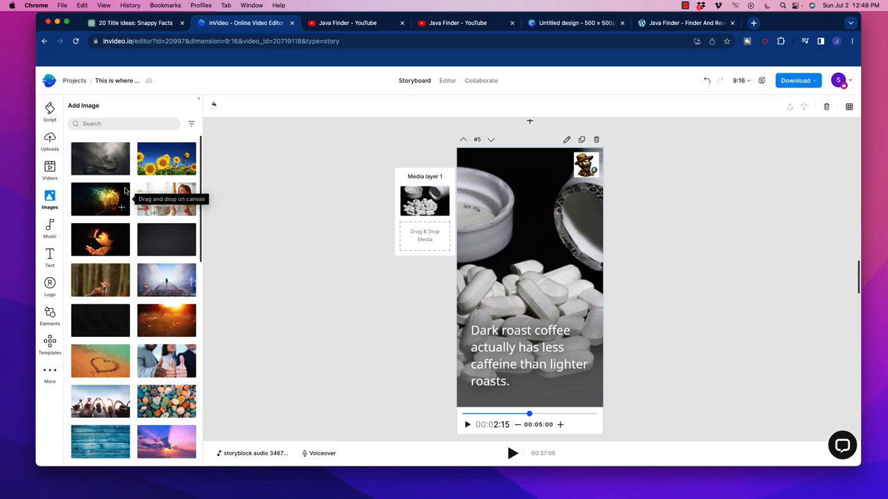
{"action": "left_click", "coordinate": [123, 124]}
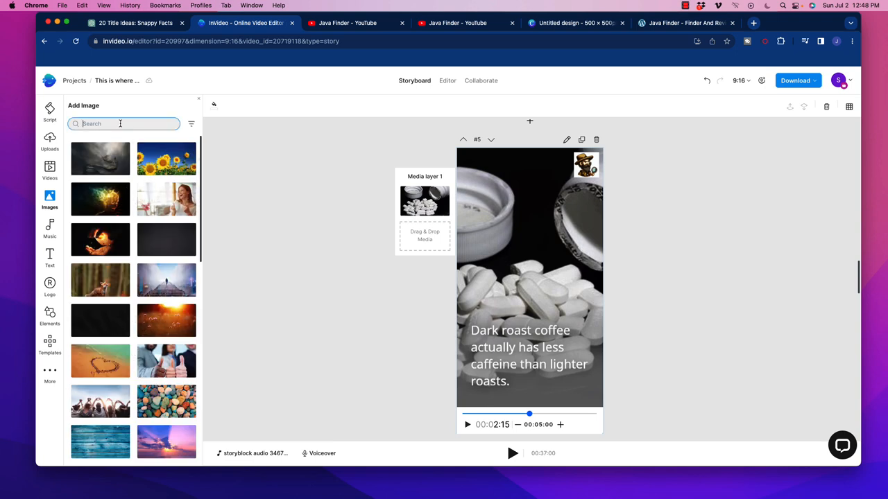
{"action": "type", "text": "coffee"}
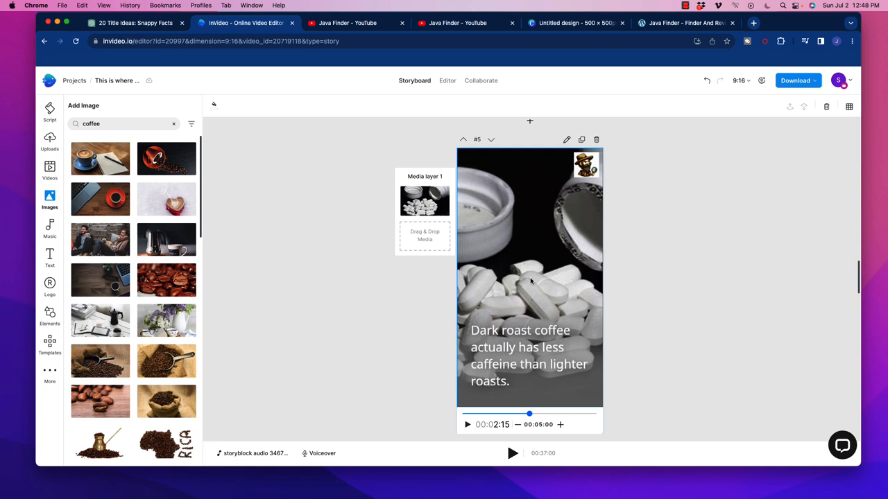
{"action": "mouse_move", "coordinate": [100, 200]}
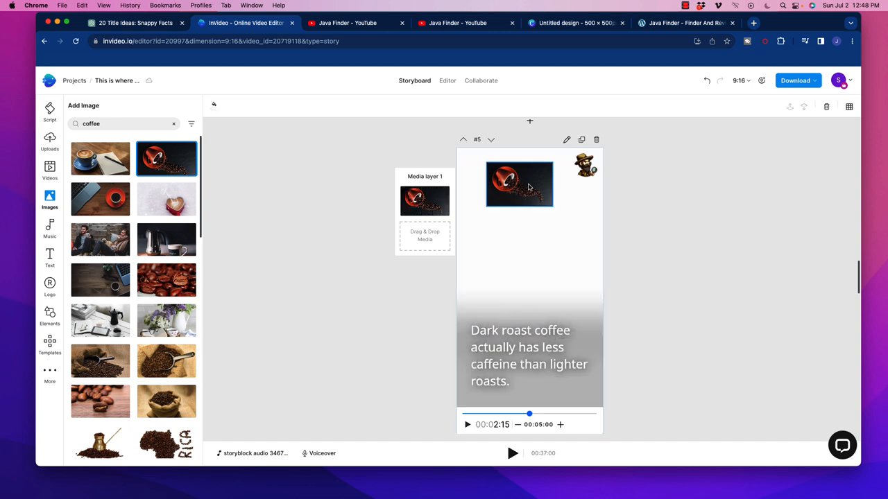
{"action": "left_click", "coordinate": [518, 183]}
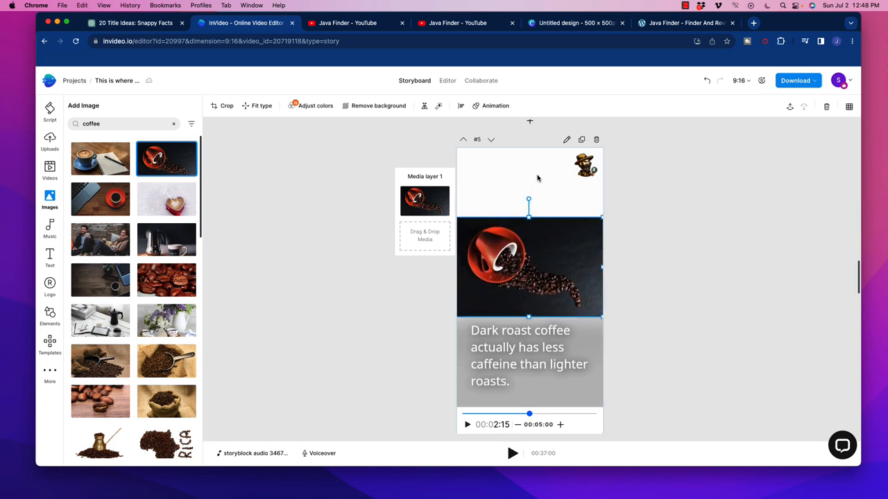
{"action": "mouse_move", "coordinate": [528, 216]}
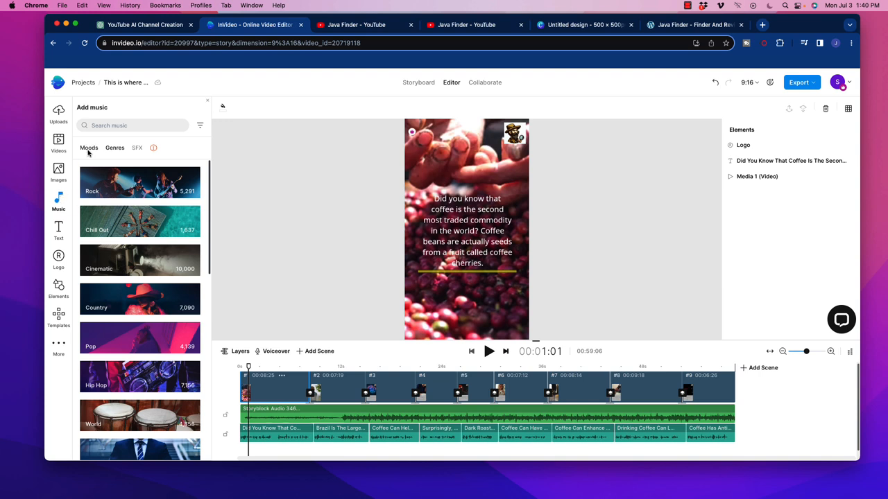
Show the music library's Genres tab and scroll through the genre categories.
{"action": "left_click", "coordinate": [114, 148]}
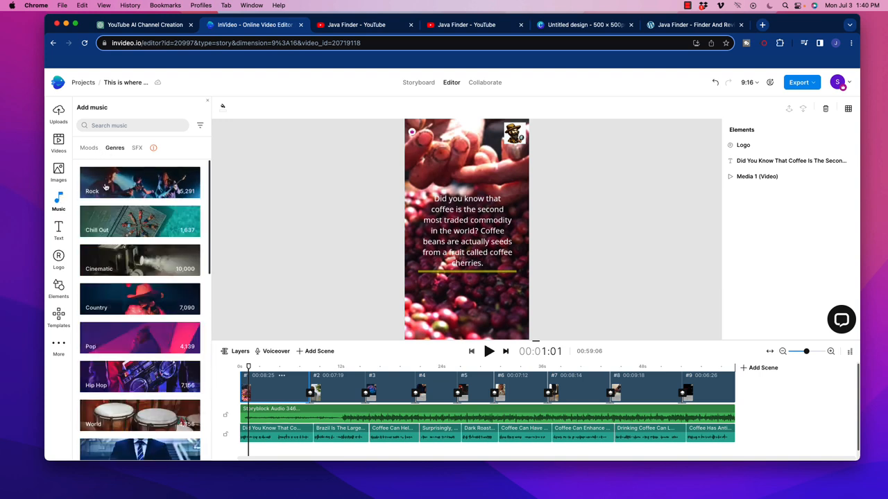
{"action": "scroll", "scroll_direction": "down", "scroll_amount": 3}
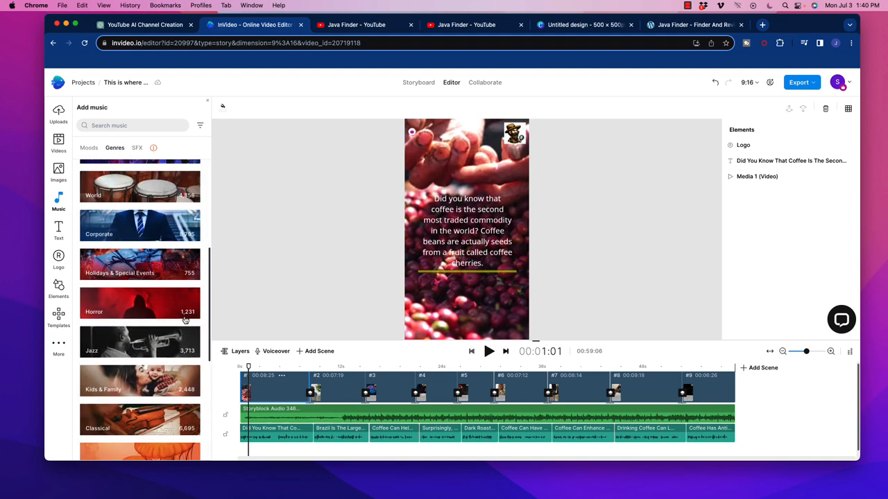
{"action": "scroll", "scroll_direction": "down", "scroll_amount": 3}
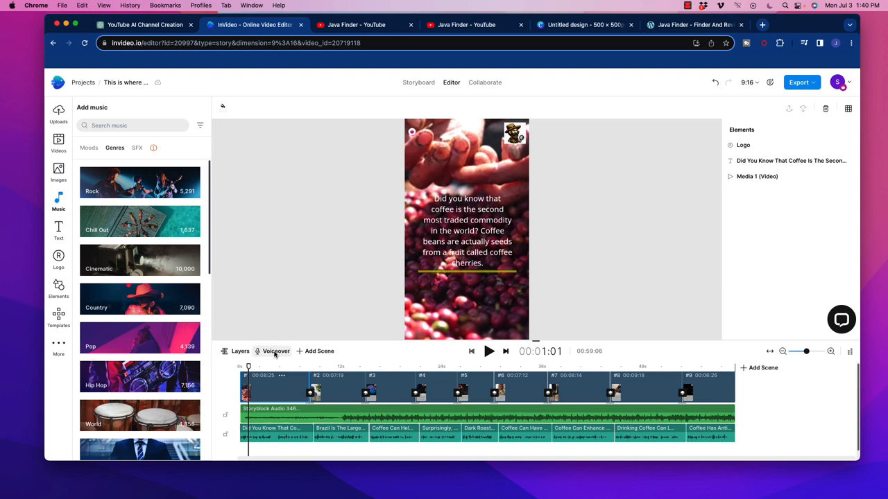
Add an automated text-to-speech voiceover with Realistic (New) type, US English and voice John.
{"action": "left_click", "coordinate": [276, 351]}
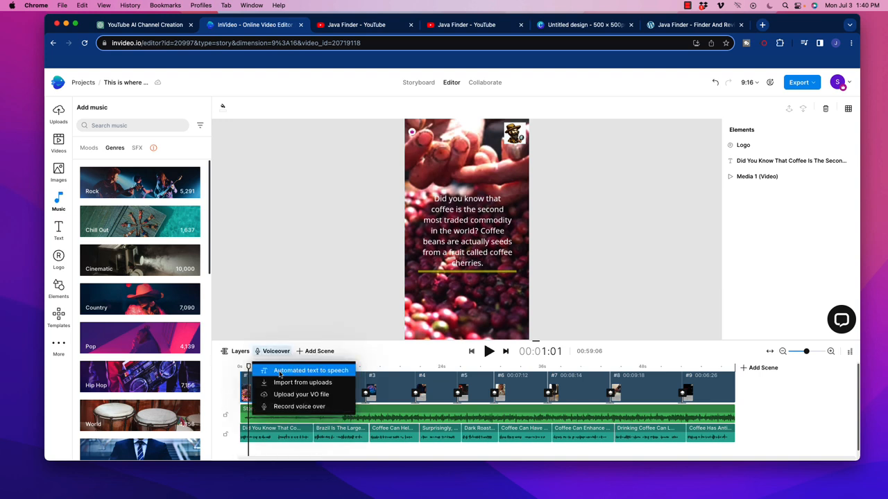
{"action": "left_click", "coordinate": [311, 370]}
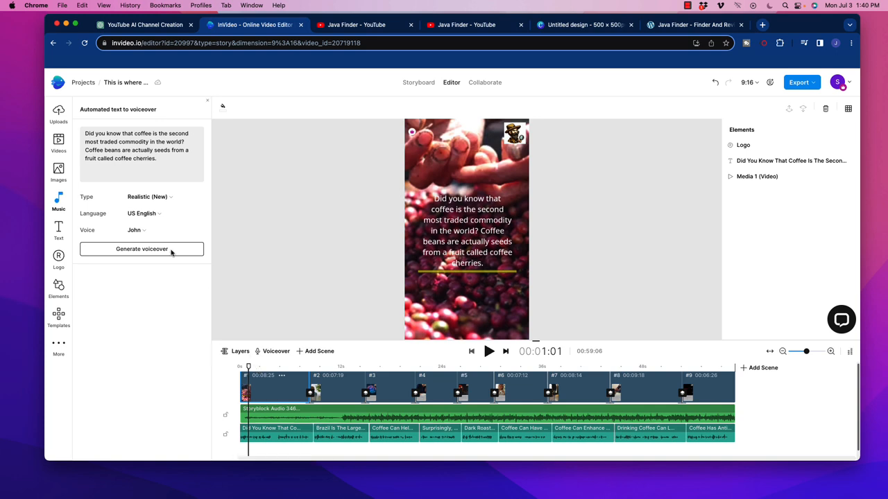
{"action": "left_click", "coordinate": [165, 196]}
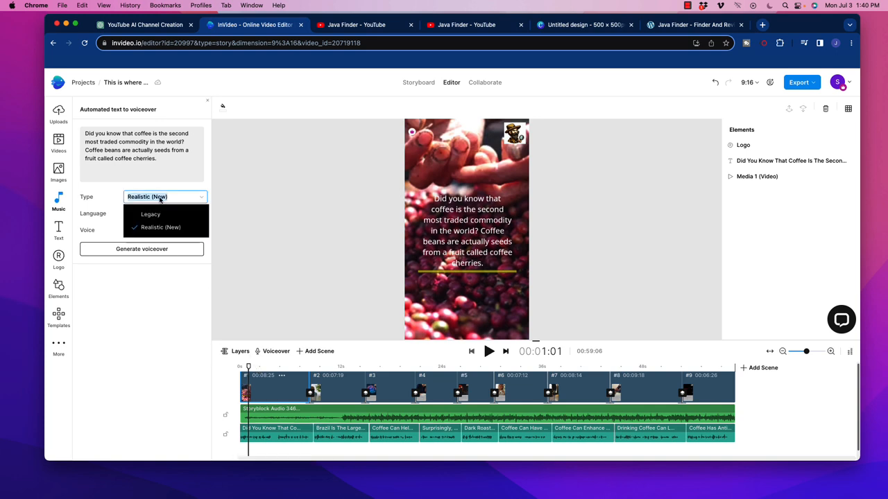
{"action": "mouse_move", "coordinate": [114, 188]}
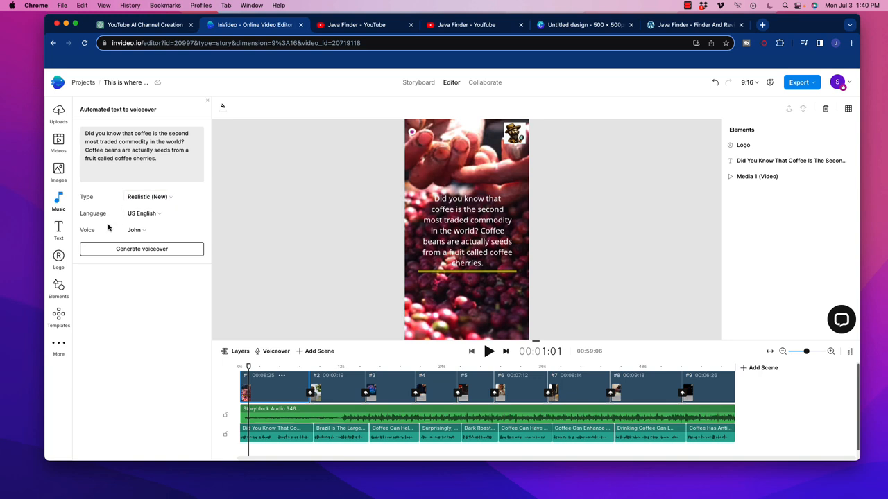
{"action": "left_click", "coordinate": [165, 213]}
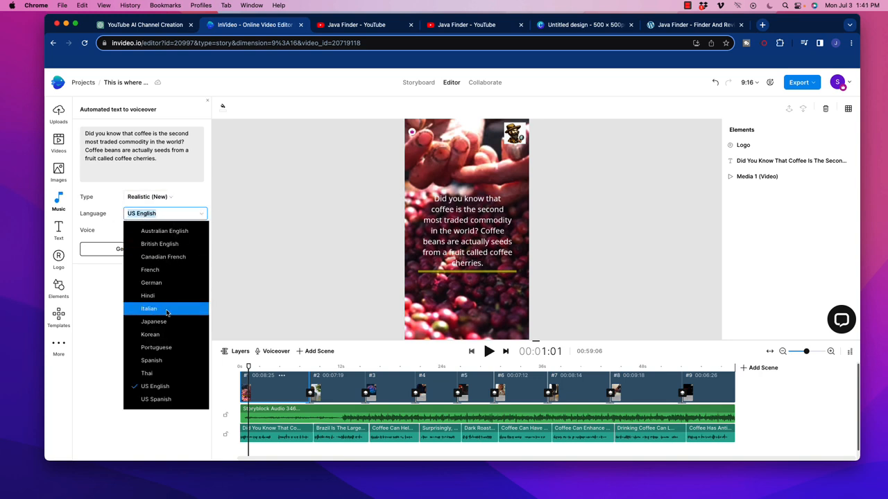
{"action": "mouse_move", "coordinate": [164, 231]}
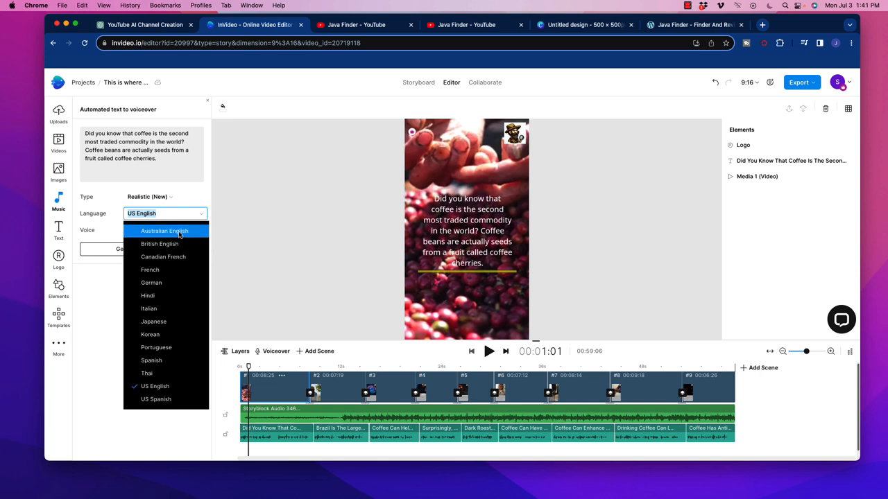
{"action": "left_click", "coordinate": [165, 229]}
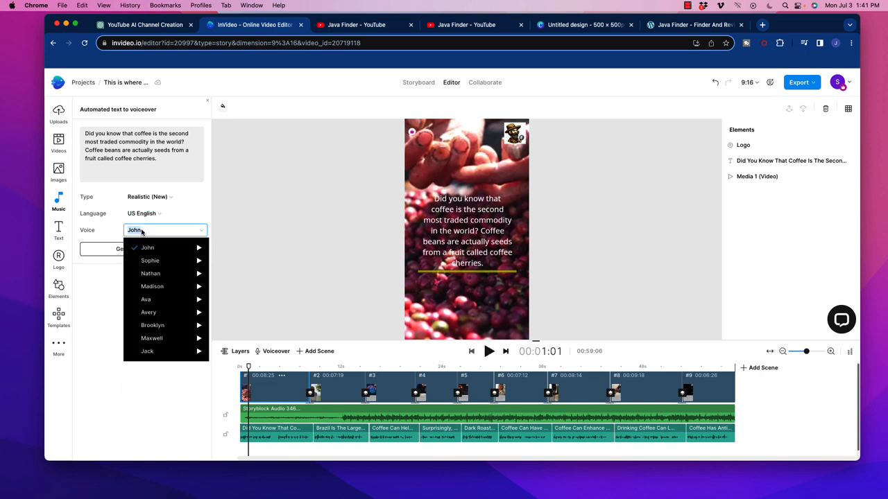
{"action": "mouse_move", "coordinate": [152, 325]}
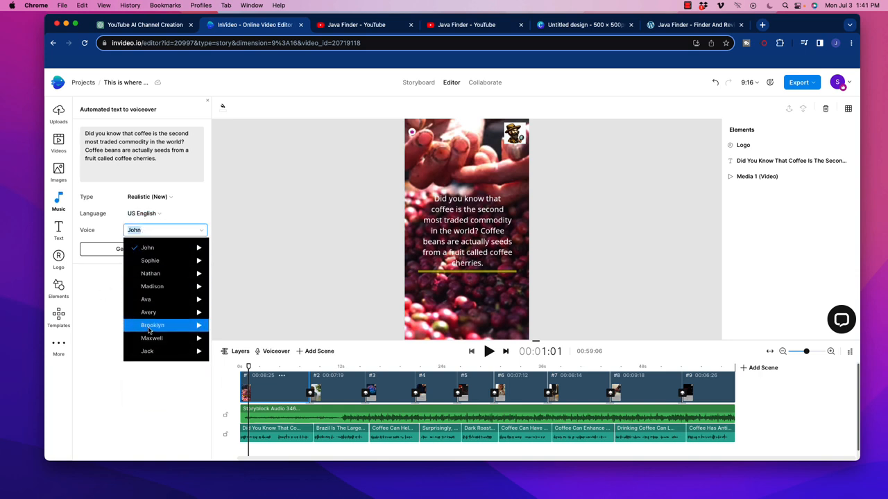
{"action": "left_click", "coordinate": [107, 283]}
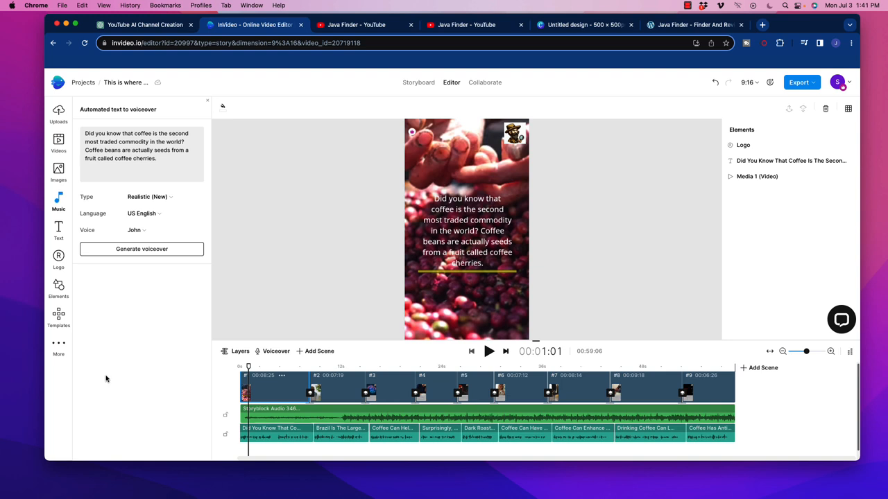
{"action": "mouse_move", "coordinate": [109, 374]}
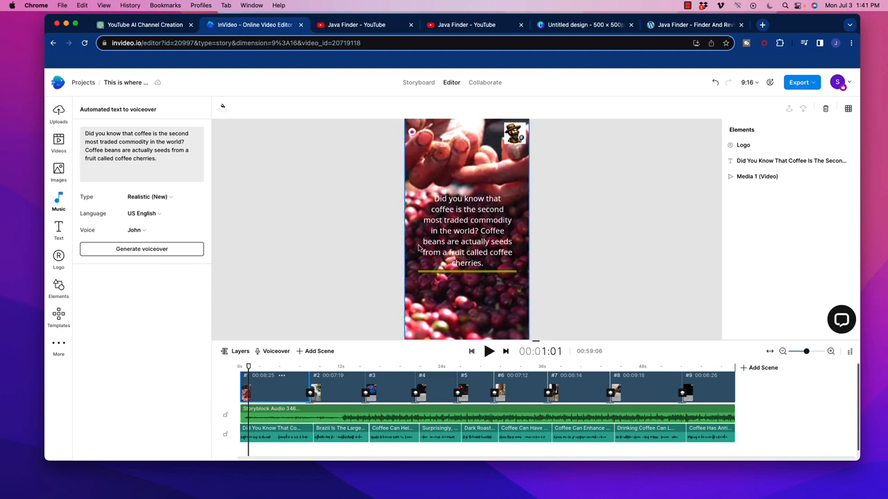
{"action": "left_click", "coordinate": [488, 350]}
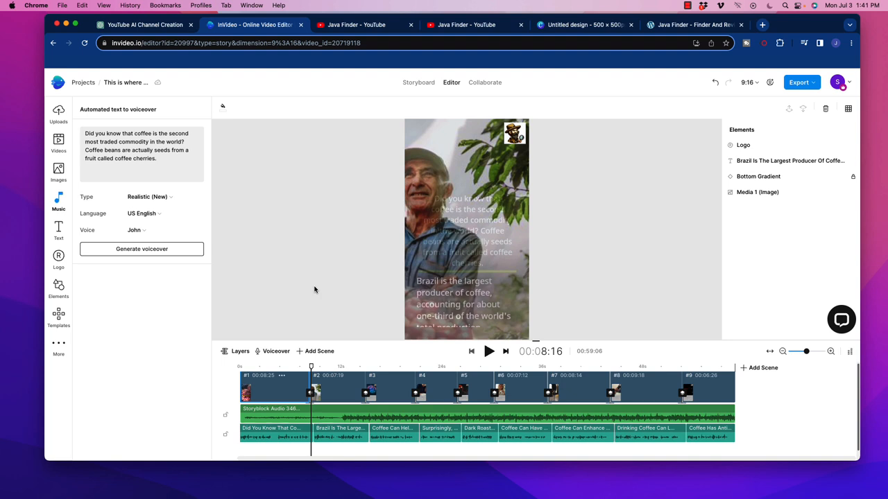
{"action": "mouse_move", "coordinate": [318, 288]}
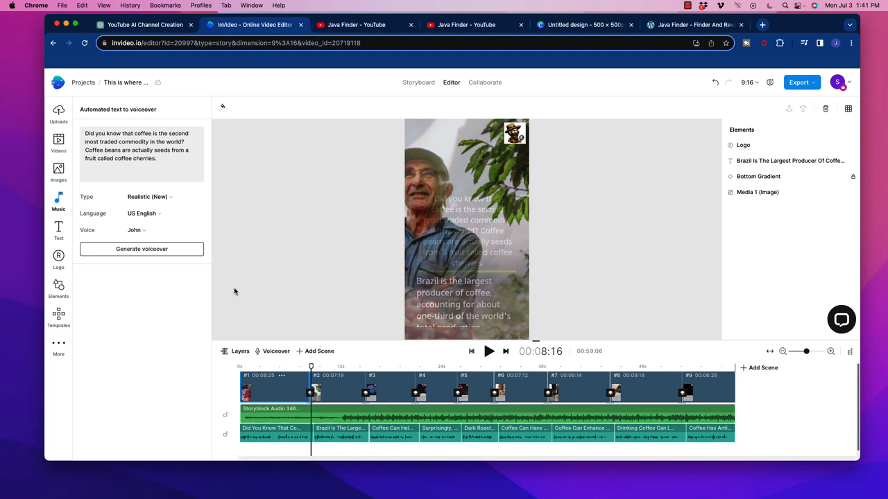
{"action": "mouse_move", "coordinate": [257, 301]}
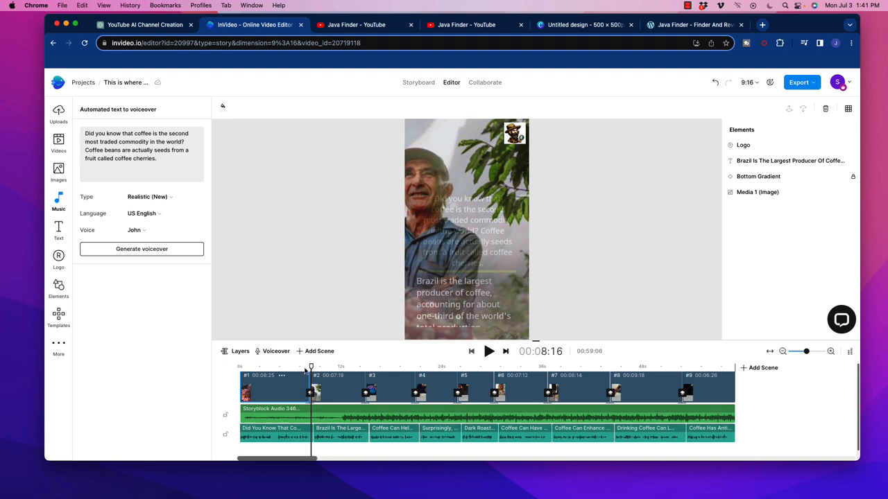
Select the final antioxidant scene, keep the 9:16 format, and dismiss the My Team dialog.
{"action": "left_click", "coordinate": [59, 201]}
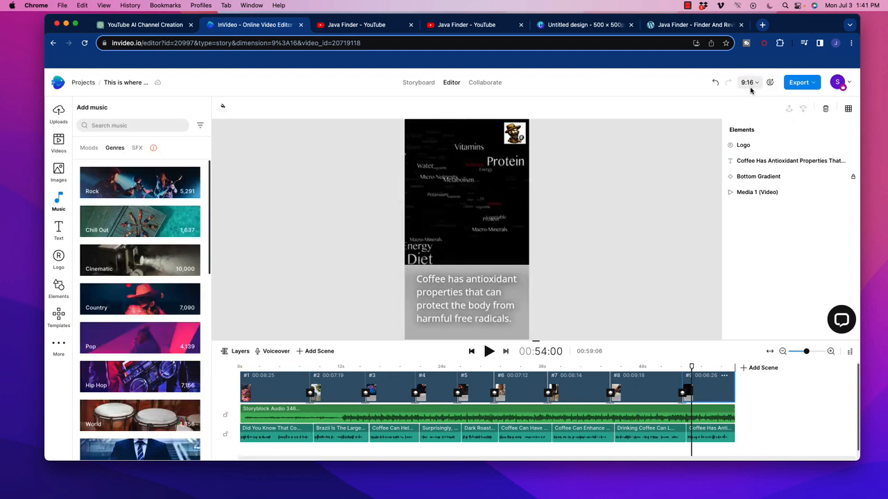
{"action": "left_click", "coordinate": [747, 82]}
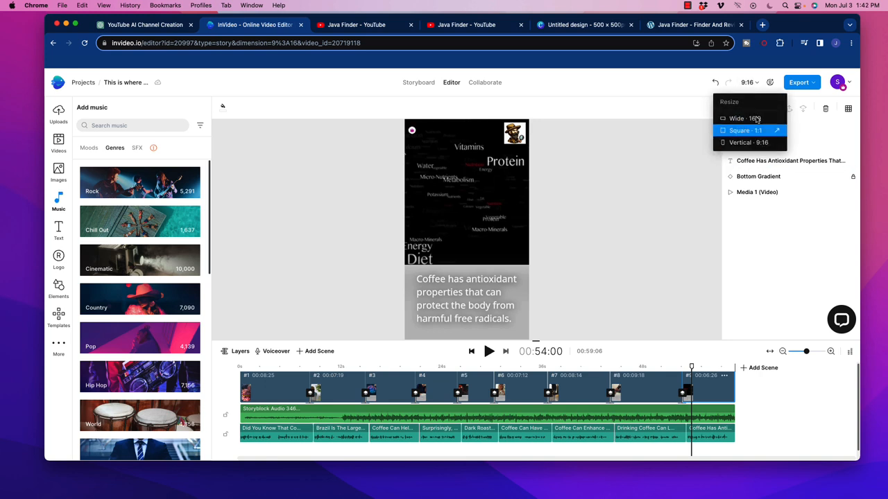
{"action": "left_click", "coordinate": [769, 108]}
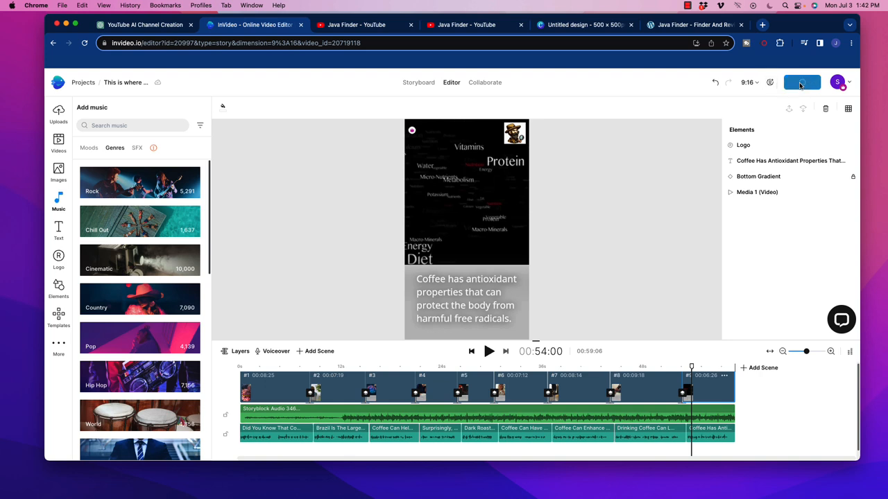
{"action": "left_click", "coordinate": [799, 82]}
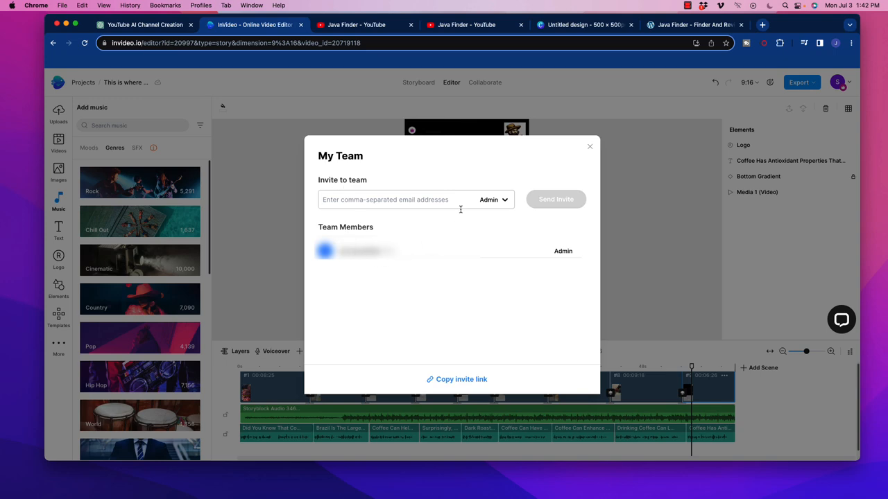
{"action": "left_click", "coordinate": [589, 147]}
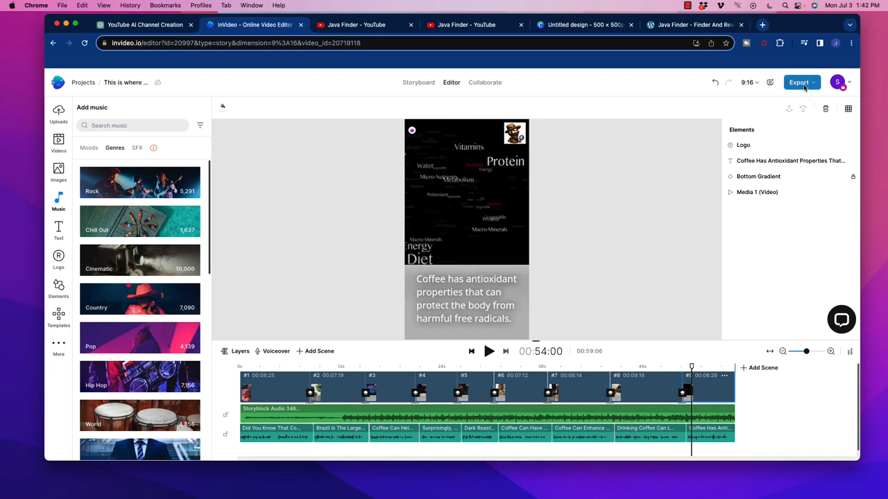
Export the video with 1080p Full HD quality selected.
{"action": "left_click", "coordinate": [798, 81]}
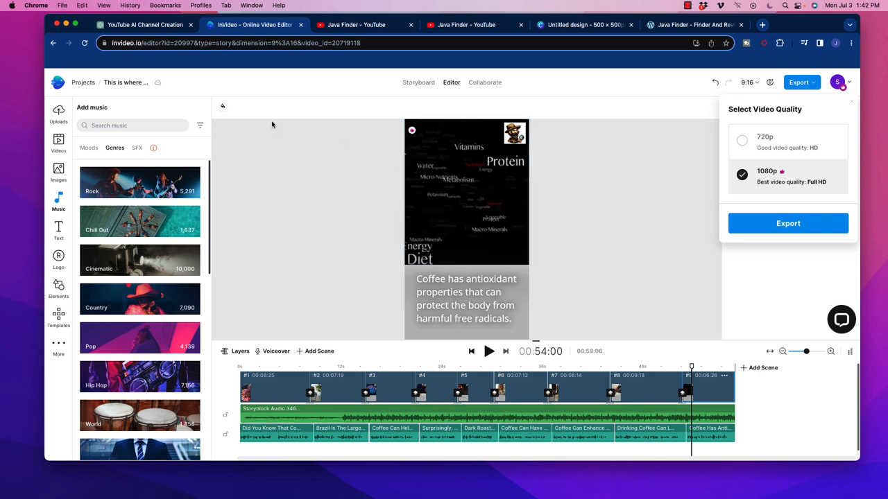
{"action": "mouse_move", "coordinate": [273, 117]}
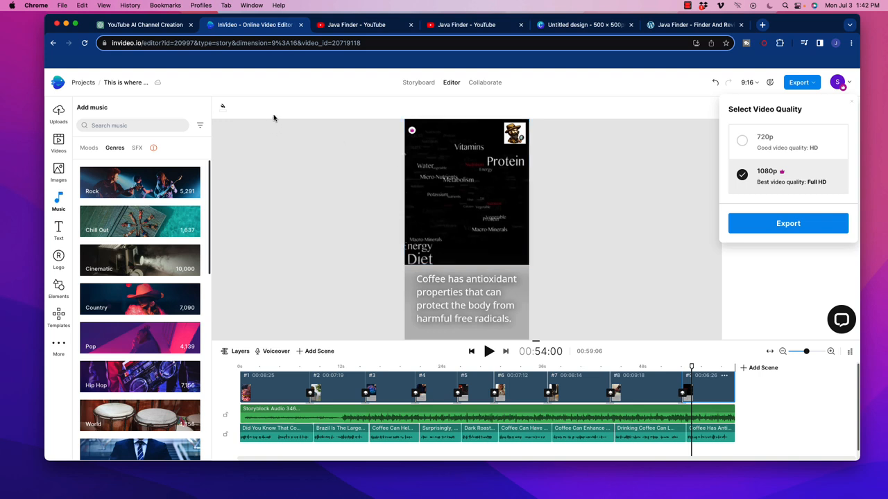
{"action": "mouse_move", "coordinate": [290, 120]}
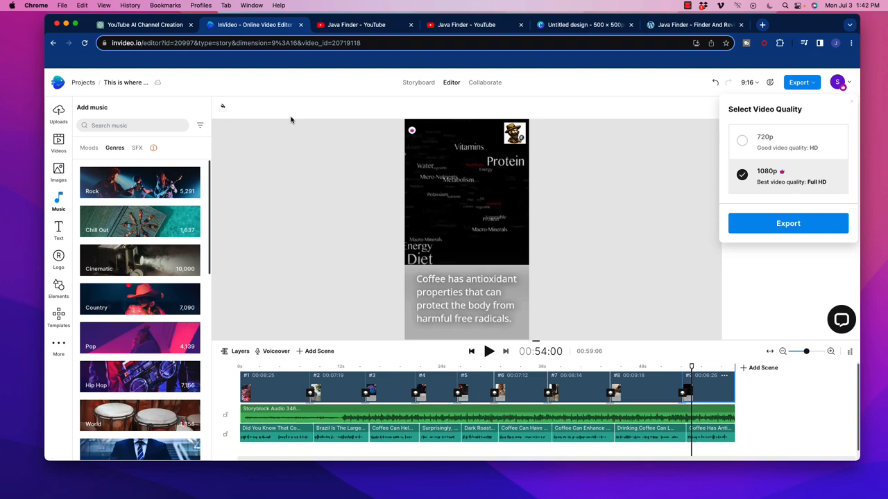
{"action": "left_click", "coordinate": [464, 23]}
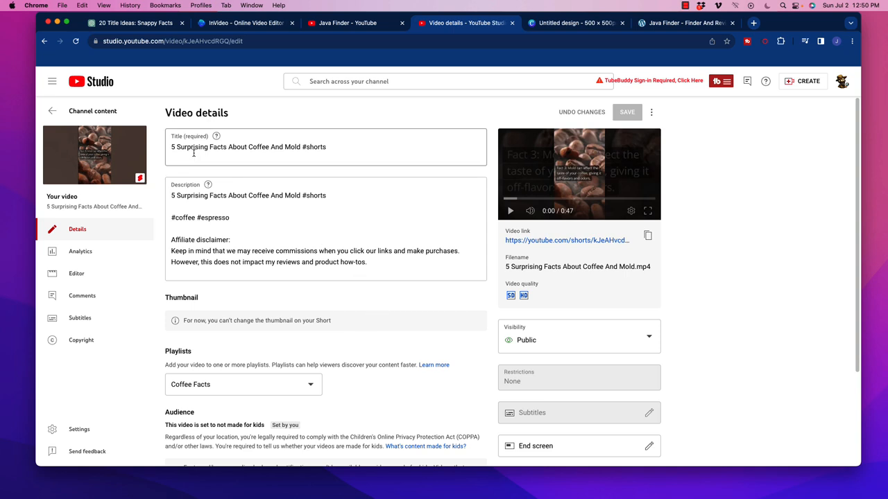
{"action": "mouse_move", "coordinate": [302, 151]}
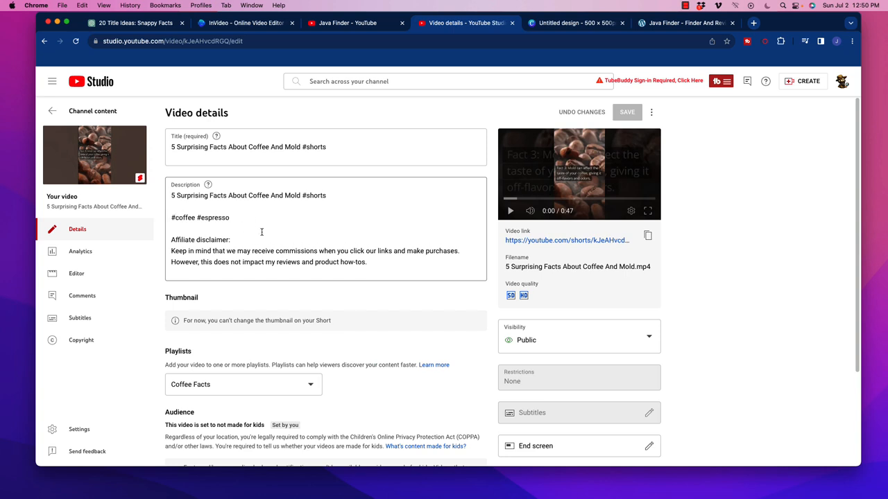
{"action": "mouse_move", "coordinate": [262, 229]}
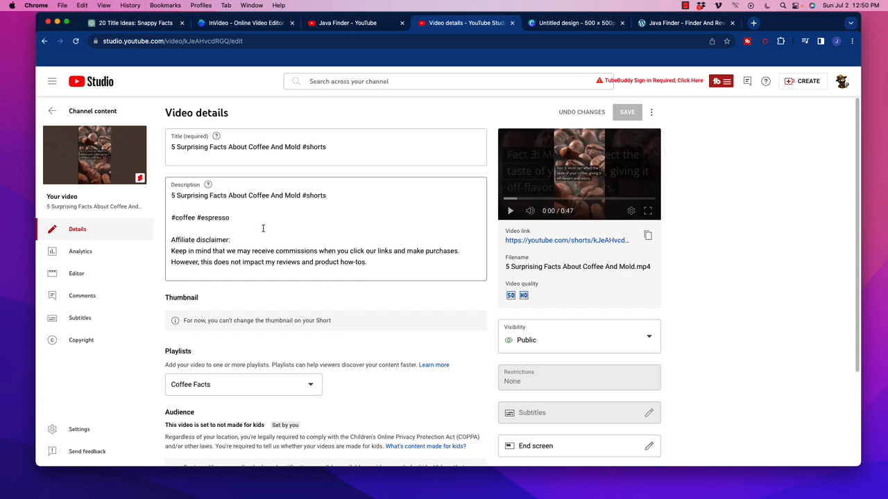
{"action": "scroll", "scroll_direction": "down", "scroll_amount": 3}
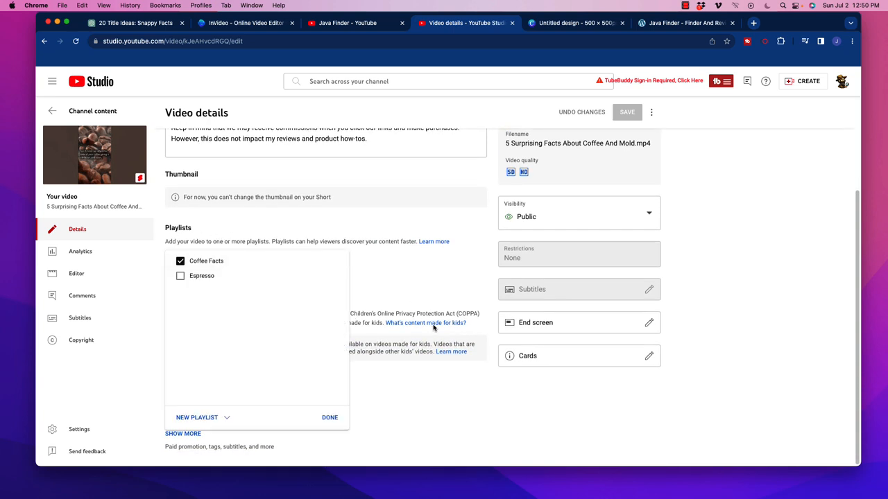
{"action": "mouse_move", "coordinate": [350, 220]}
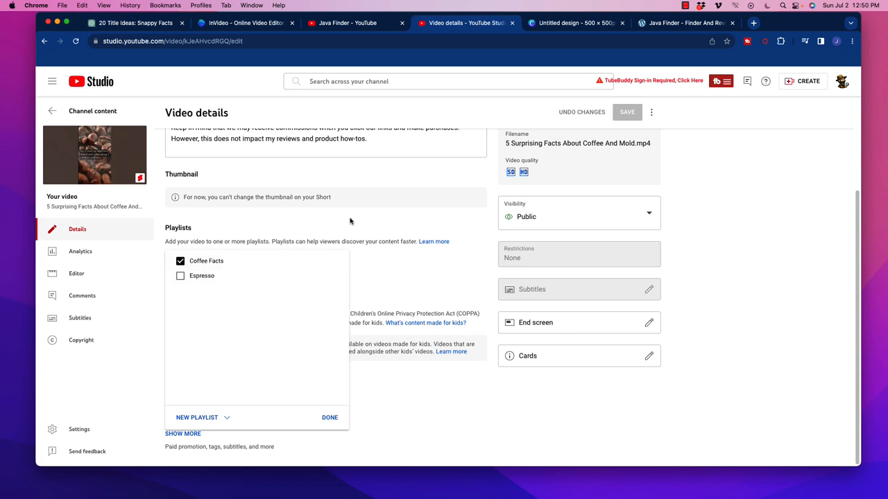
{"action": "left_click", "coordinate": [329, 416]}
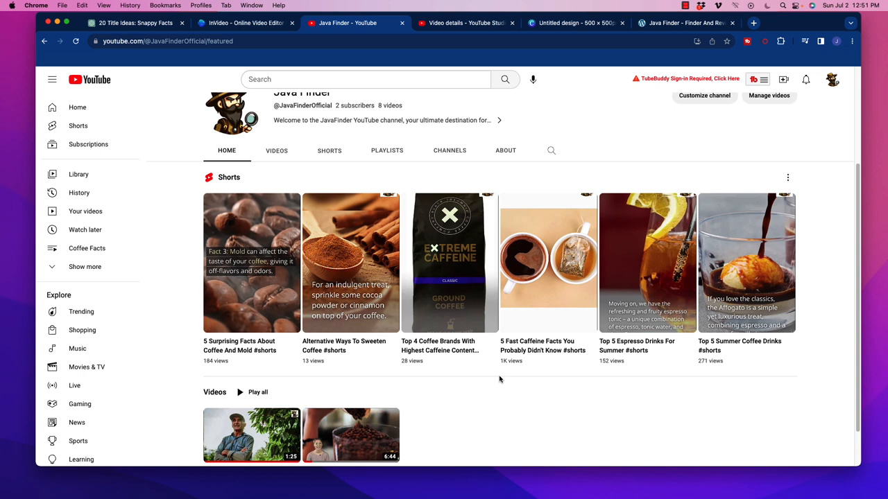
{"action": "mouse_move", "coordinate": [487, 382]}
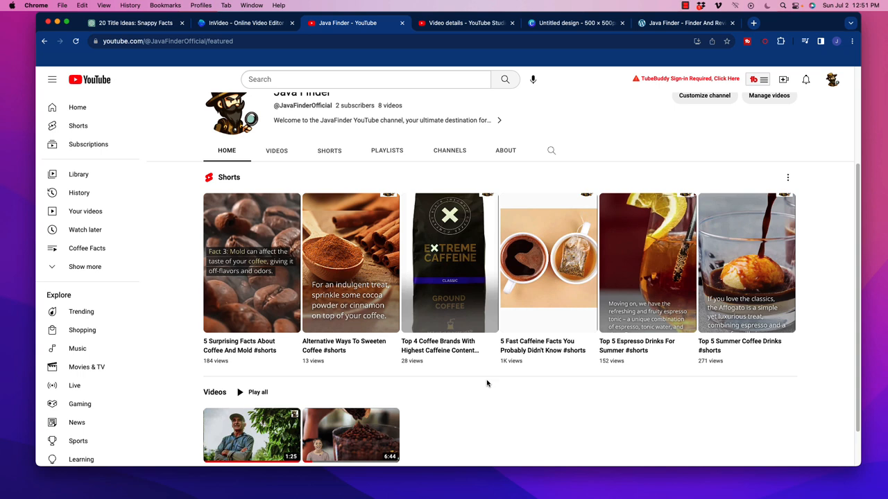
{"action": "mouse_move", "coordinate": [477, 368]}
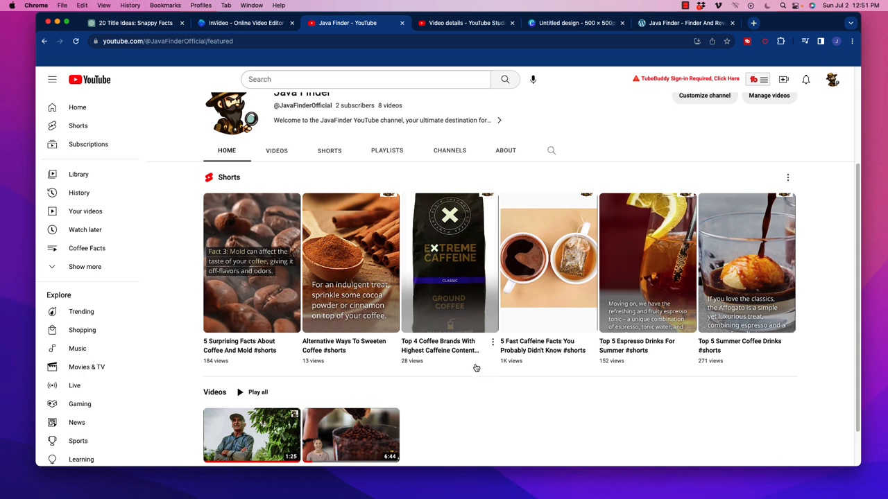
{"action": "mouse_move", "coordinate": [489, 397]}
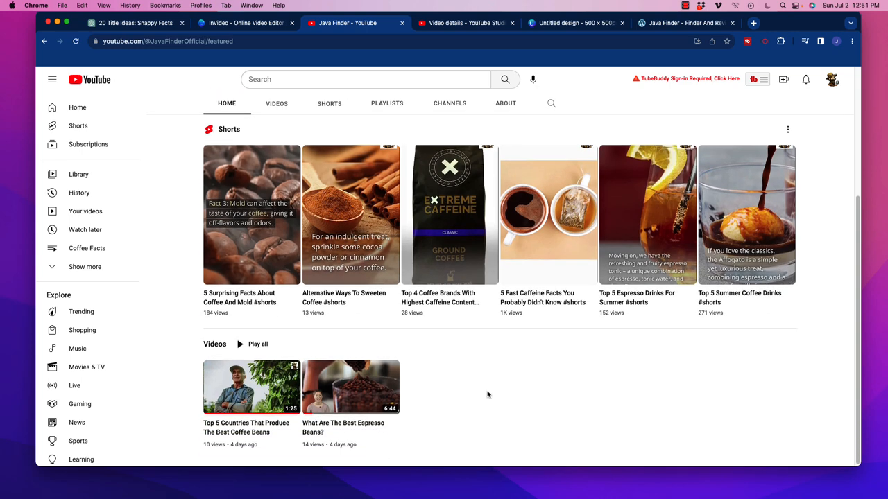
{"action": "mouse_move", "coordinate": [472, 399]}
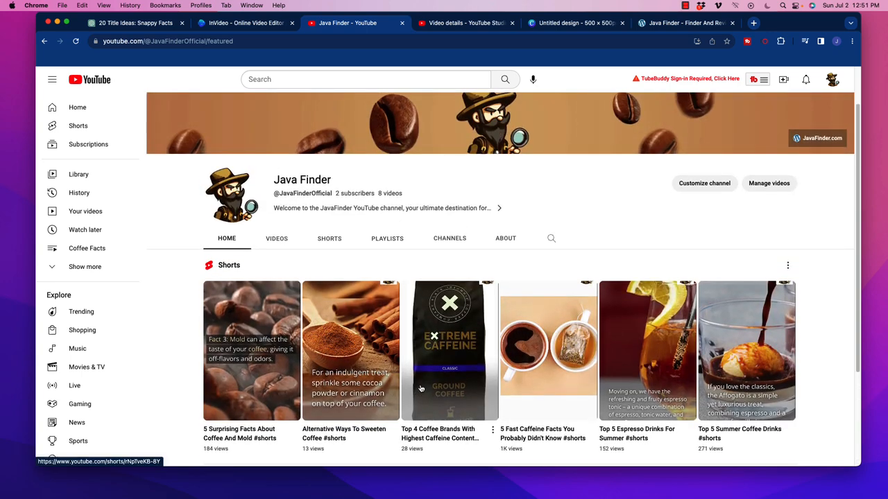
{"action": "scroll", "scroll_direction": "down", "scroll_amount": 3}
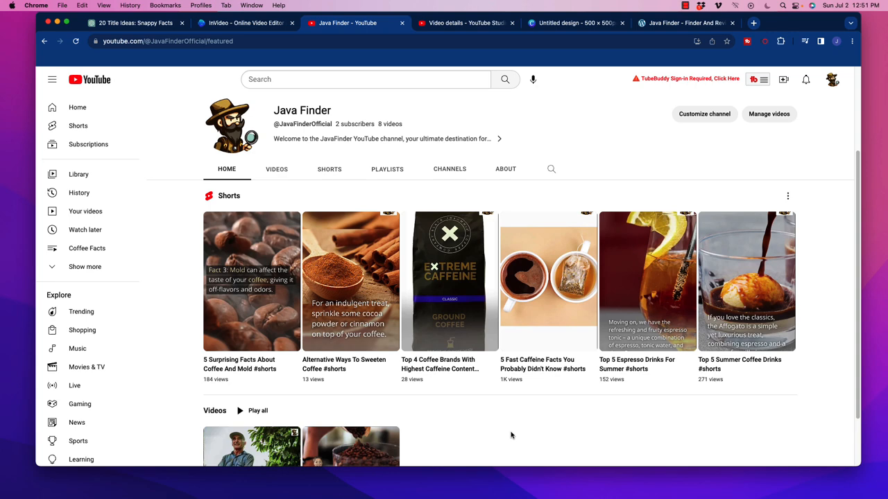
{"action": "scroll", "scroll_direction": "down", "scroll_amount": 3}
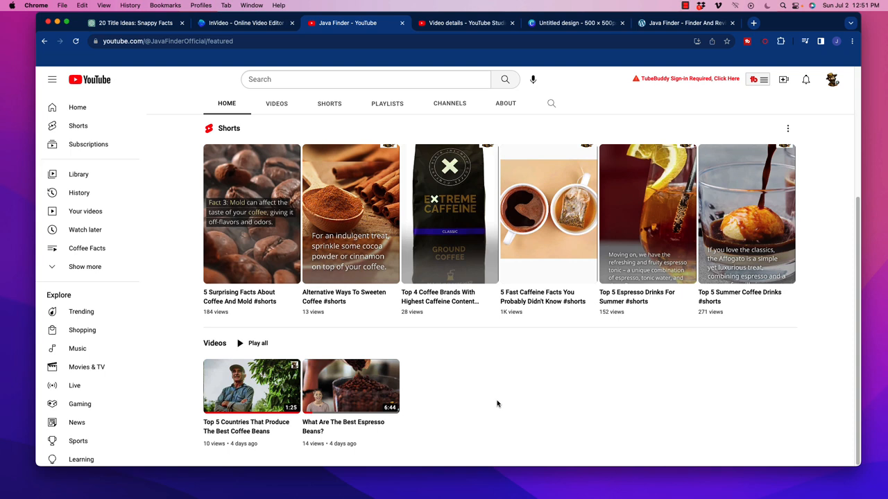
{"action": "mouse_move", "coordinate": [510, 392]}
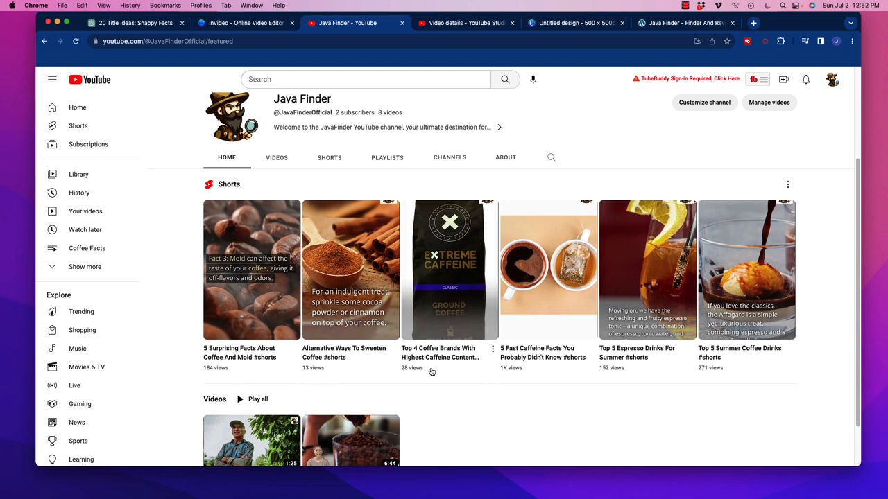
{"action": "mouse_move", "coordinate": [618, 424]}
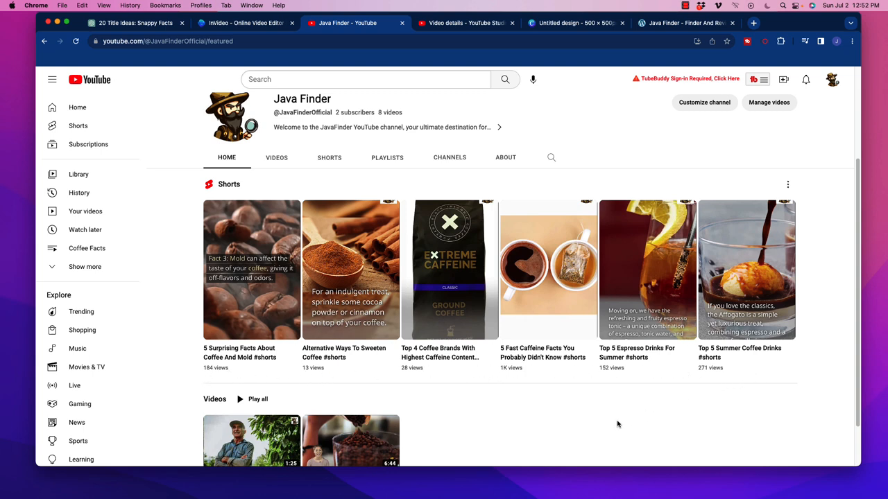
{"action": "mouse_move", "coordinate": [472, 419]}
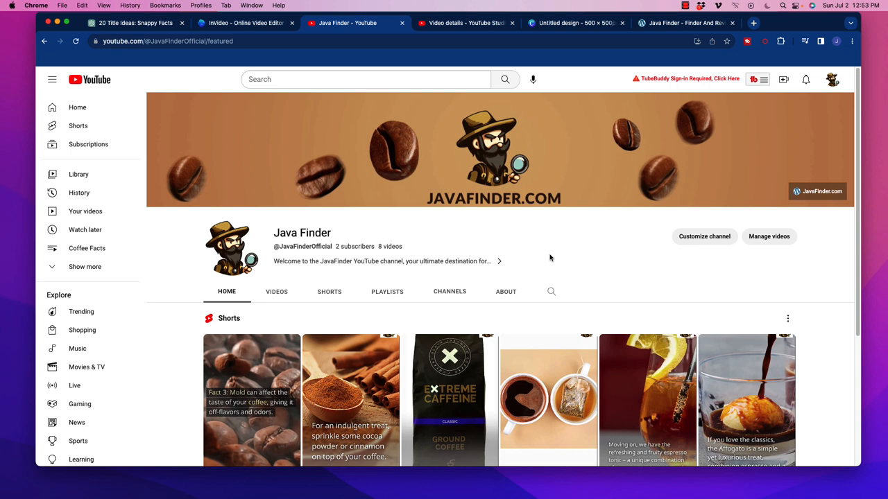
{"action": "mouse_move", "coordinate": [541, 256]}
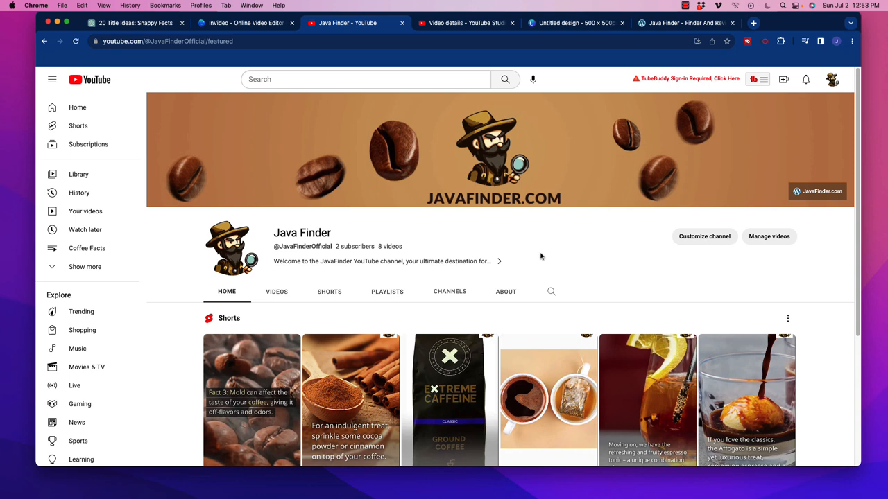